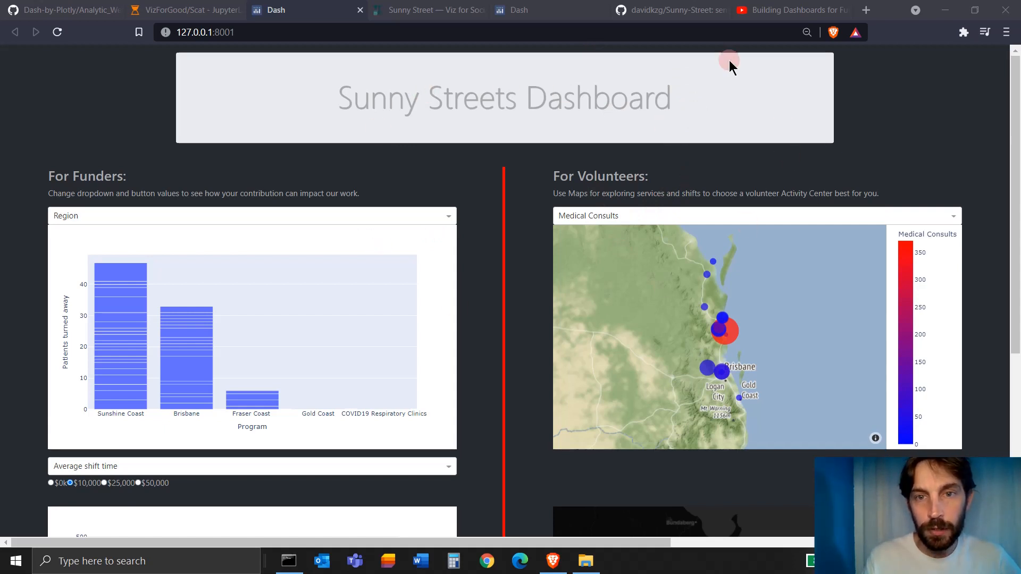
{"action": "mouse_move", "coordinate": [656, 179]}
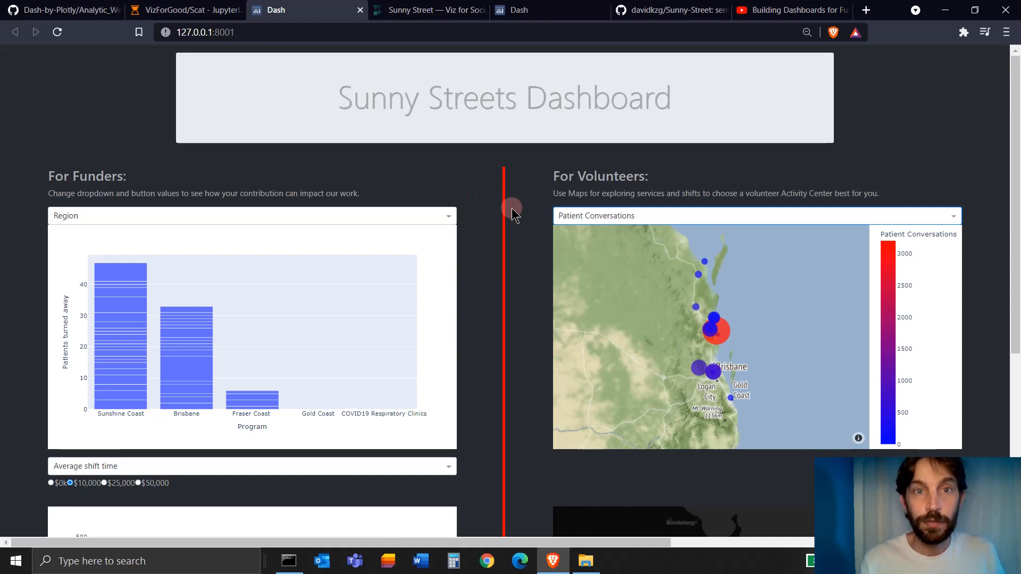
Switch to the Sunny Street project brief on Viz for Social Good
{"action": "left_click", "coordinate": [427, 10]}
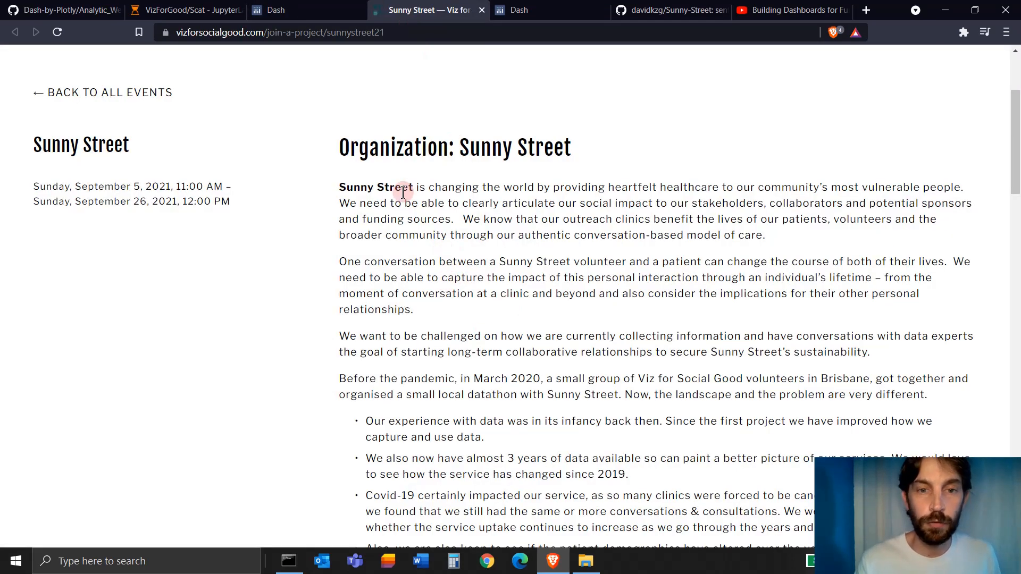
Read the brief's Call-to-Action and audience sections, then move to the GitHub tab
{"action": "scroll", "scroll_direction": "down", "scroll_amount": 3}
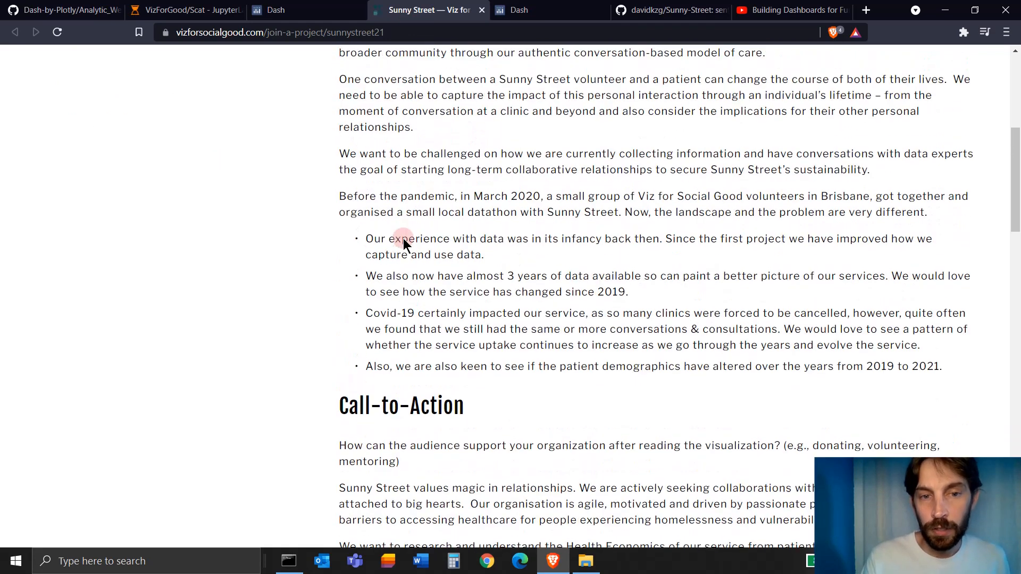
{"action": "scroll", "scroll_direction": "down", "scroll_amount": 3}
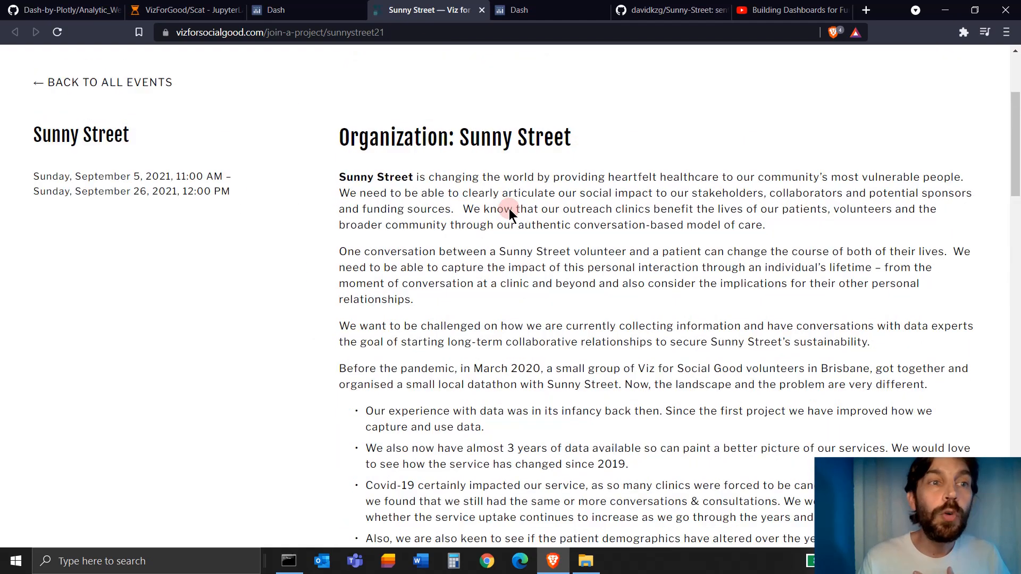
{"action": "scroll", "scroll_direction": "down", "scroll_amount": 3}
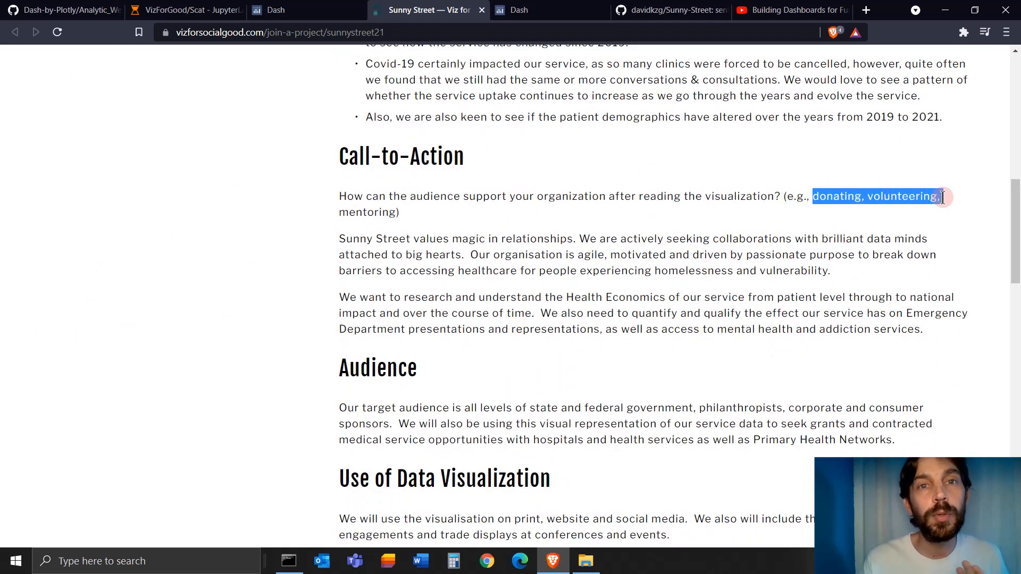
{"action": "left_click", "coordinate": [276, 10]}
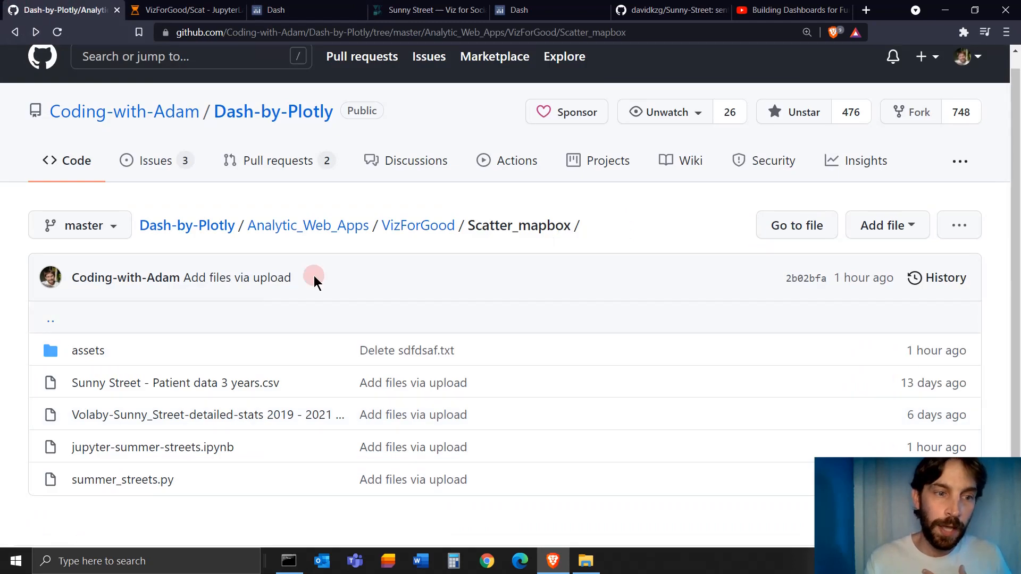
Review summer_streets.py in the Scatter_mapbox folder, then go to the sentiment dashboard
{"action": "scroll", "scroll_direction": "down", "scroll_amount": 3}
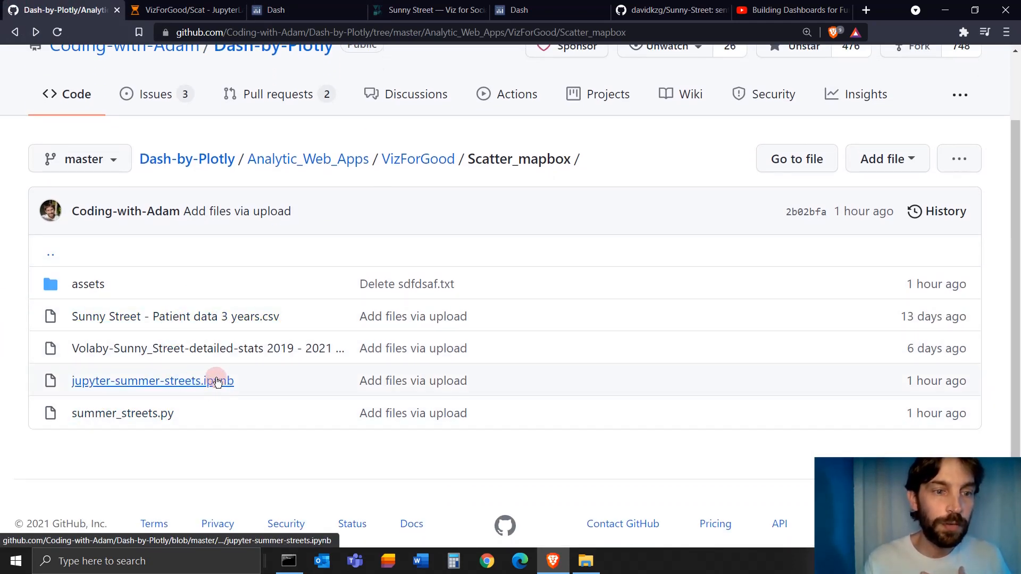
{"action": "left_click", "coordinate": [122, 412]}
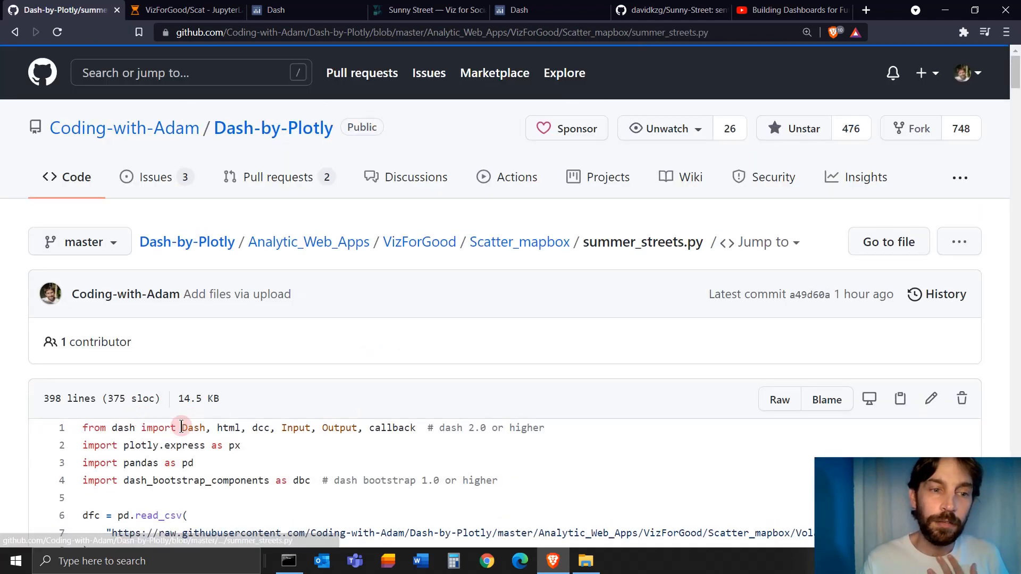
{"action": "scroll", "scroll_direction": "down", "scroll_amount": 3}
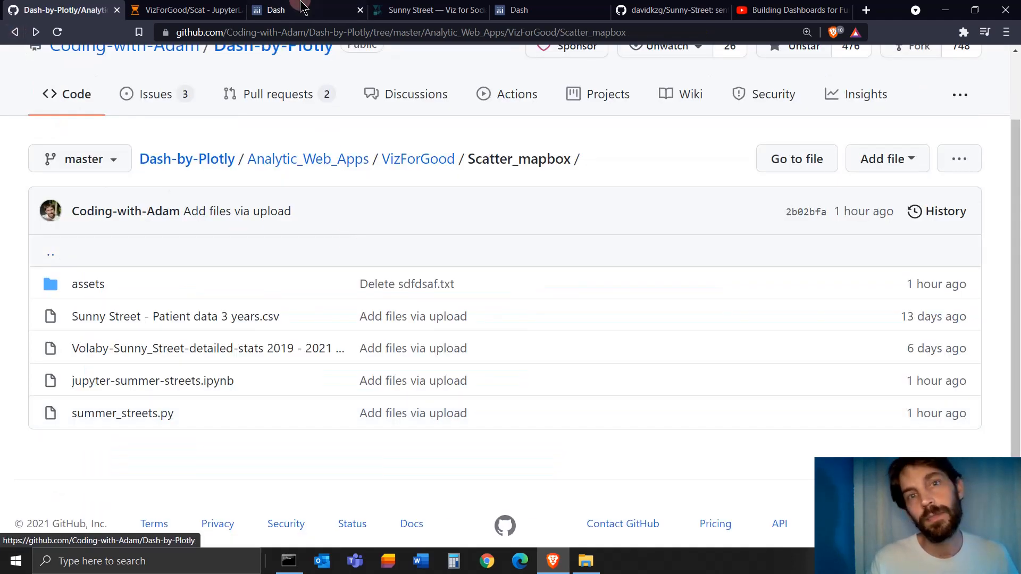
{"action": "left_click", "coordinate": [519, 9]}
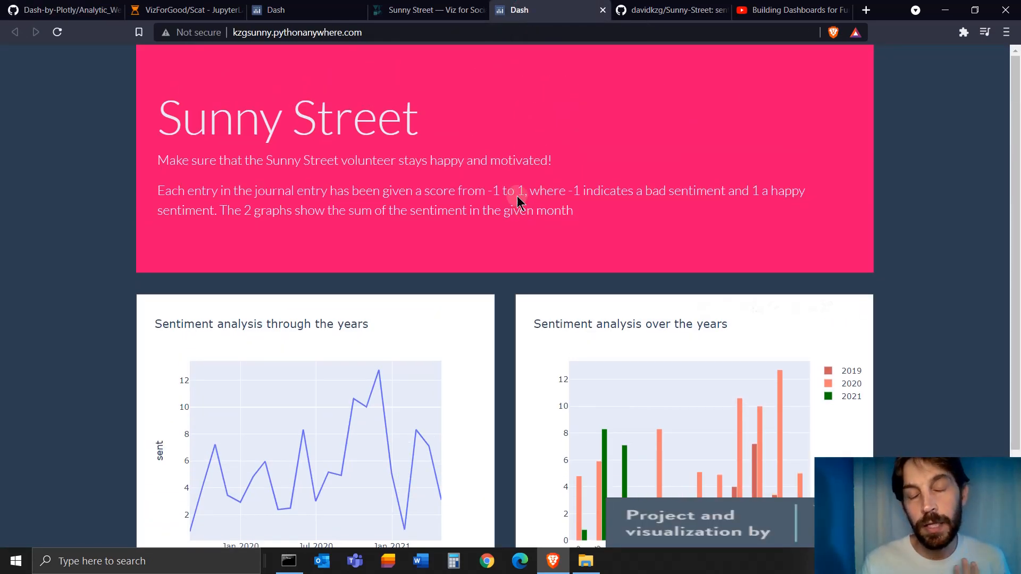
{"action": "mouse_move", "coordinate": [502, 290]}
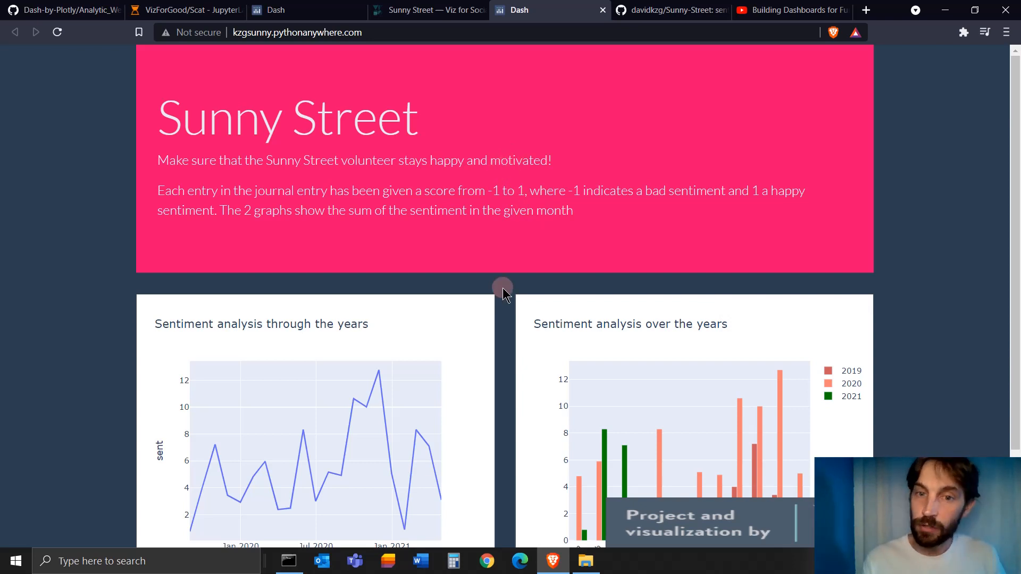
Browse the sentiment dashboard's charts and journal tables, then return to Sunny Streets
{"action": "scroll", "scroll_direction": "down", "scroll_amount": 3}
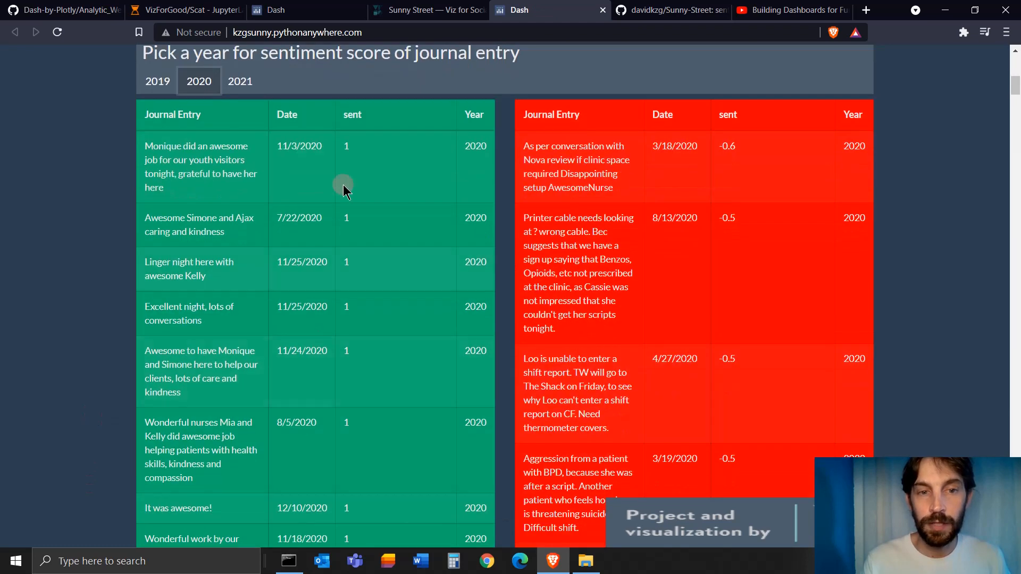
{"action": "scroll", "scroll_direction": "up", "scroll_amount": 3}
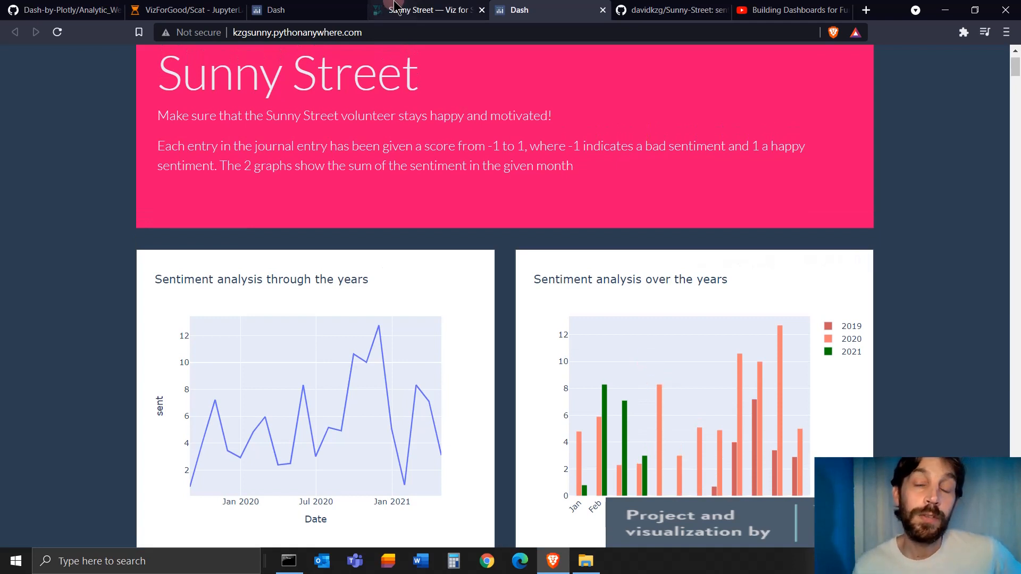
{"action": "mouse_move", "coordinate": [426, 9]}
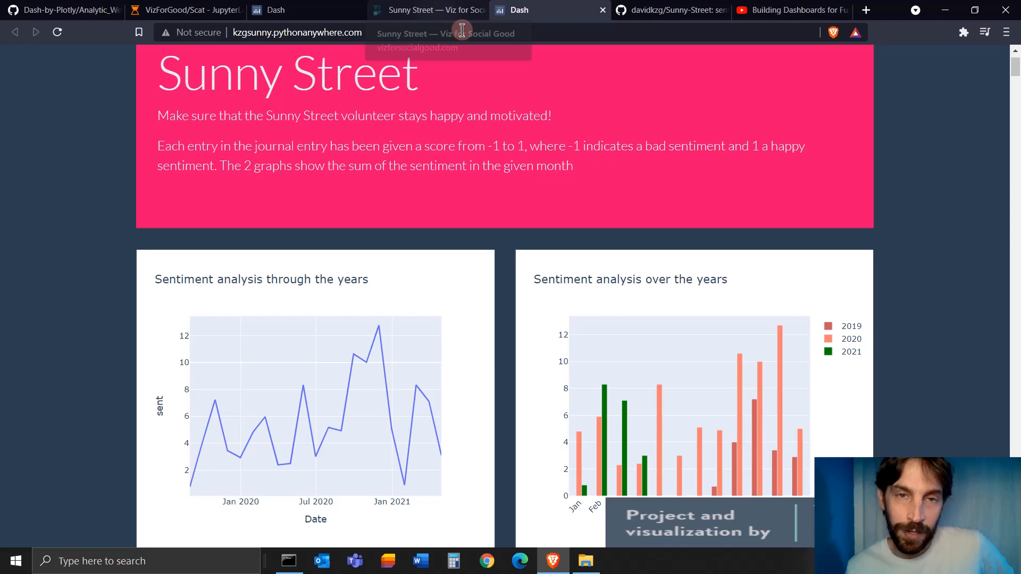
{"action": "left_click", "coordinate": [275, 9]}
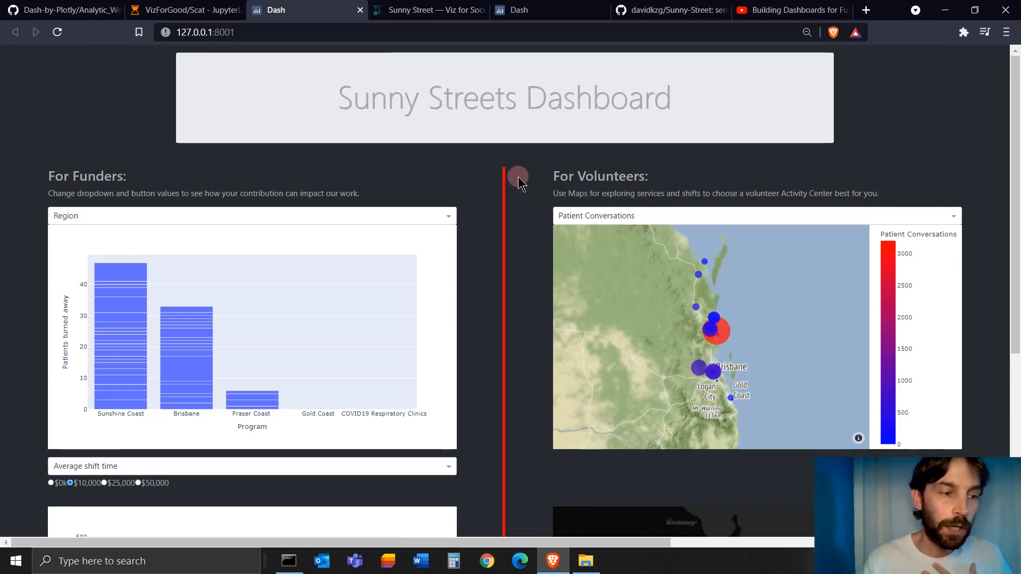
{"action": "scroll", "scroll_direction": "down", "scroll_amount": 3}
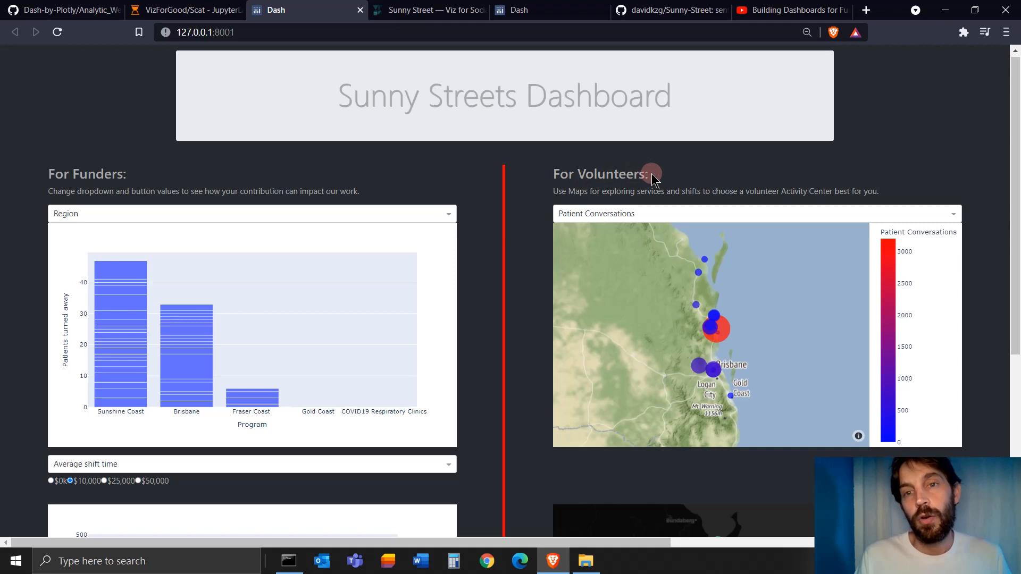
{"action": "mouse_move", "coordinate": [597, 181]}
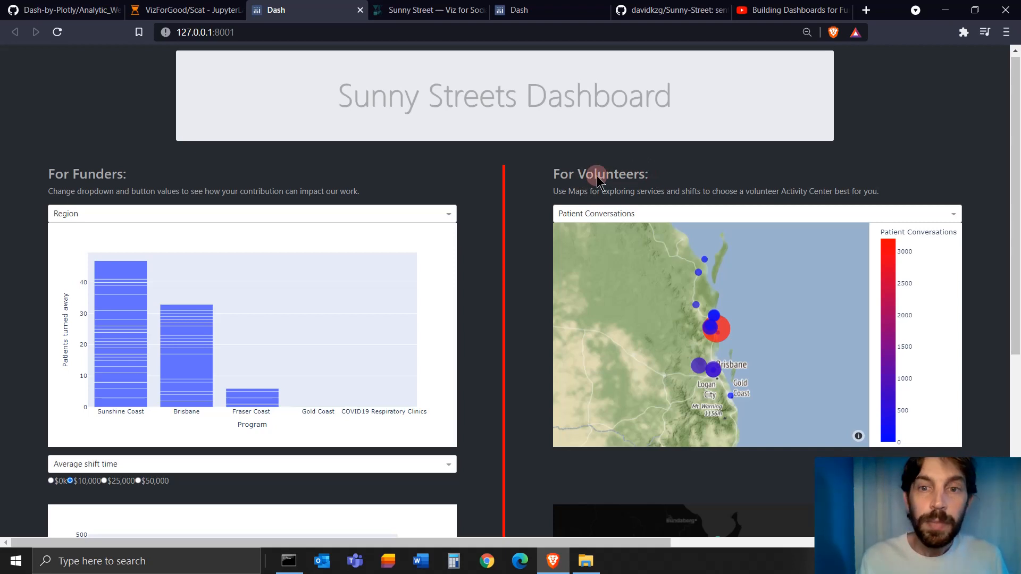
{"action": "mouse_move", "coordinate": [541, 316]}
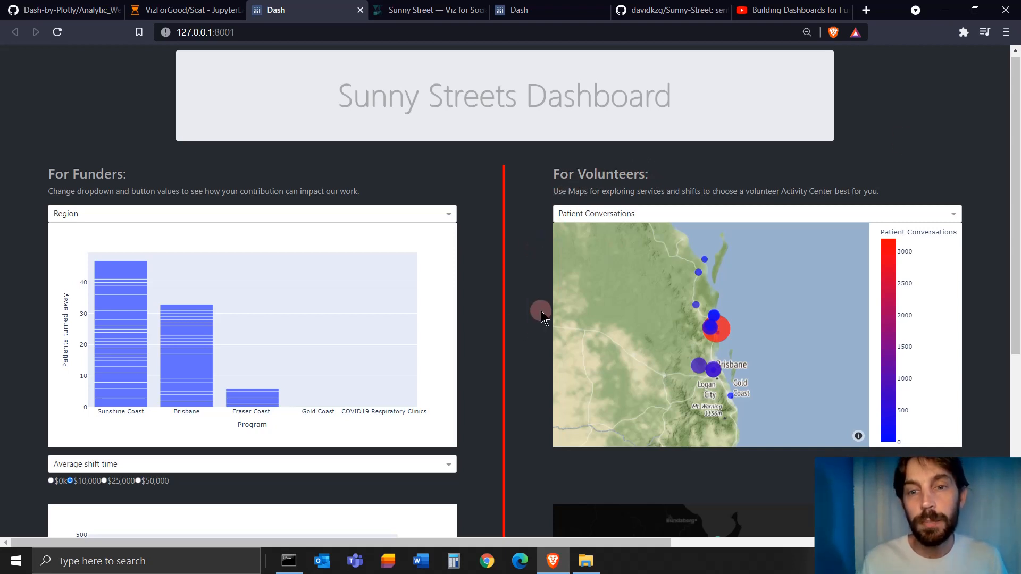
{"action": "scroll", "scroll_direction": "down", "scroll_amount": 3}
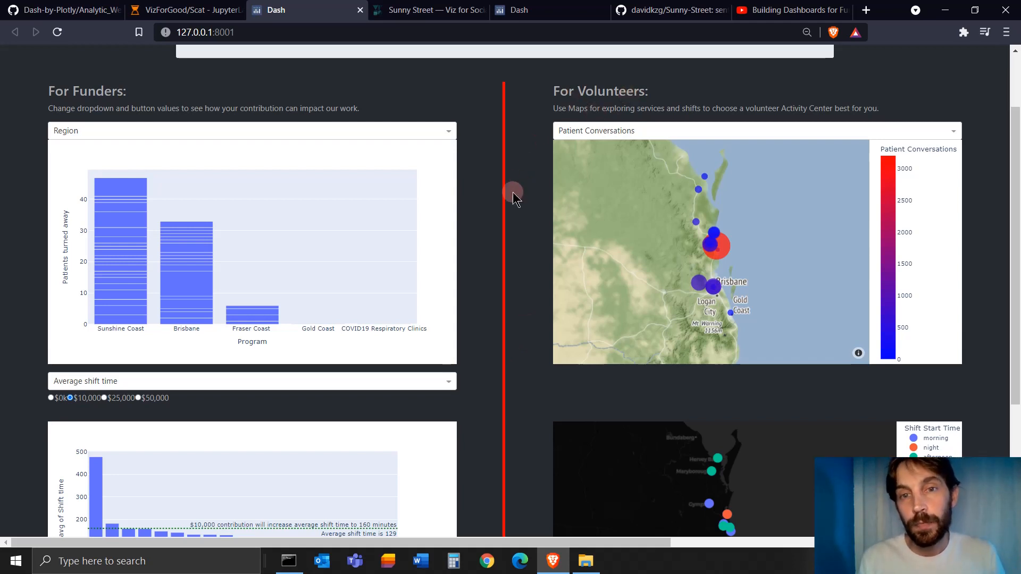
{"action": "mouse_move", "coordinate": [509, 190]}
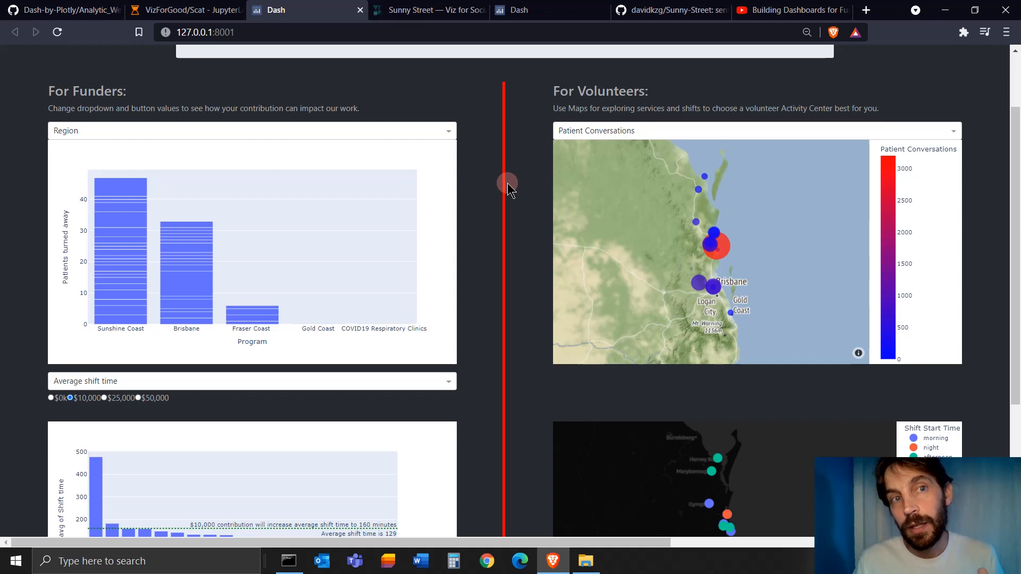
{"action": "mouse_move", "coordinate": [510, 195]}
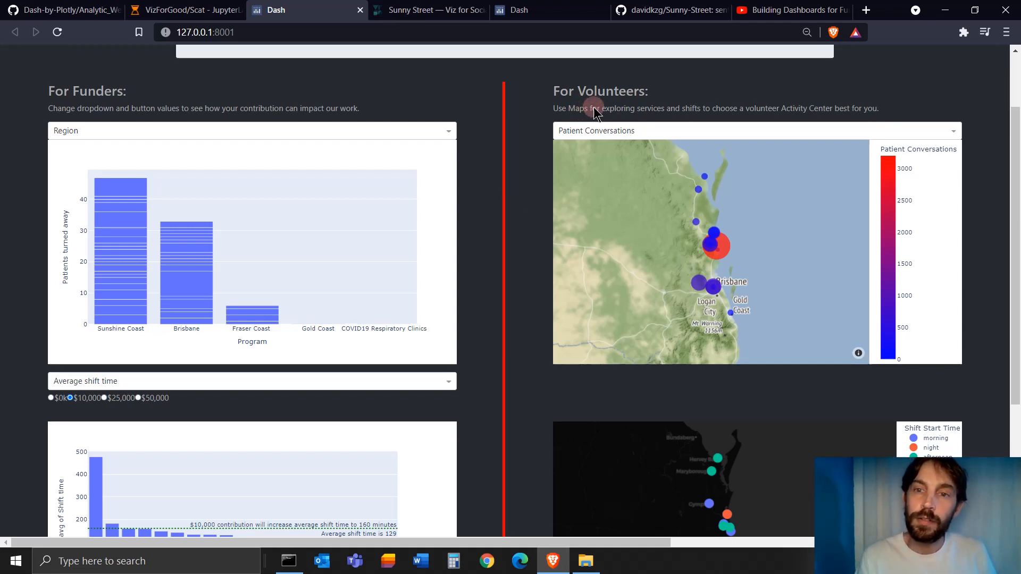
{"action": "mouse_move", "coordinate": [671, 196]}
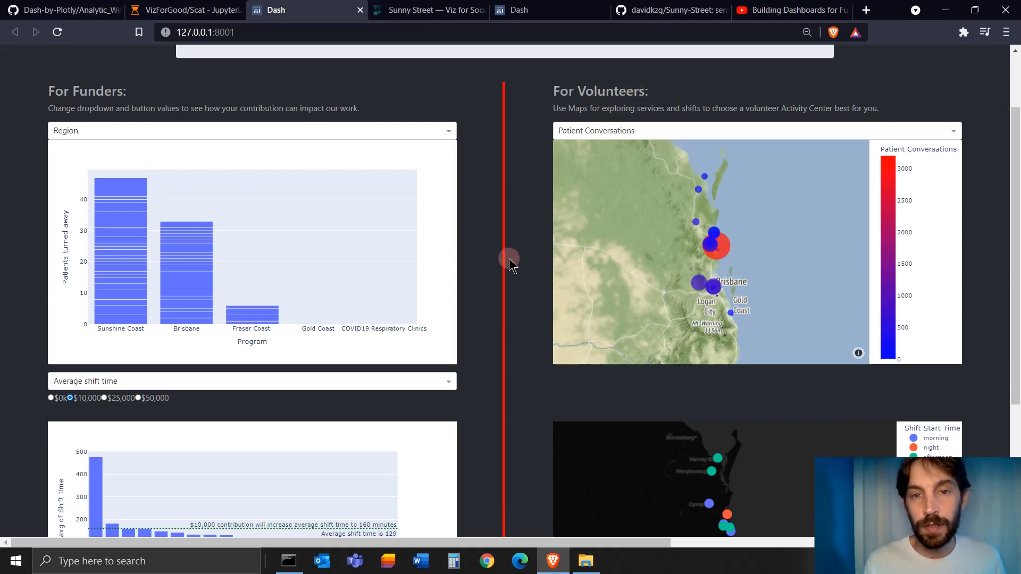
{"action": "scroll", "scroll_direction": "down", "scroll_amount": 3}
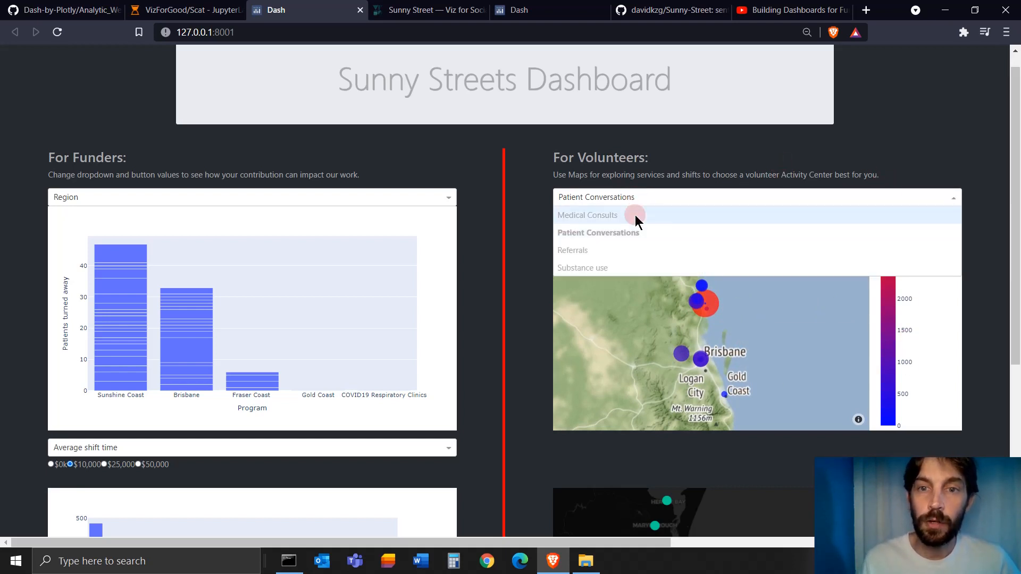
Set the volunteer map to Substance use and inspect Maroochy Neighbourhood Centre
{"action": "left_click", "coordinate": [587, 215]}
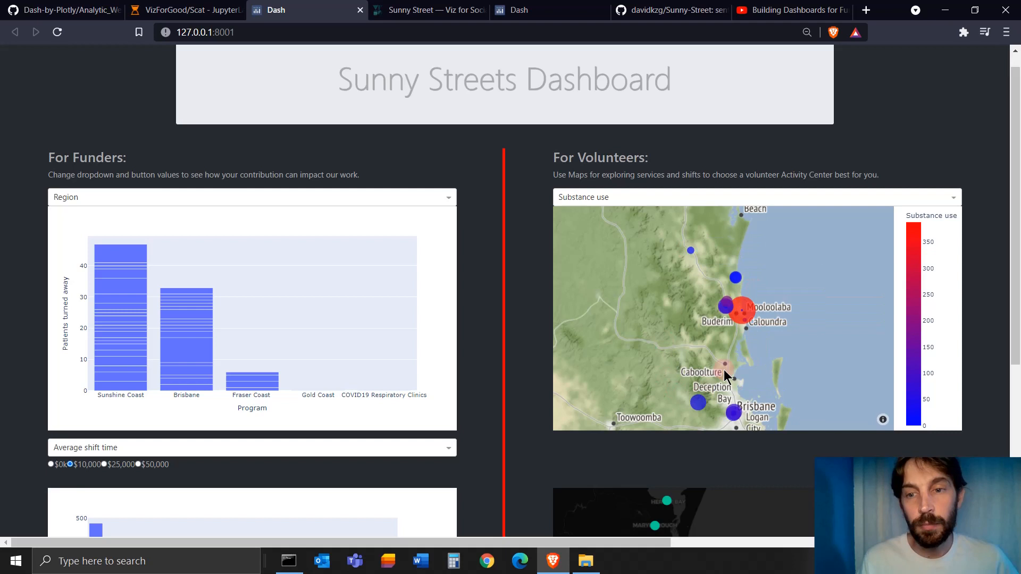
{"action": "mouse_move", "coordinate": [739, 311]}
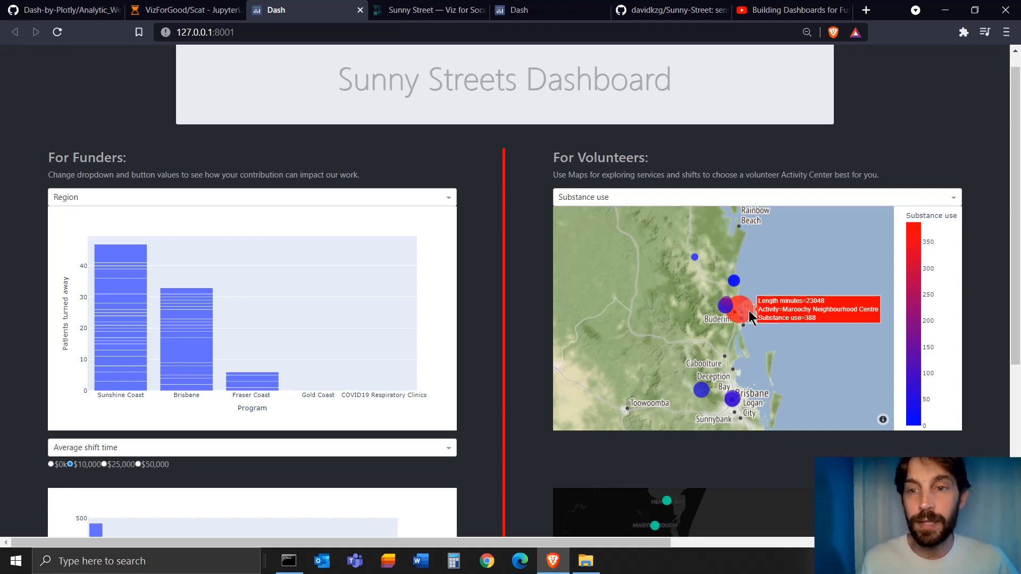
{"action": "mouse_move", "coordinate": [744, 356]}
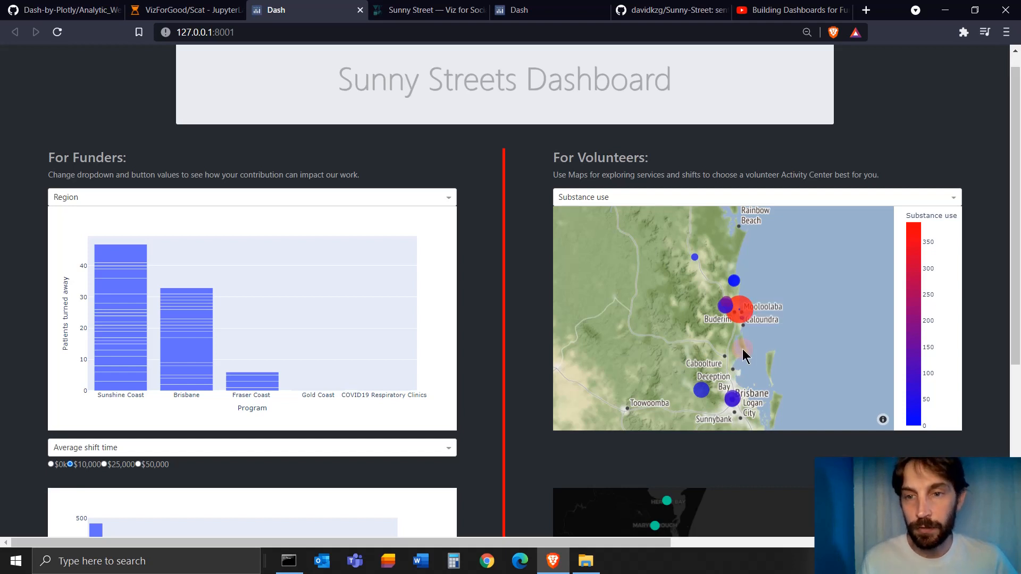
{"action": "mouse_move", "coordinate": [739, 310]}
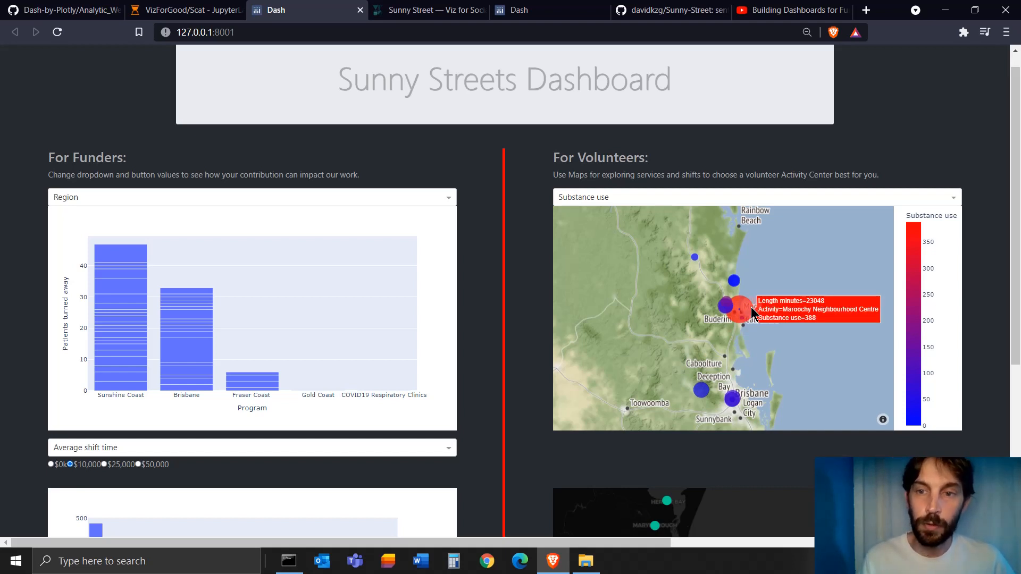
{"action": "mouse_move", "coordinate": [695, 260]}
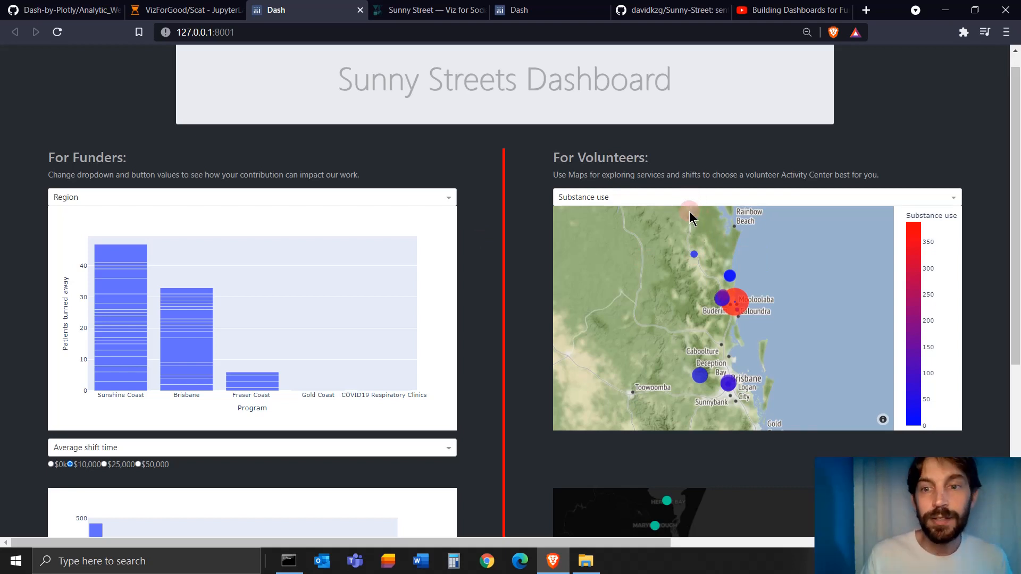
{"action": "mouse_move", "coordinate": [671, 203]}
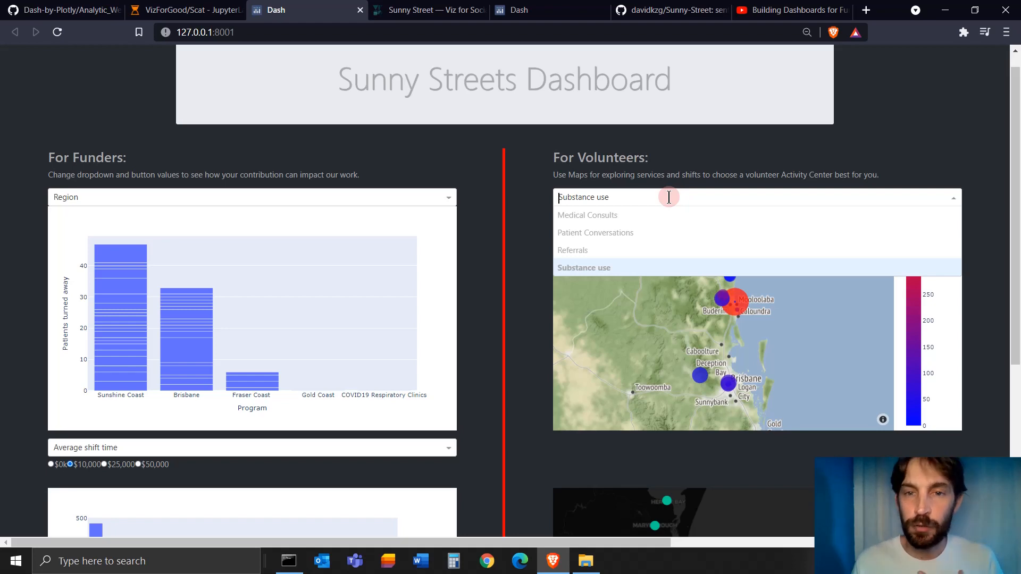
{"action": "left_click", "coordinate": [584, 268]}
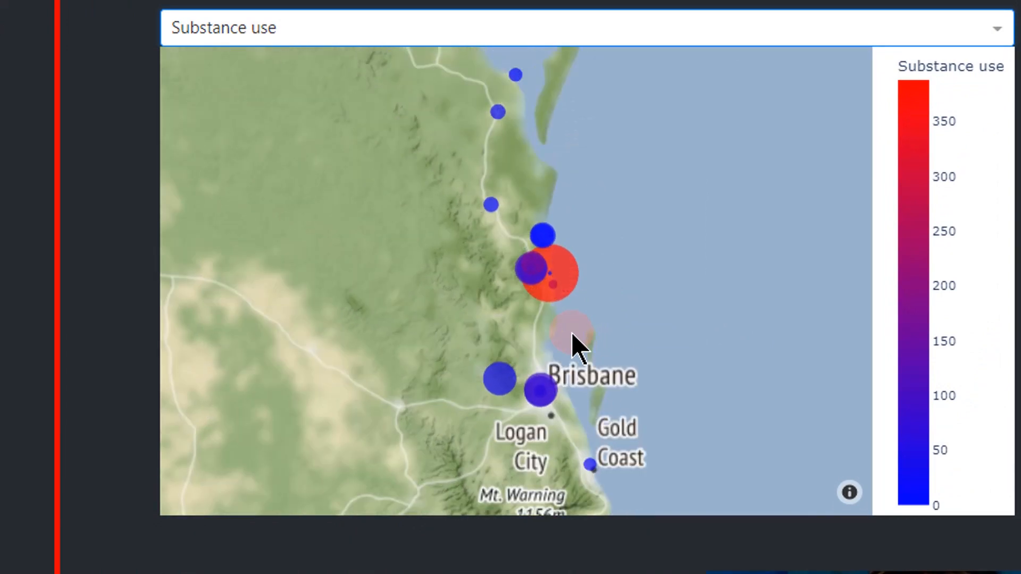
{"action": "mouse_move", "coordinate": [641, 393]}
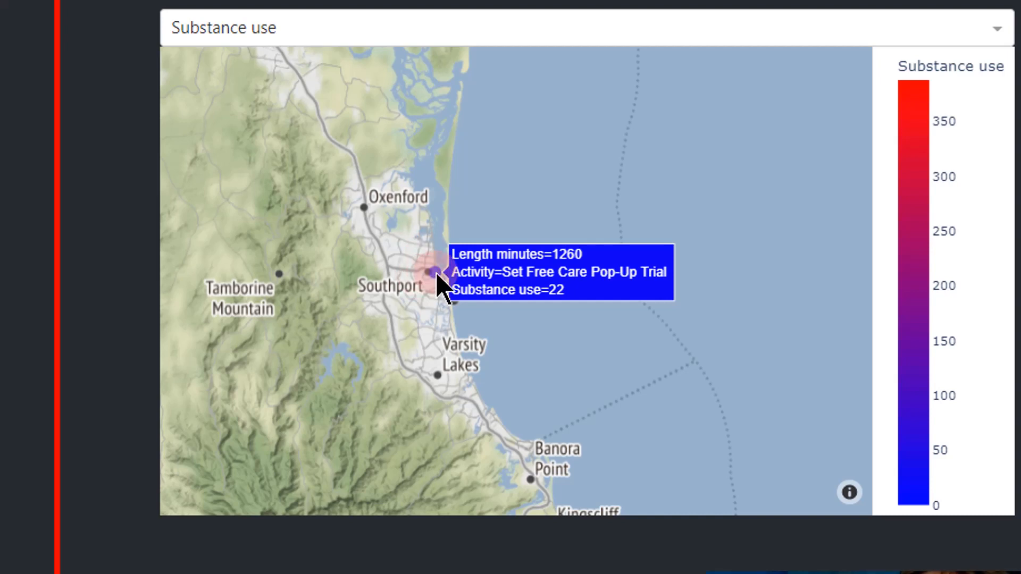
{"action": "mouse_move", "coordinate": [441, 288]}
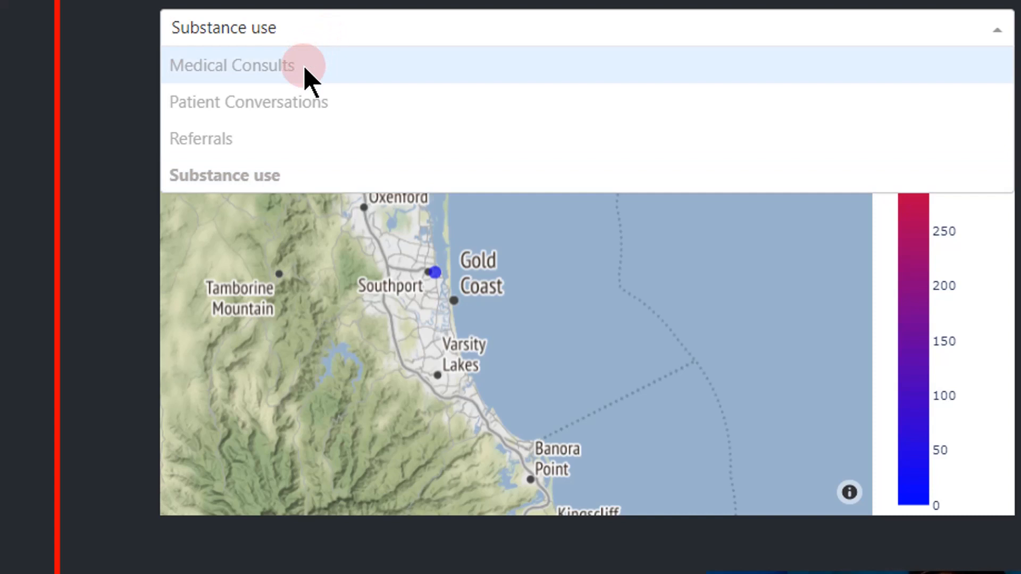
Show Patient Conversations on the volunteer map and pan north to the Sunshine Coast
{"action": "left_click", "coordinate": [230, 65]}
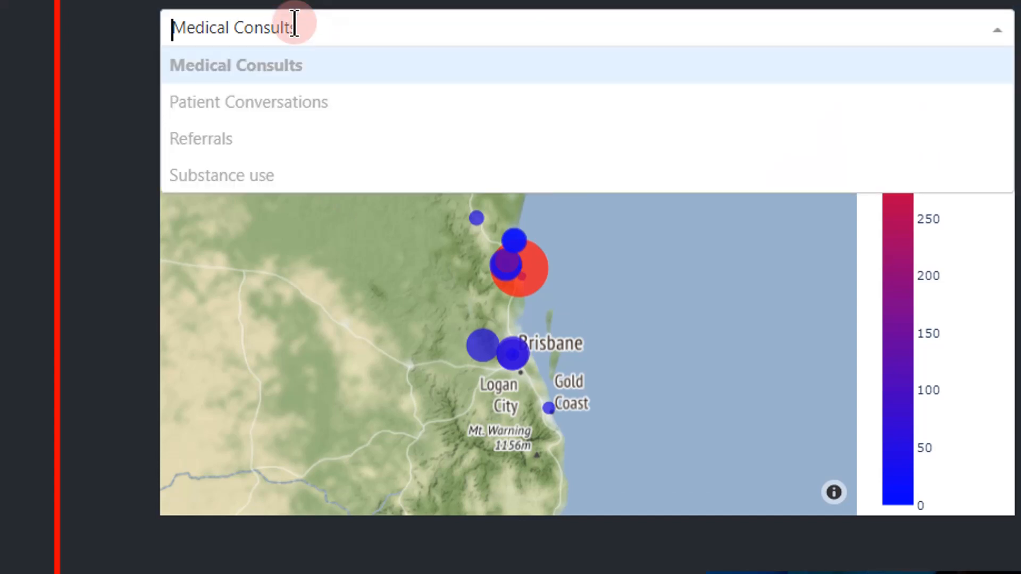
{"action": "left_click", "coordinate": [248, 103]}
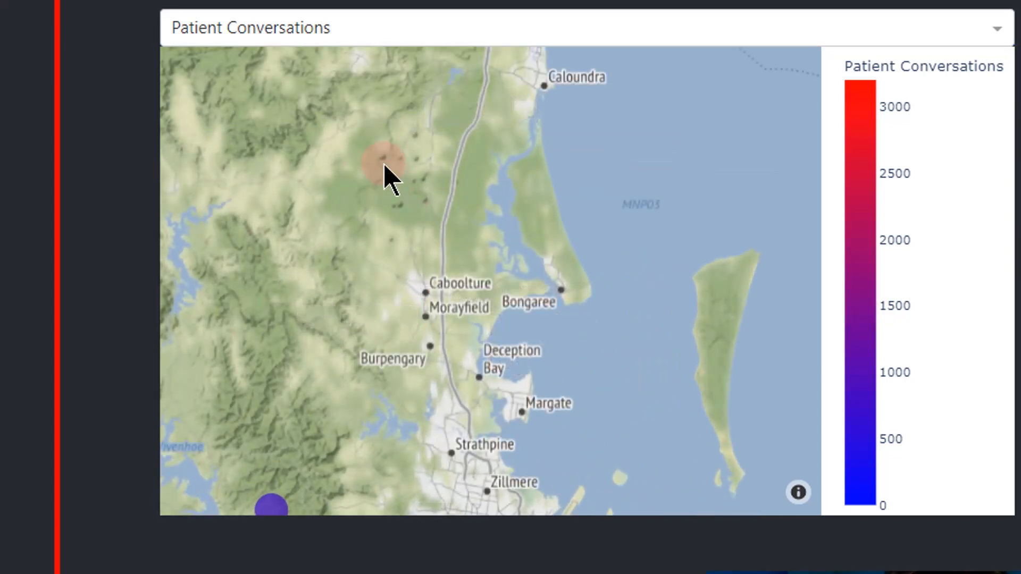
{"action": "left_click_drag", "start_coordinate": [387, 179], "coordinate": [479, 349]}
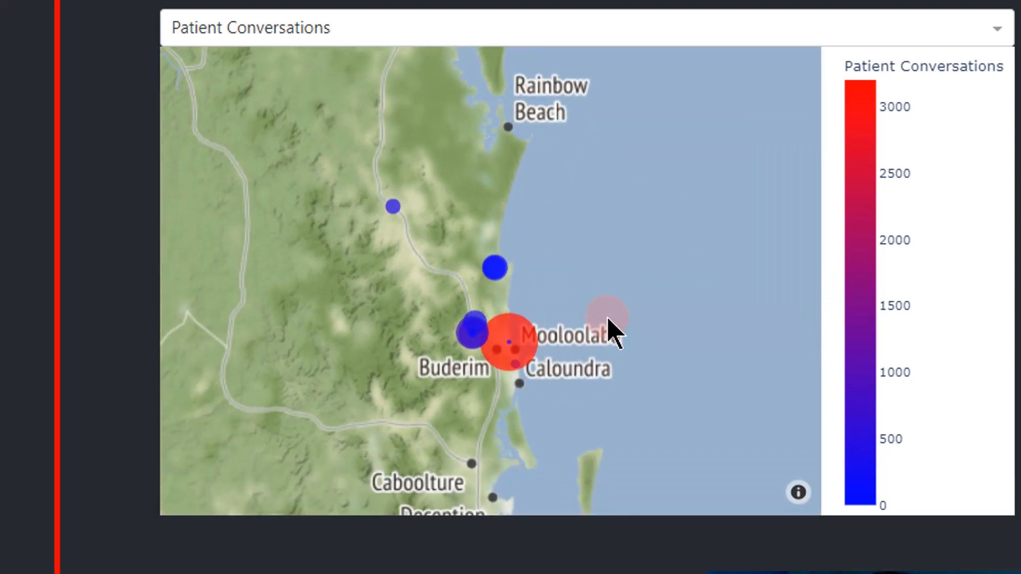
{"action": "mouse_move", "coordinate": [468, 339]}
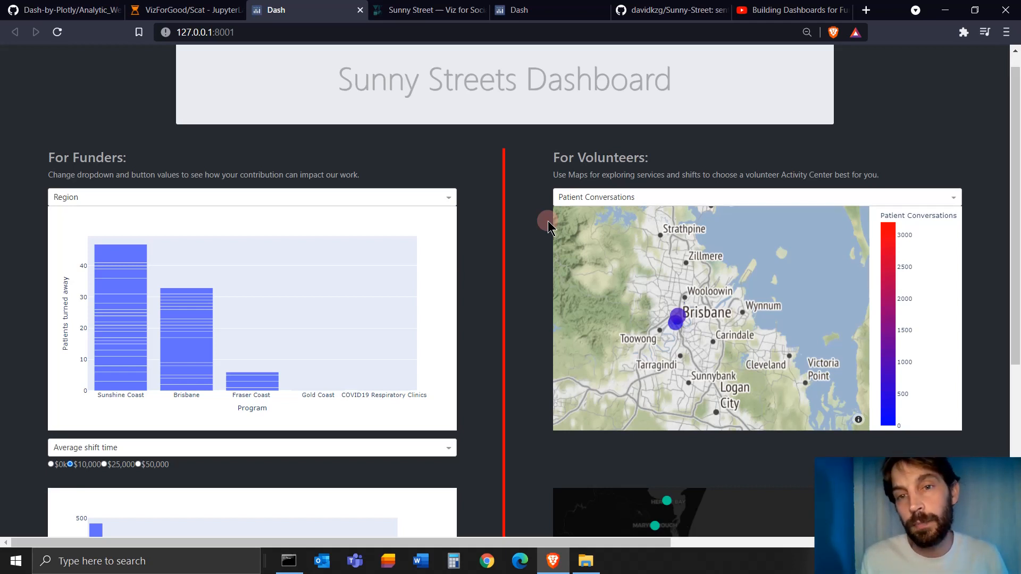
{"action": "mouse_move", "coordinate": [514, 275]}
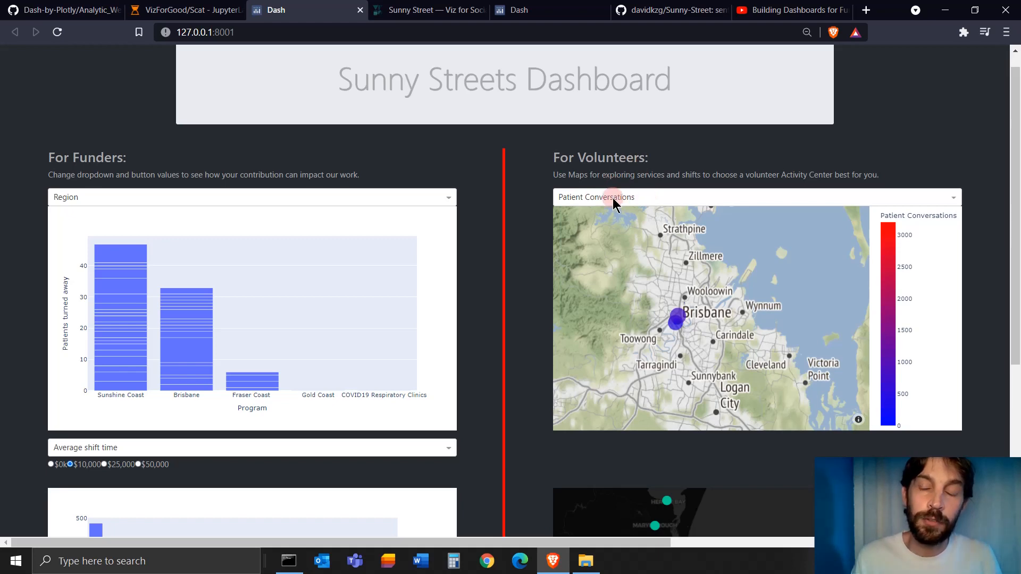
On the shift-start-time map hide morning and afternoon, pan around, then isolate afternoon shifts
{"action": "scroll", "scroll_direction": "down", "scroll_amount": 3}
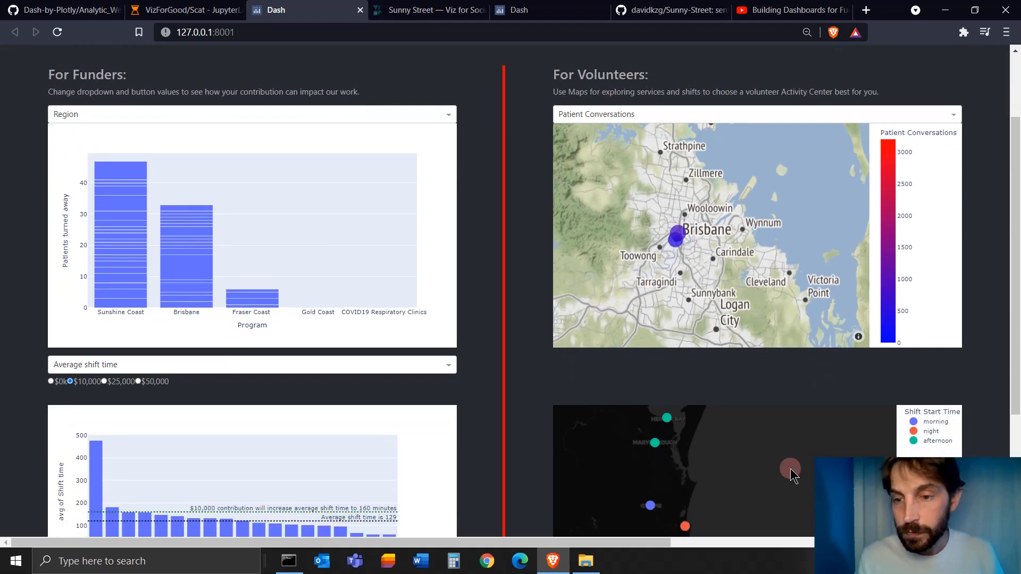
{"action": "scroll", "scroll_direction": "down", "scroll_amount": 3}
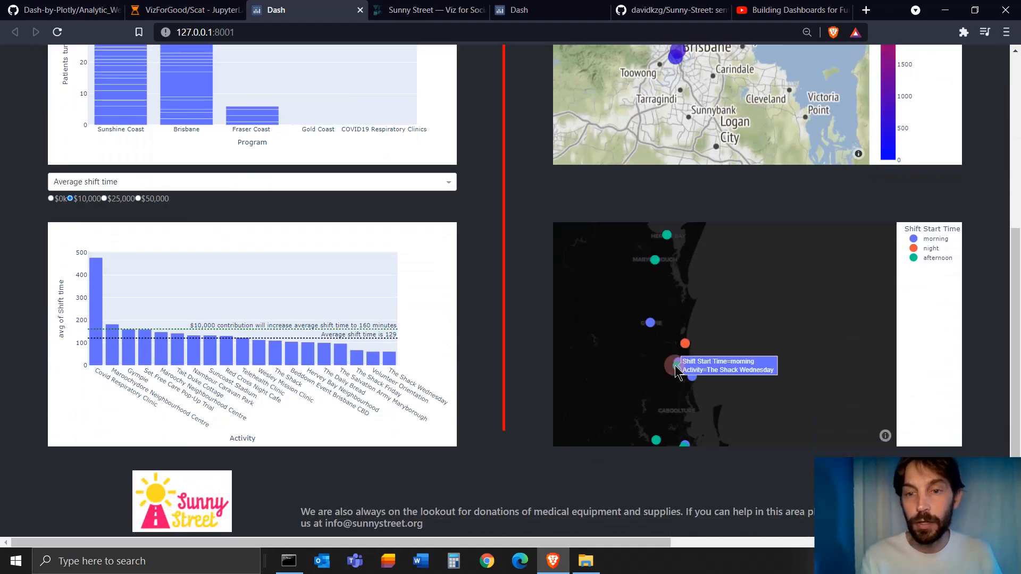
{"action": "mouse_move", "coordinate": [700, 389]}
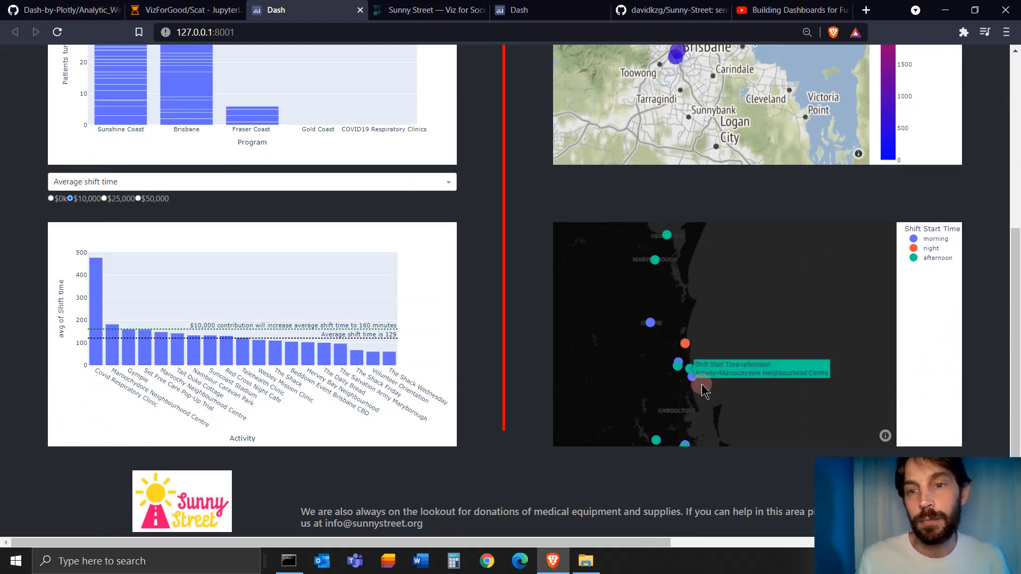
{"action": "mouse_move", "coordinate": [694, 254]}
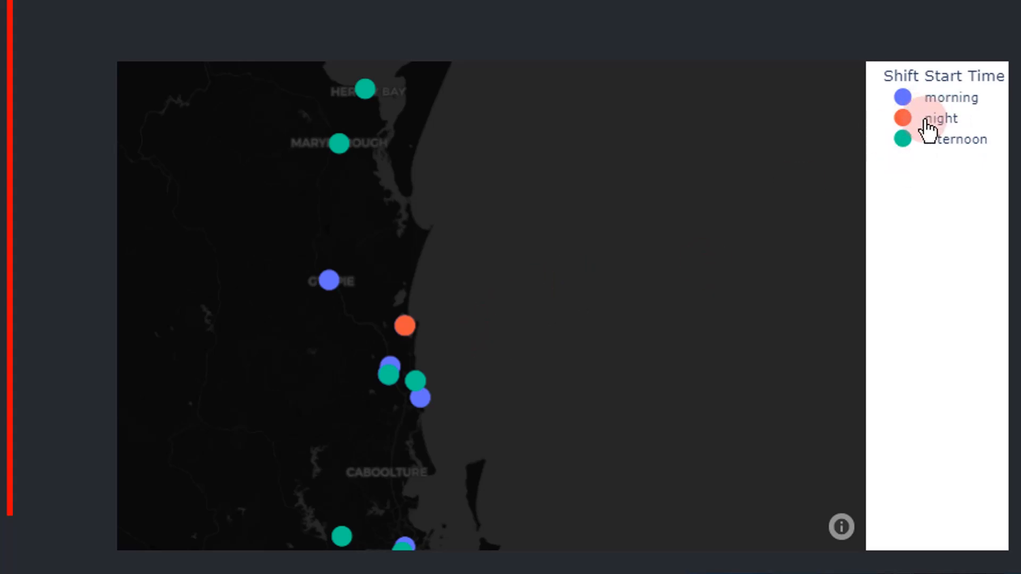
{"action": "left_click", "coordinate": [904, 98]}
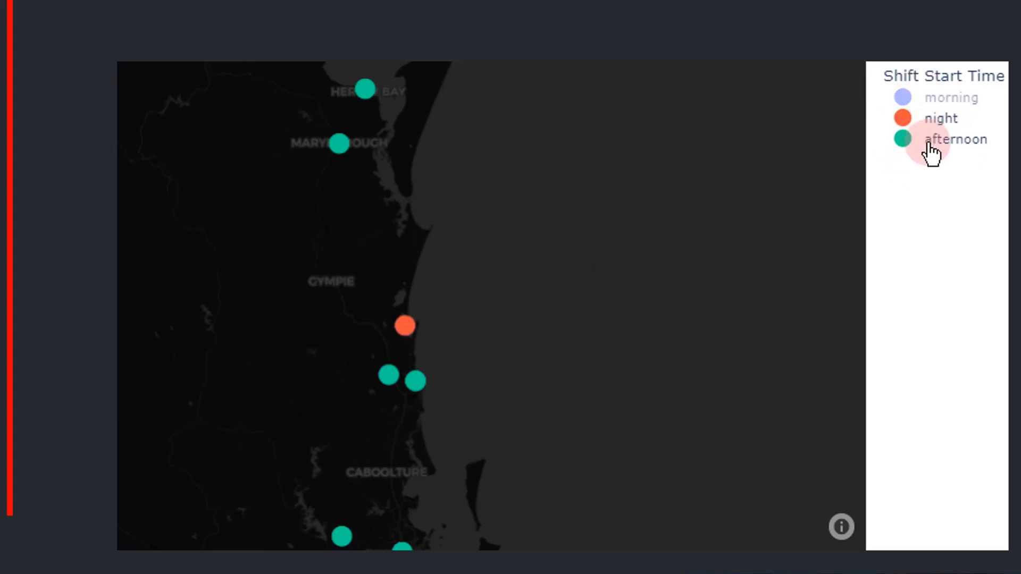
{"action": "left_click", "coordinate": [957, 138]}
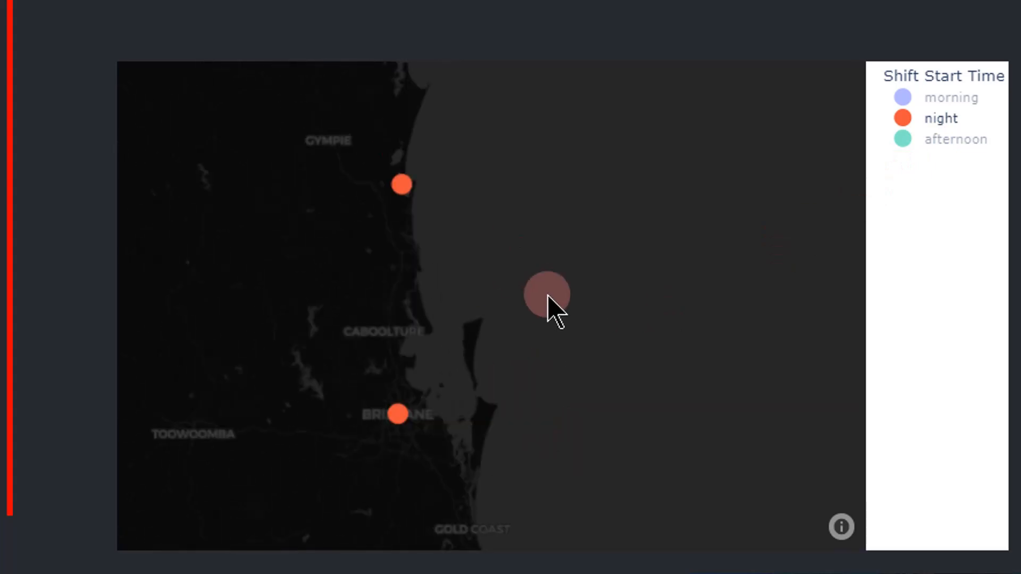
{"action": "left_click_drag", "start_coordinate": [553, 306], "coordinate": [463, 251]}
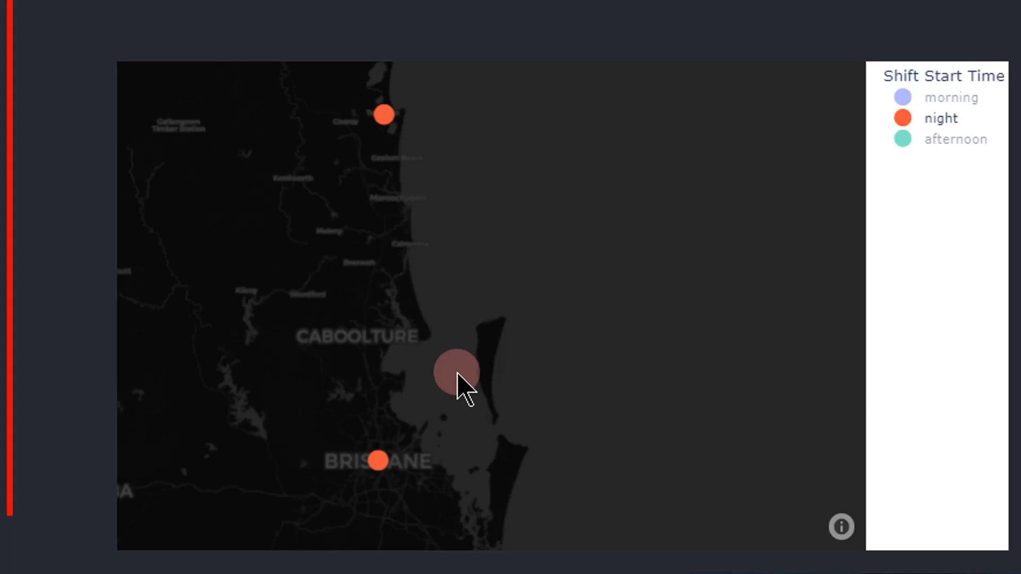
{"action": "left_click_drag", "start_coordinate": [457, 374], "coordinate": [493, 239]}
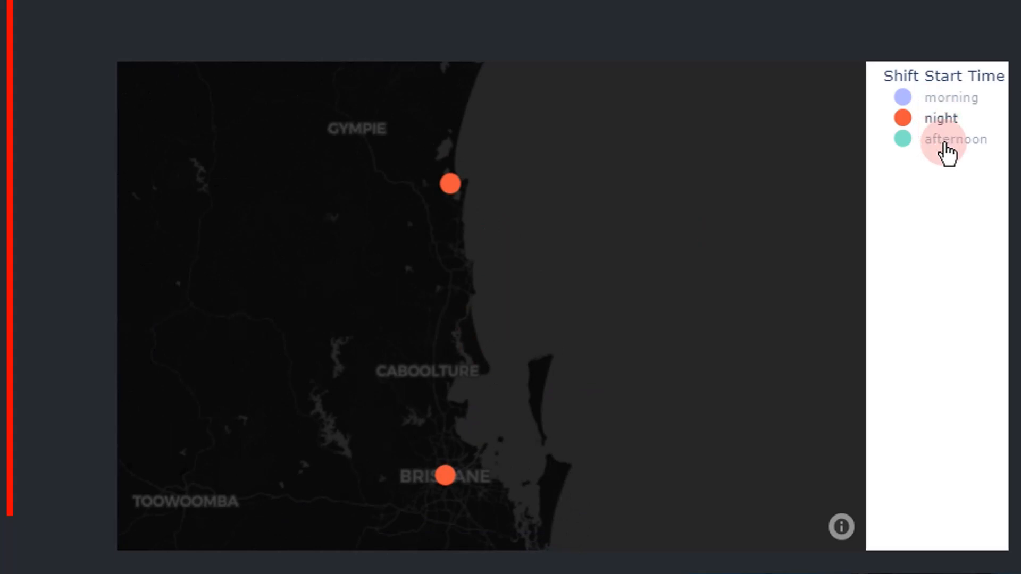
{"action": "left_click", "coordinate": [958, 140]}
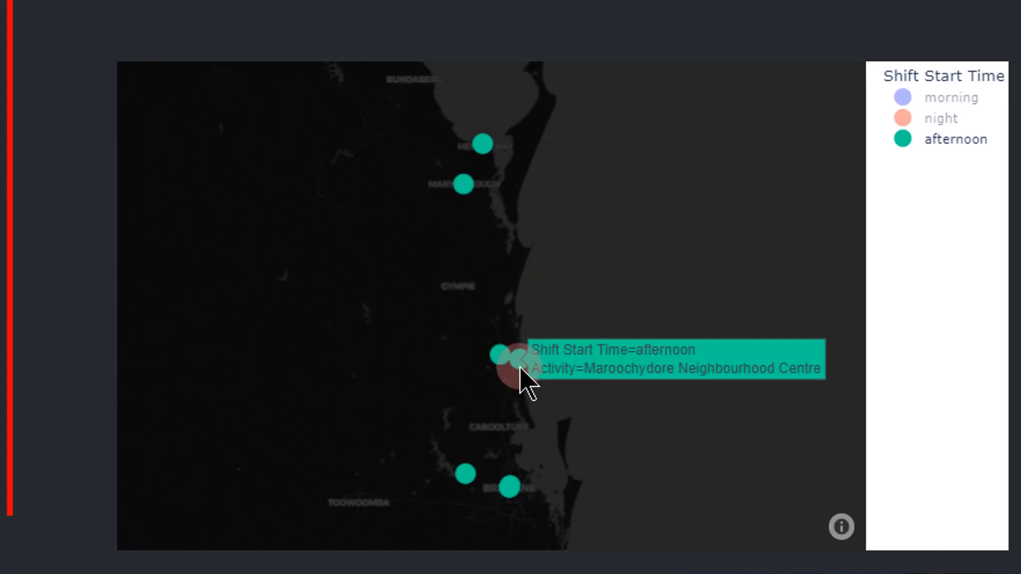
{"action": "mouse_move", "coordinate": [466, 485]}
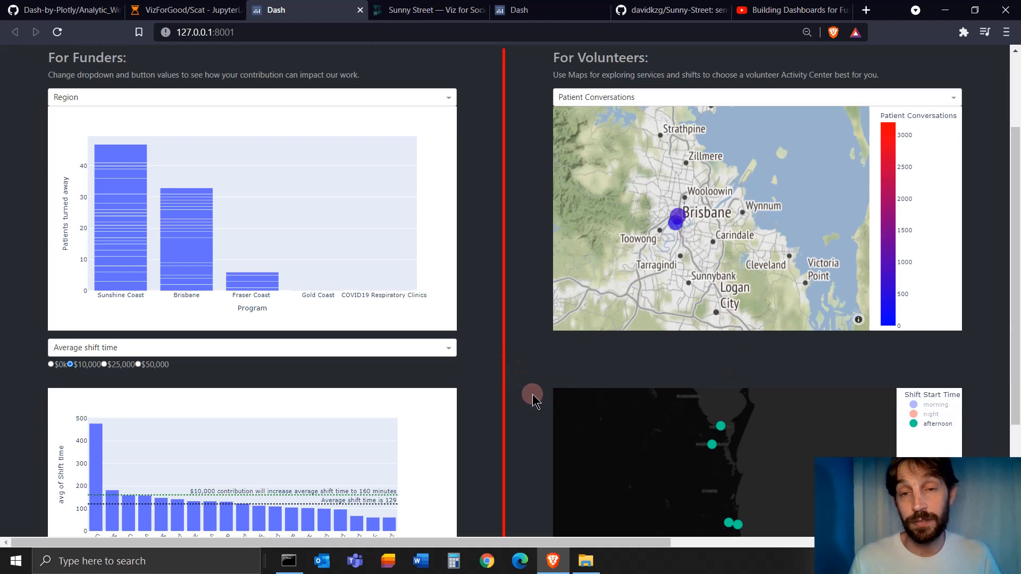
{"action": "mouse_move", "coordinate": [564, 417]}
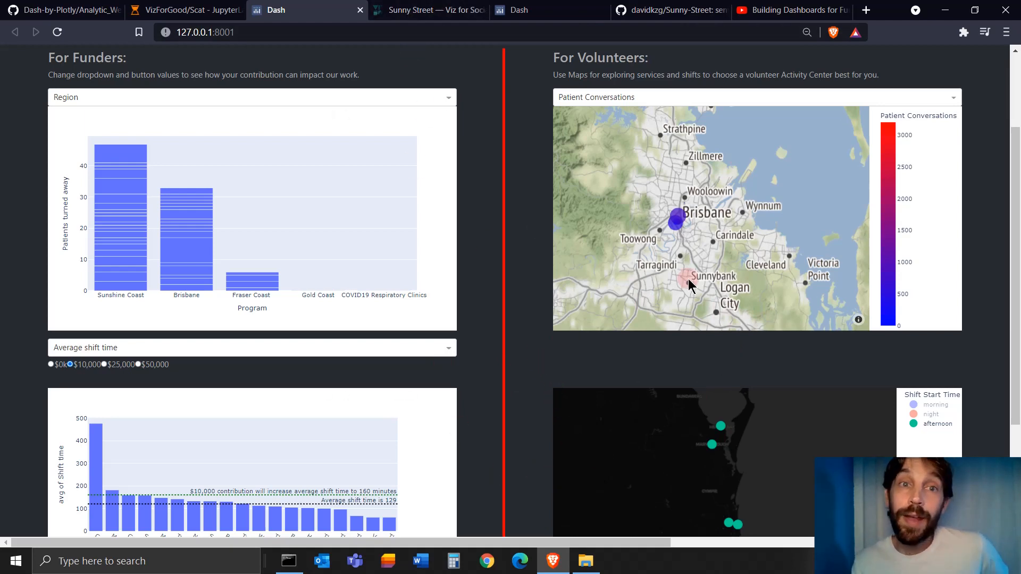
Highlight the September 26 deadline in the Sunny Street brief and return to the dashboard
{"action": "left_click", "coordinate": [427, 10]}
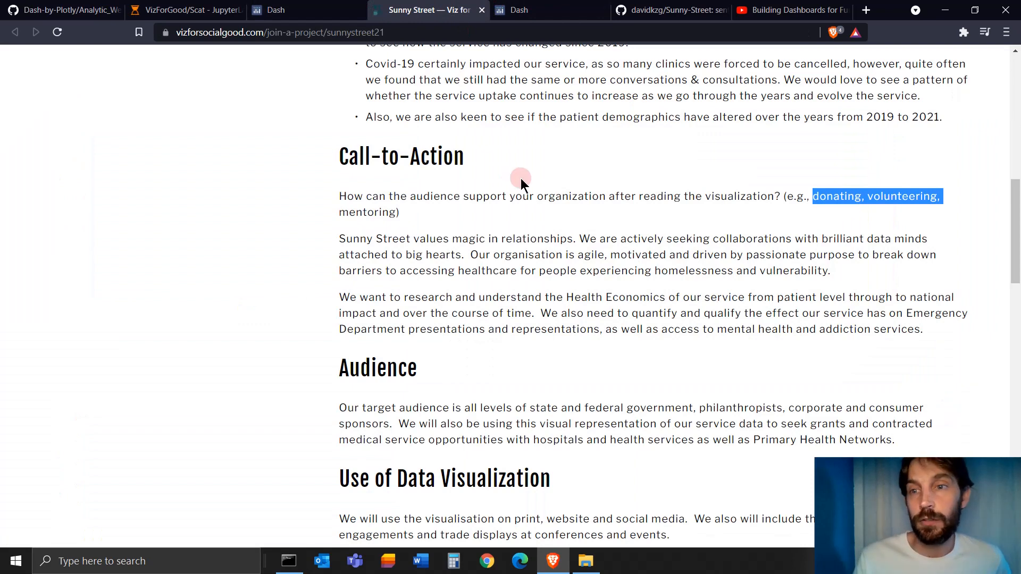
{"action": "mouse_move", "coordinate": [536, 256]}
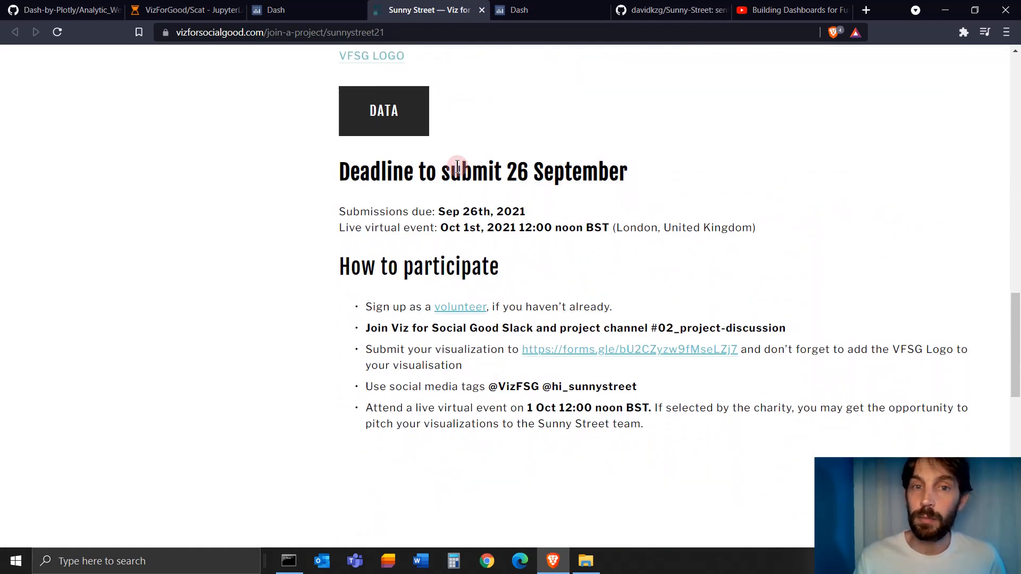
{"action": "left_click_drag", "start_coordinate": [451, 170], "coordinate": [627, 170]}
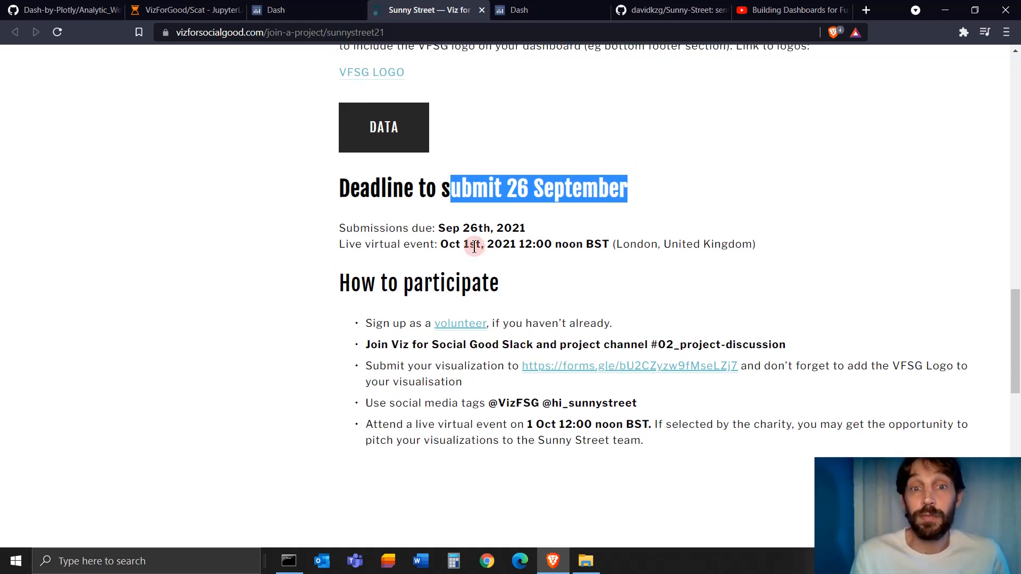
{"action": "mouse_move", "coordinate": [396, 10]}
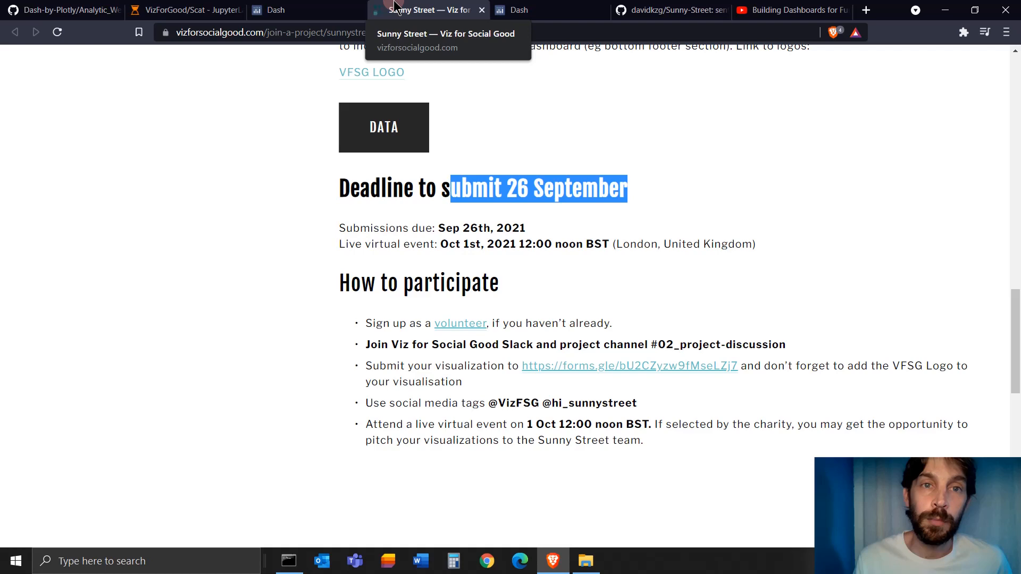
{"action": "left_click", "coordinate": [306, 10]}
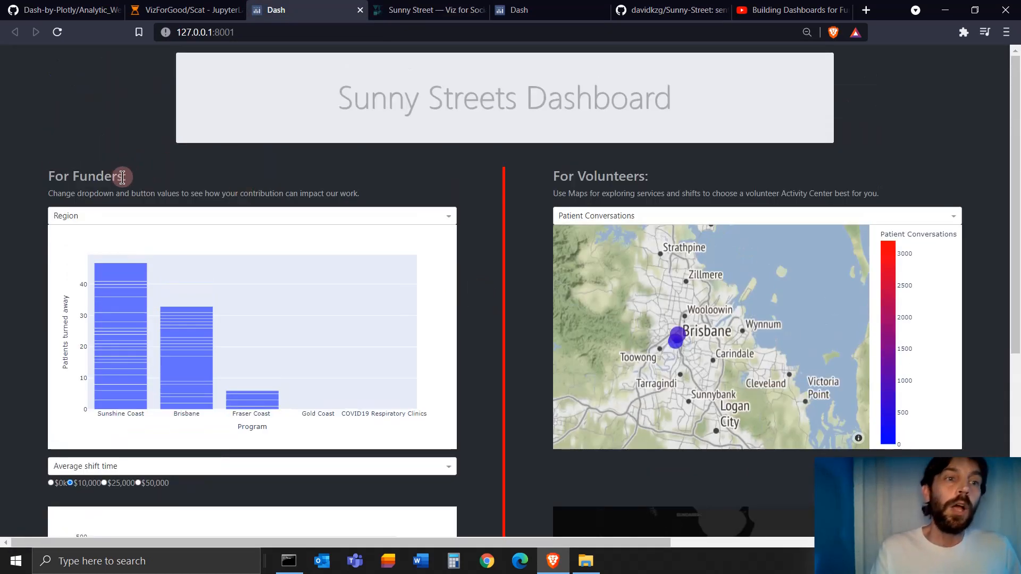
Highlight 'Funders', reach the average shift time chart and pick a contribution option
{"action": "double_click", "coordinate": [91, 175]}
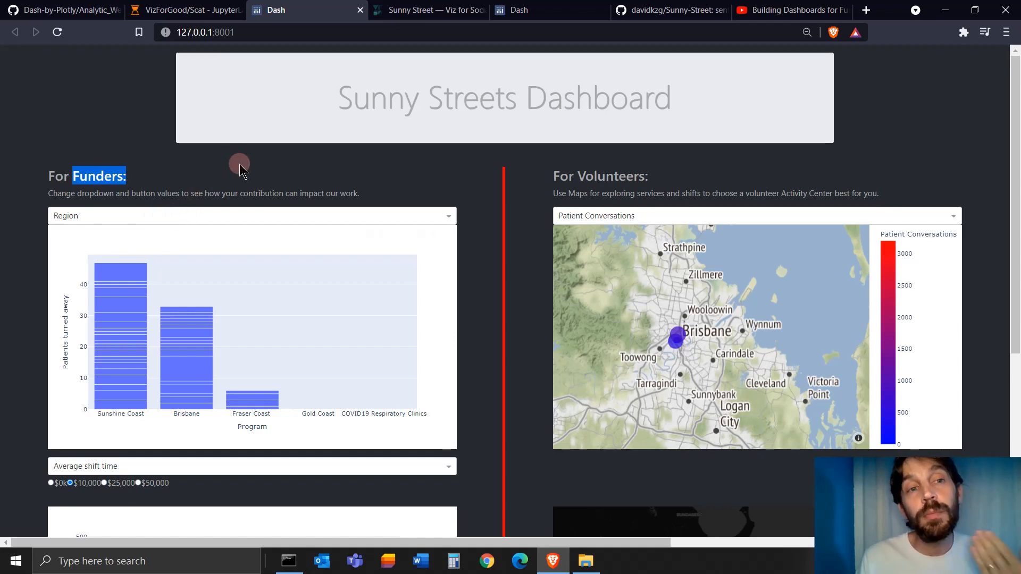
{"action": "mouse_move", "coordinate": [264, 117]}
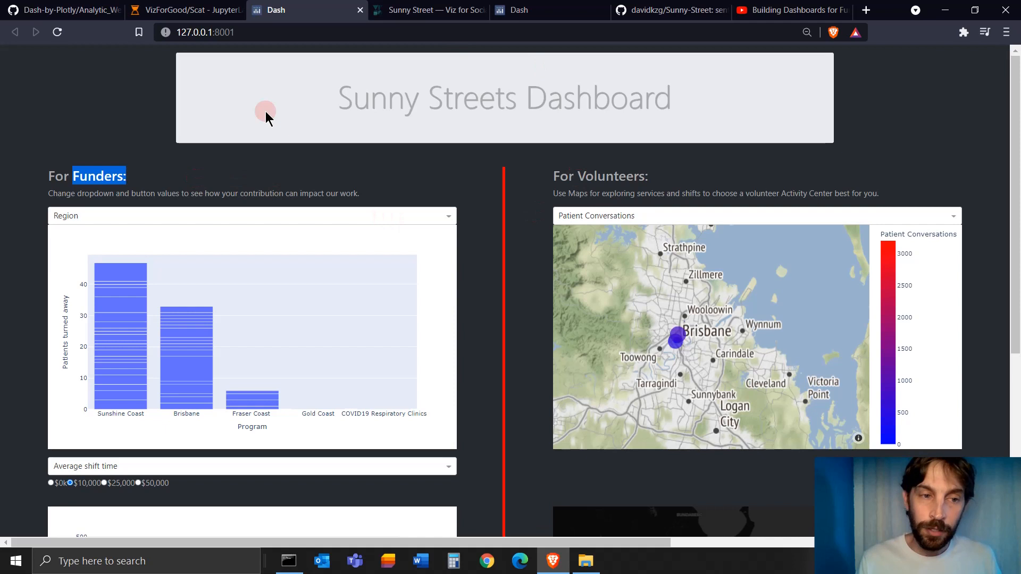
{"action": "mouse_move", "coordinate": [428, 436]}
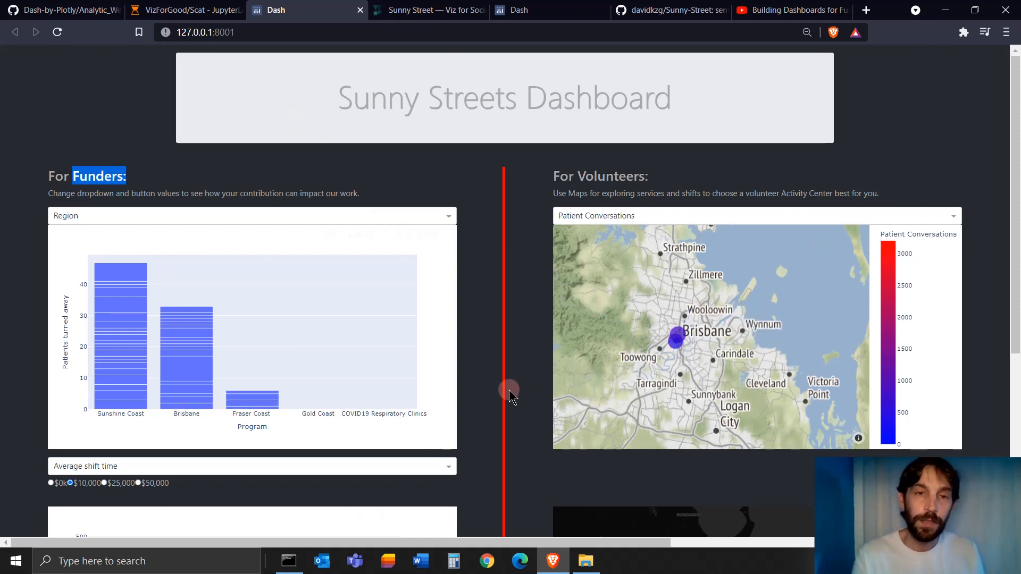
{"action": "scroll", "scroll_direction": "down", "scroll_amount": 3}
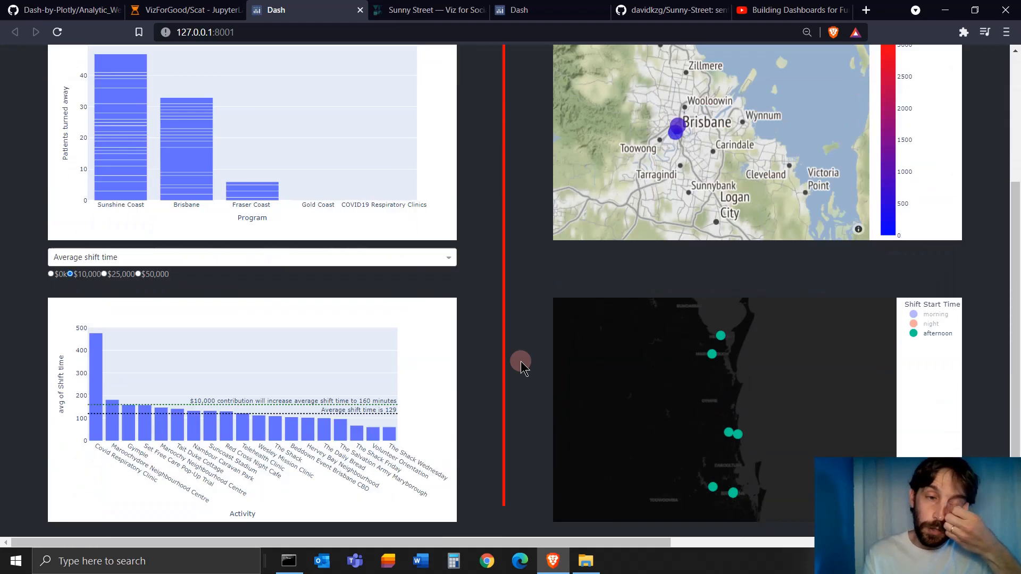
{"action": "scroll", "scroll_direction": "down", "scroll_amount": 3}
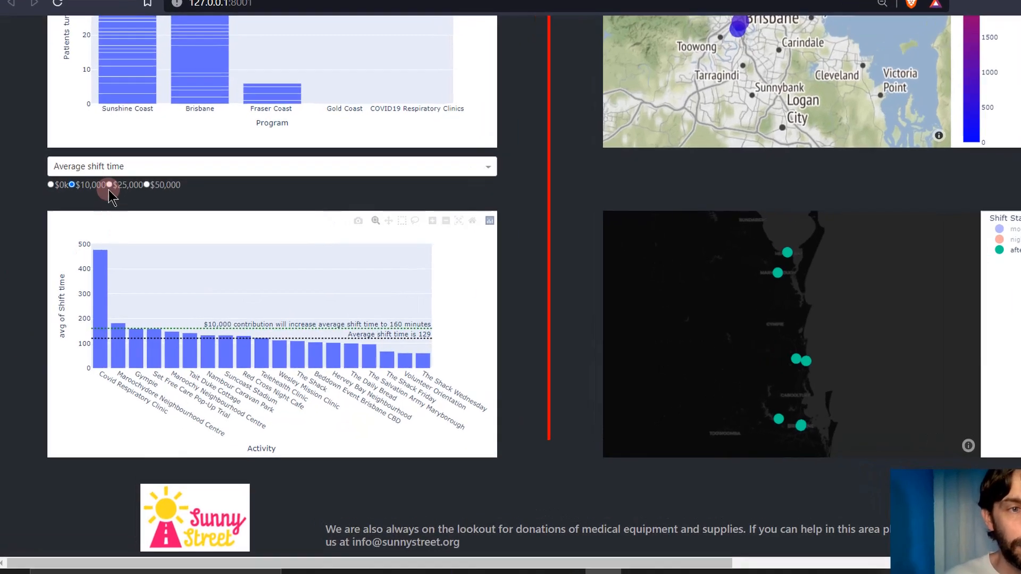
{"action": "left_click", "coordinate": [271, 166]}
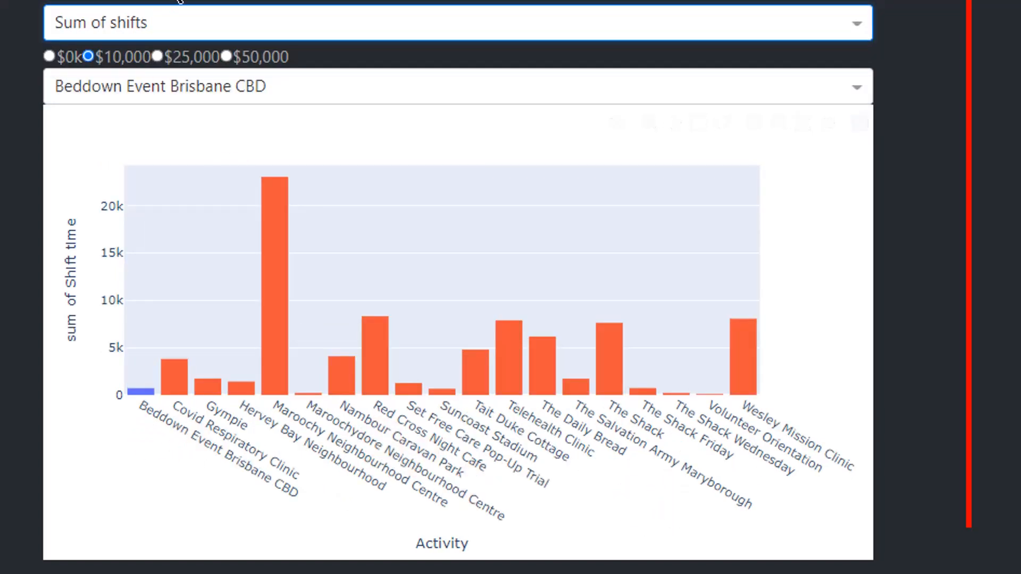
Switch the funders' chart measure back to Average shift time
{"action": "left_click", "coordinate": [456, 22]}
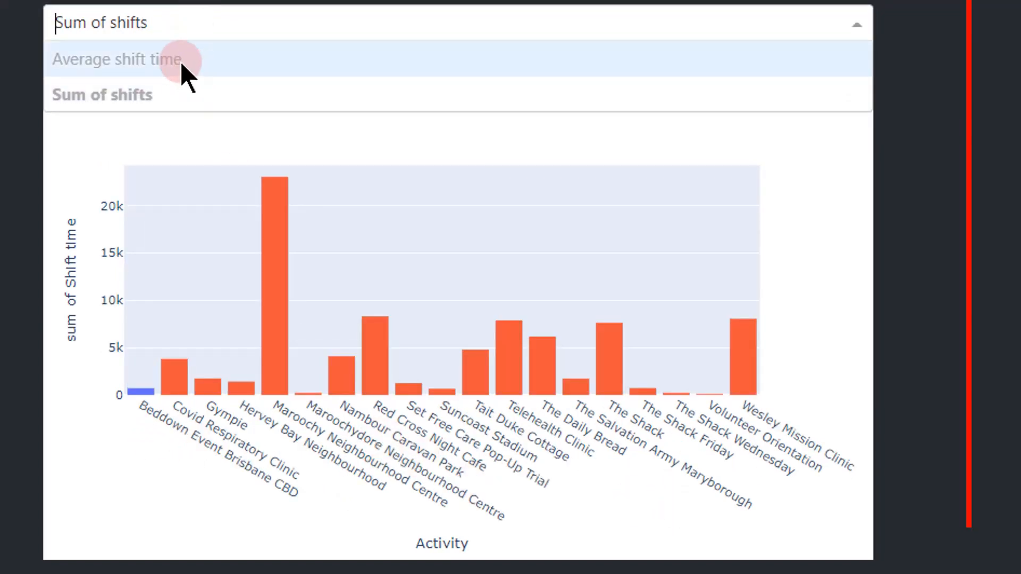
{"action": "left_click", "coordinate": [117, 59]}
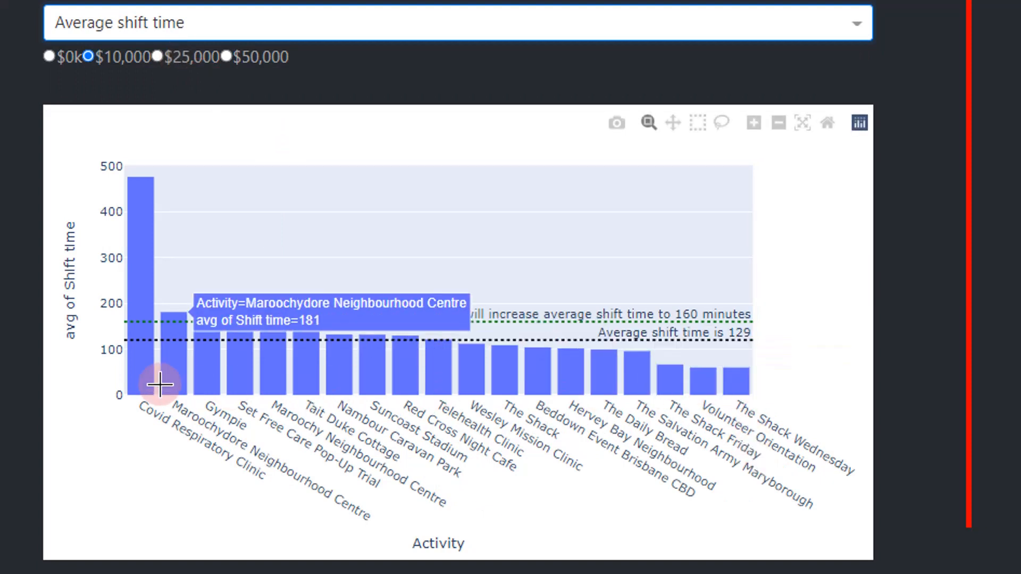
{"action": "mouse_move", "coordinate": [88, 266]}
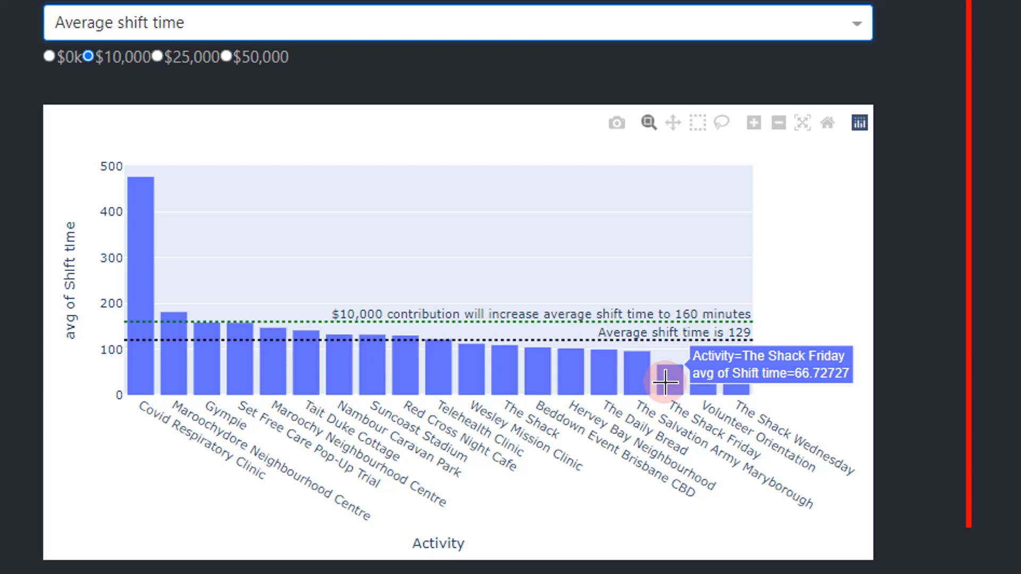
{"action": "mouse_move", "coordinate": [472, 365]}
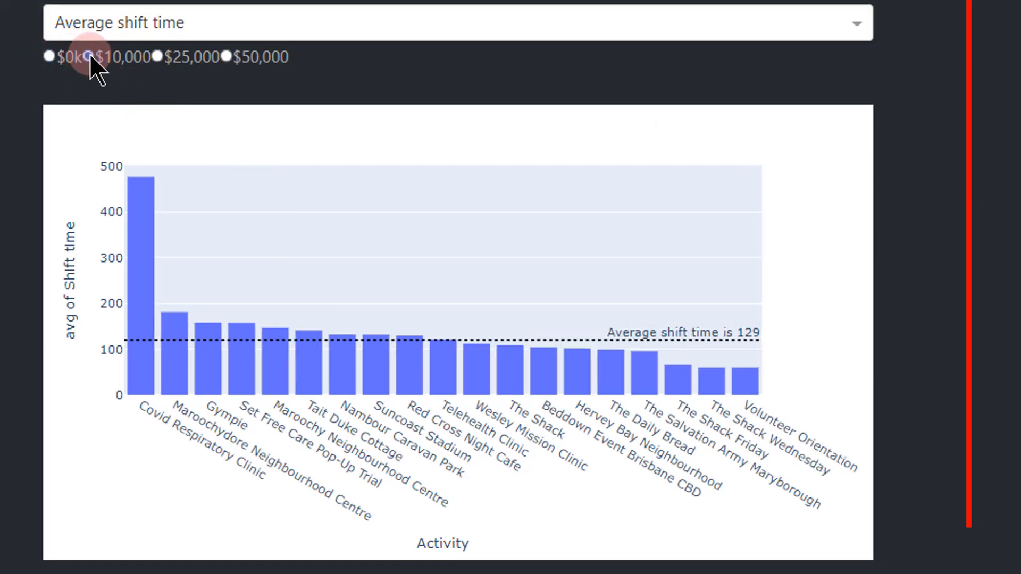
Compare the chart with no extra contribution, the $10,000 target and the $50,000 target
{"action": "left_click", "coordinate": [90, 56]}
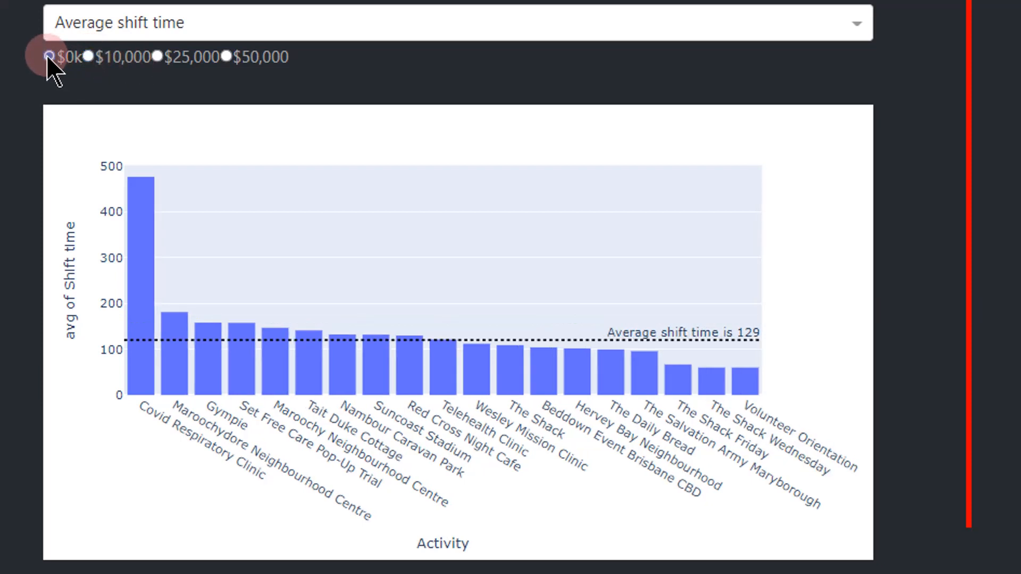
{"action": "left_click", "coordinate": [49, 57]}
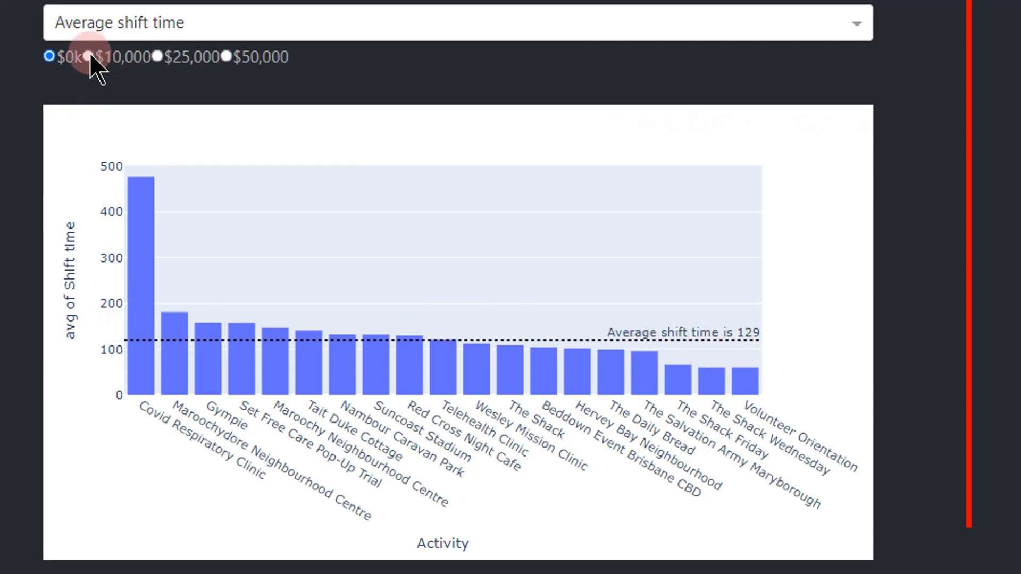
{"action": "left_click", "coordinate": [89, 57]}
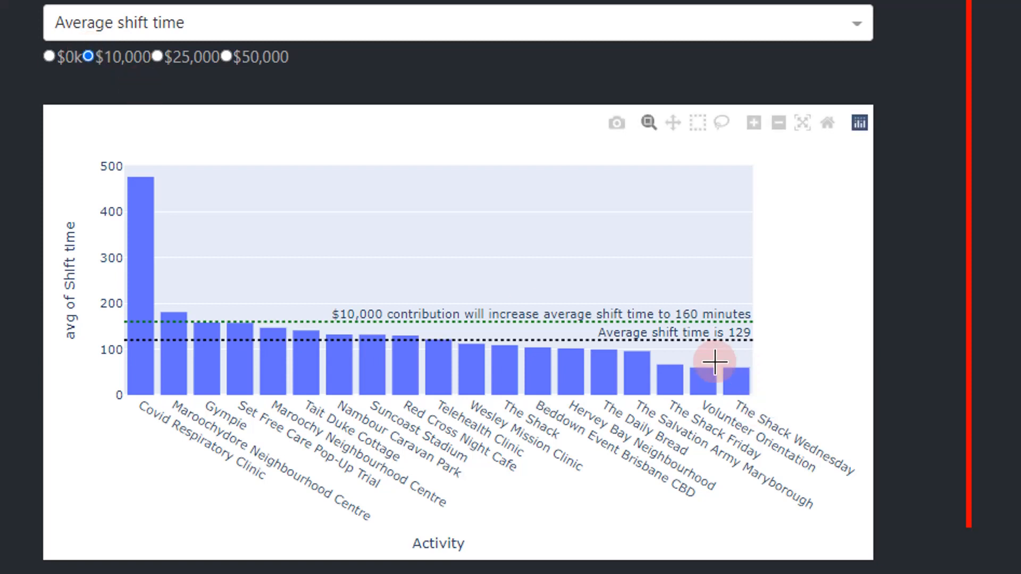
{"action": "mouse_move", "coordinate": [788, 344]}
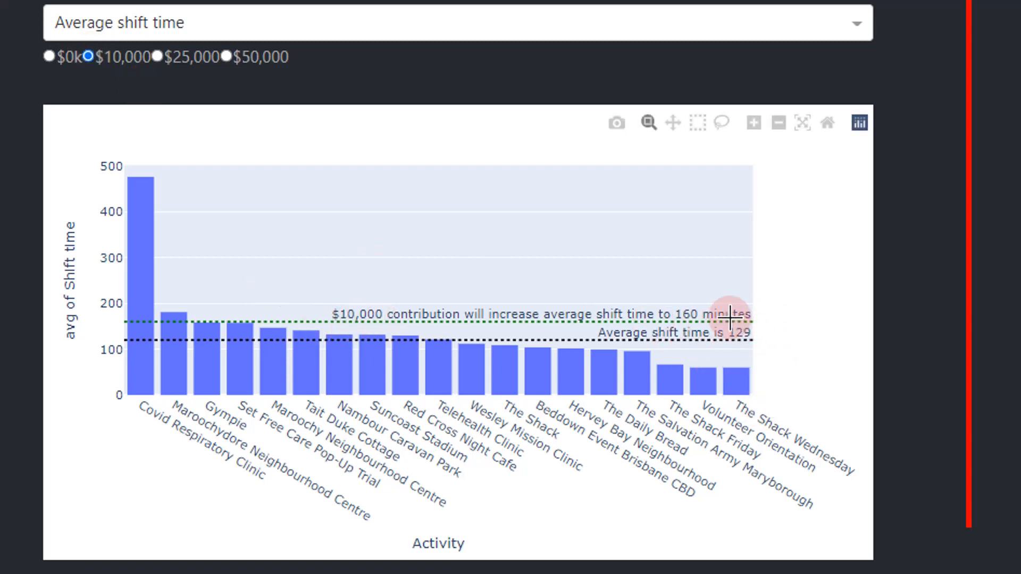
{"action": "left_click", "coordinate": [226, 57]}
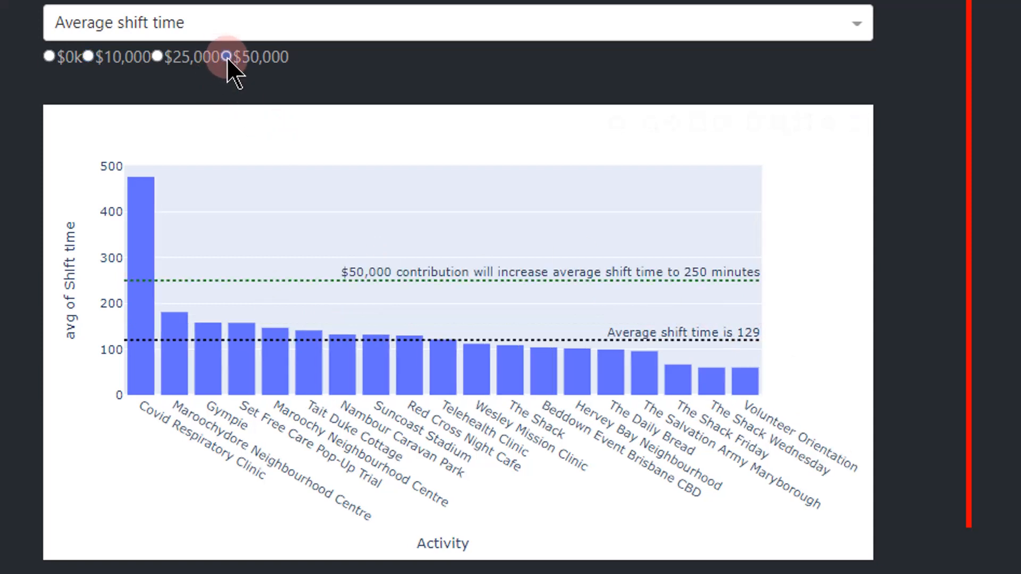
{"action": "left_click", "coordinate": [226, 56]}
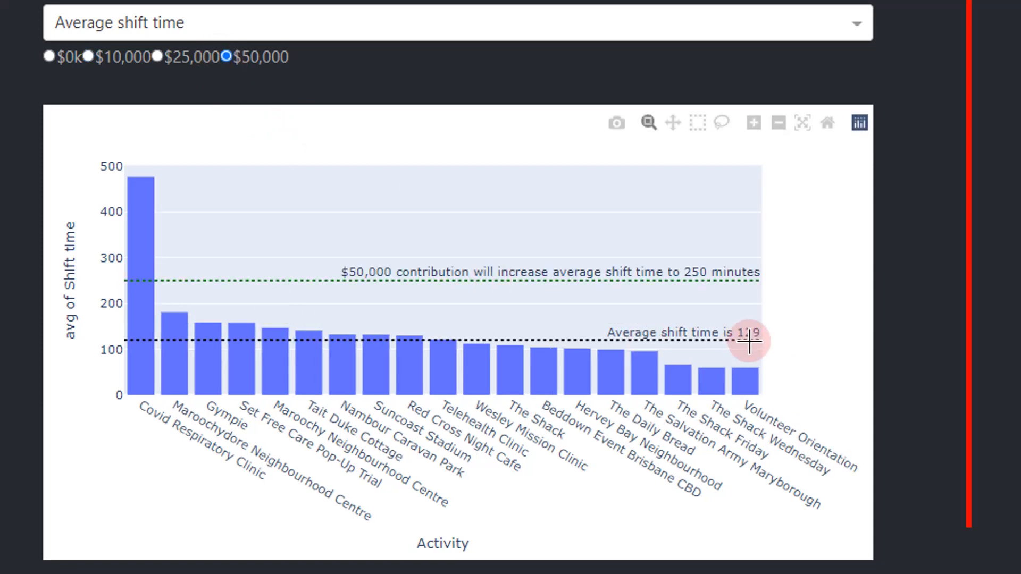
{"action": "mouse_move", "coordinate": [761, 273]}
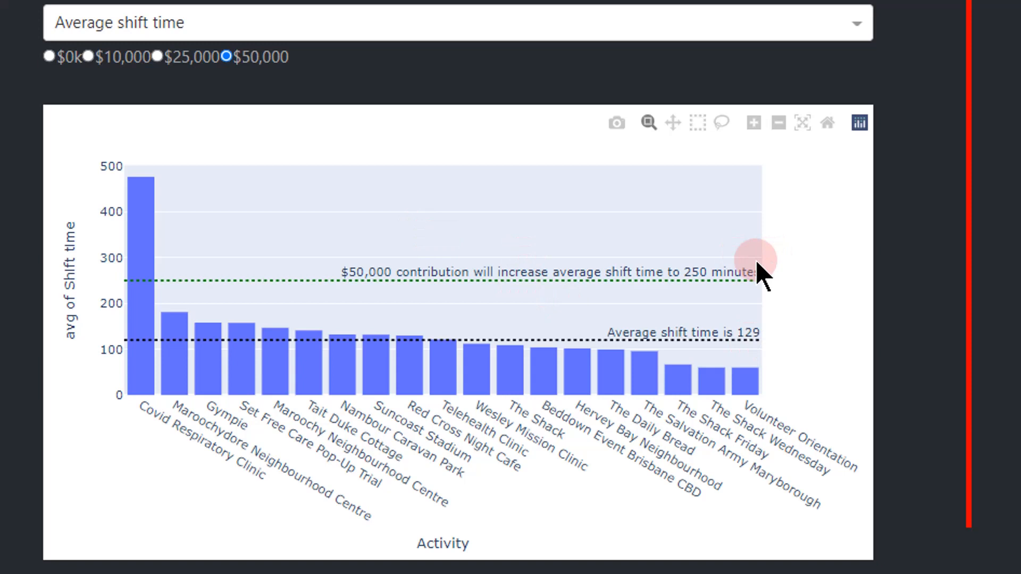
{"action": "mouse_move", "coordinate": [807, 338]}
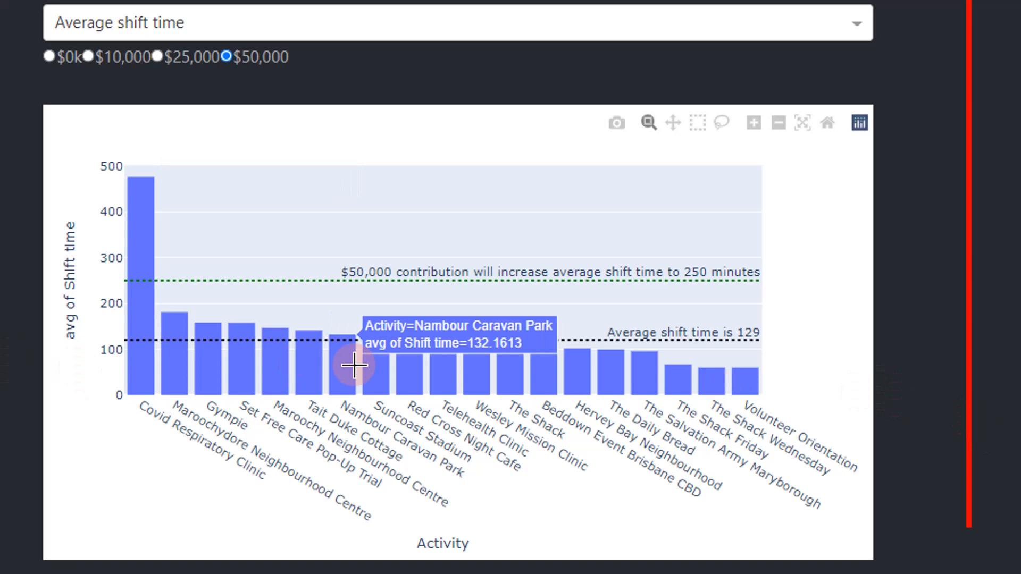
{"action": "mouse_move", "coordinate": [858, 381]}
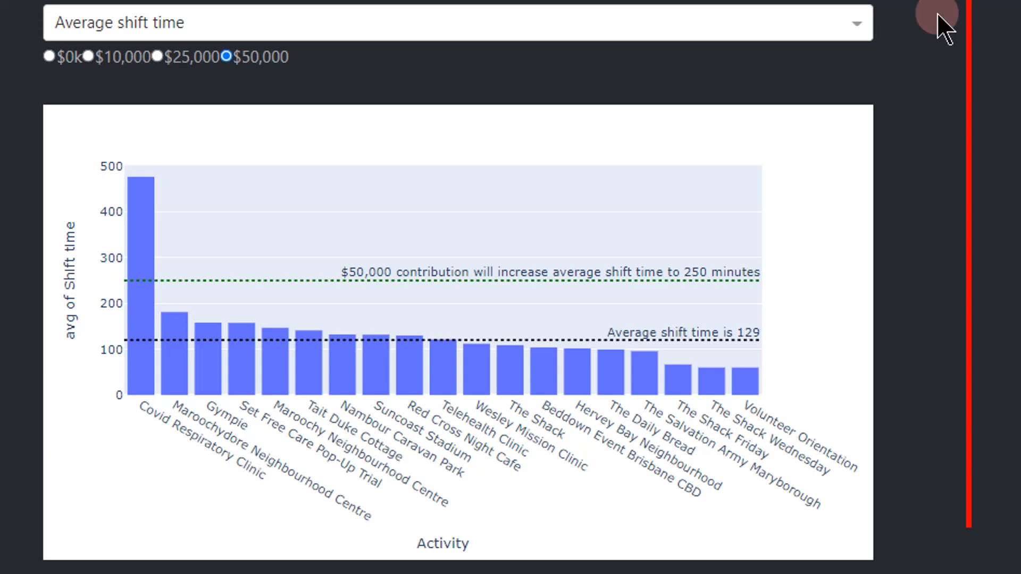
{"action": "mouse_move", "coordinate": [686, 445]}
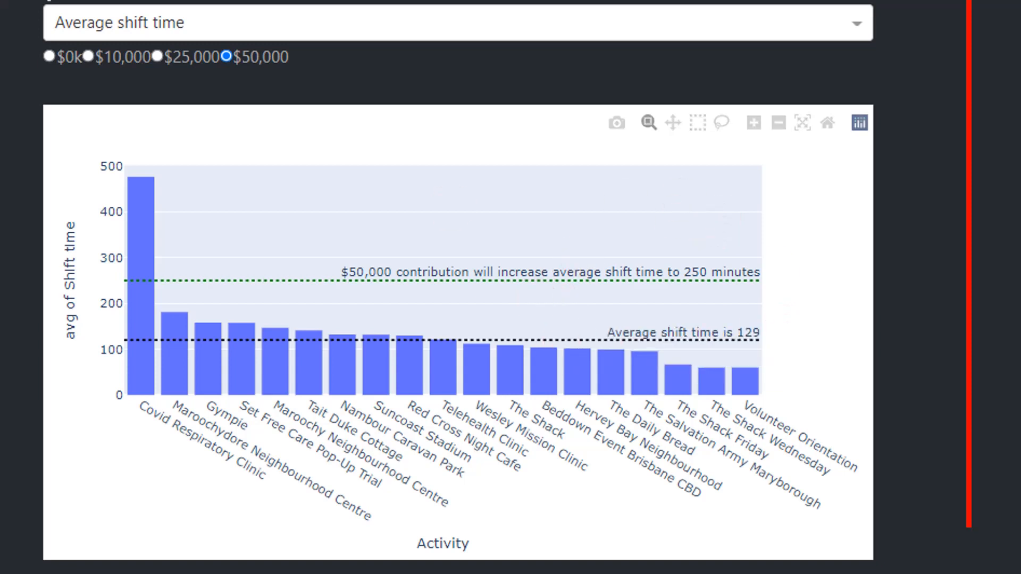
Check the $25,000 target, settle on $10,000, and switch the measure to Sum of shifts
{"action": "left_click", "coordinate": [158, 56]}
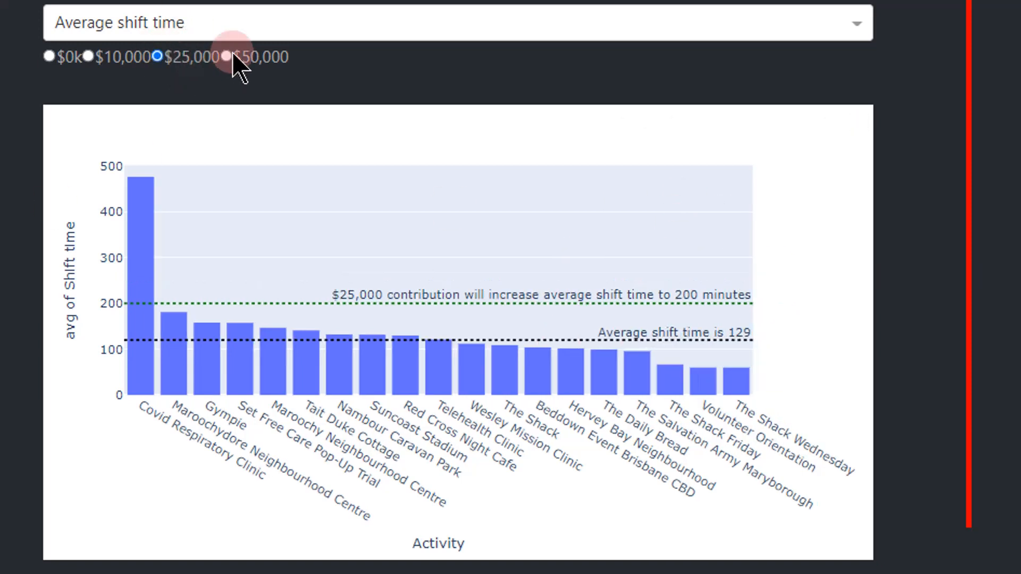
{"action": "left_click", "coordinate": [86, 57]}
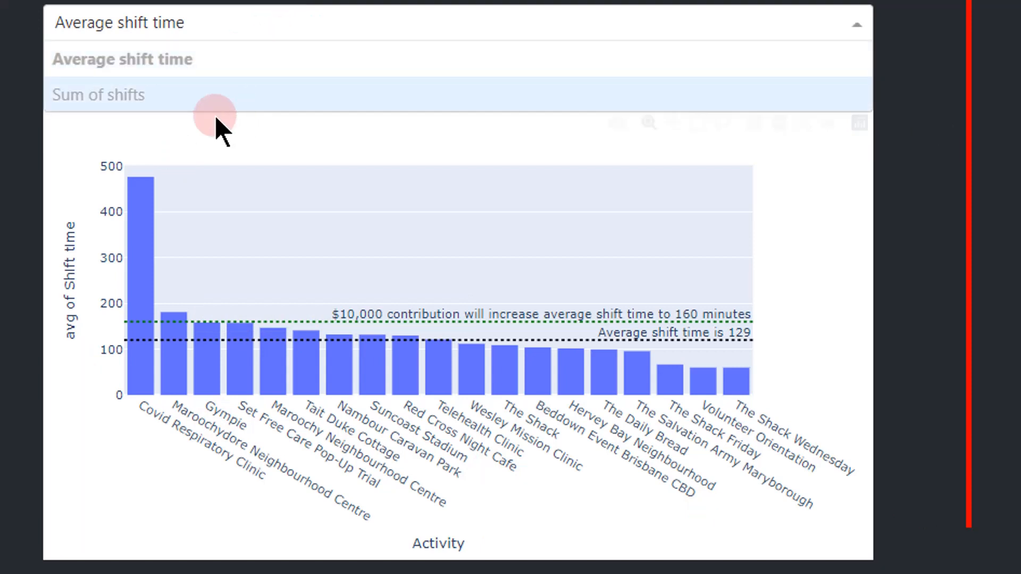
{"action": "left_click", "coordinate": [98, 94]}
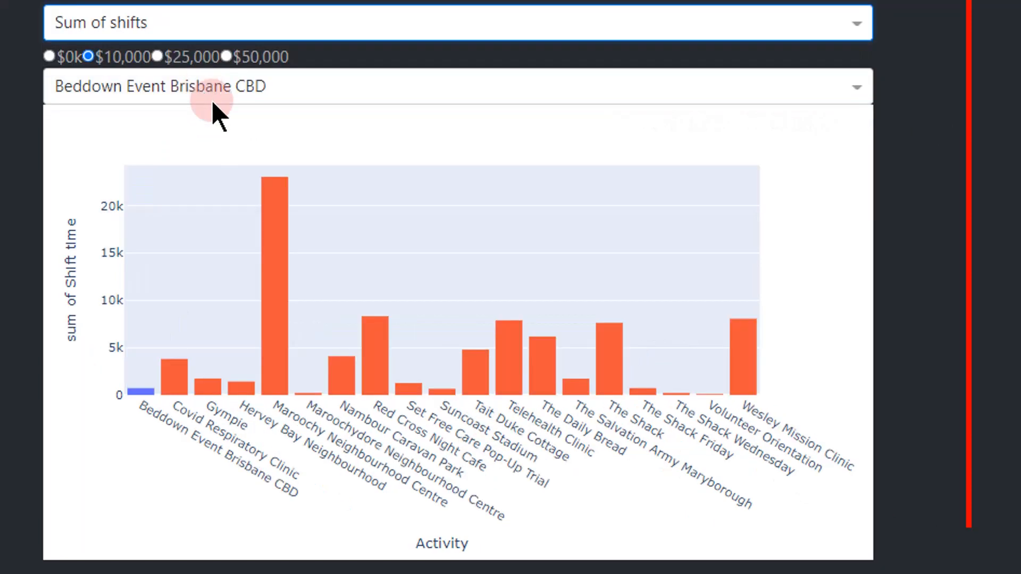
{"action": "mouse_move", "coordinate": [254, 105]}
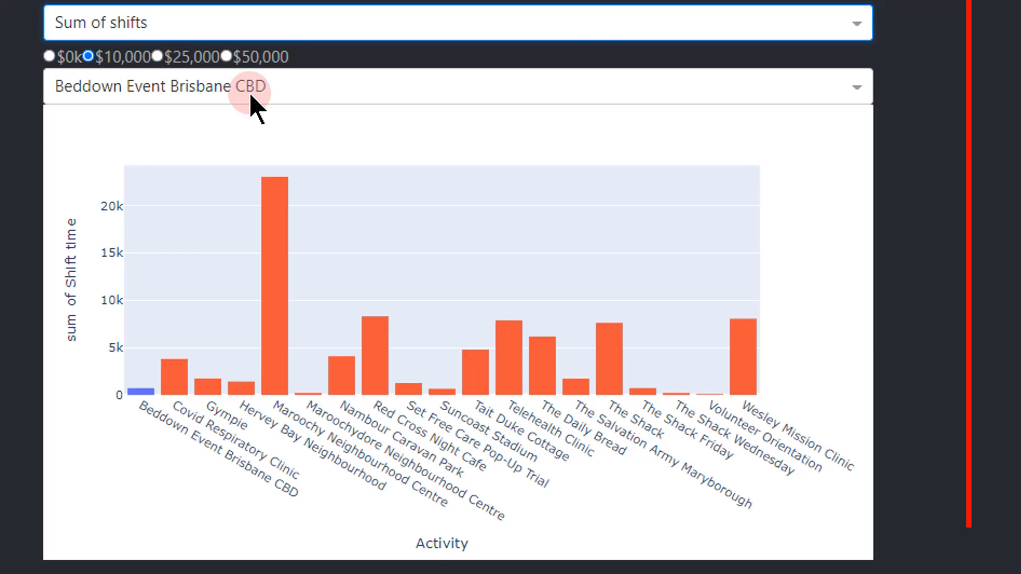
Highlight Gympie in the shifts chart and try $0k, $25,000 and $50,000 contributions on it
{"action": "left_click", "coordinate": [456, 86]}
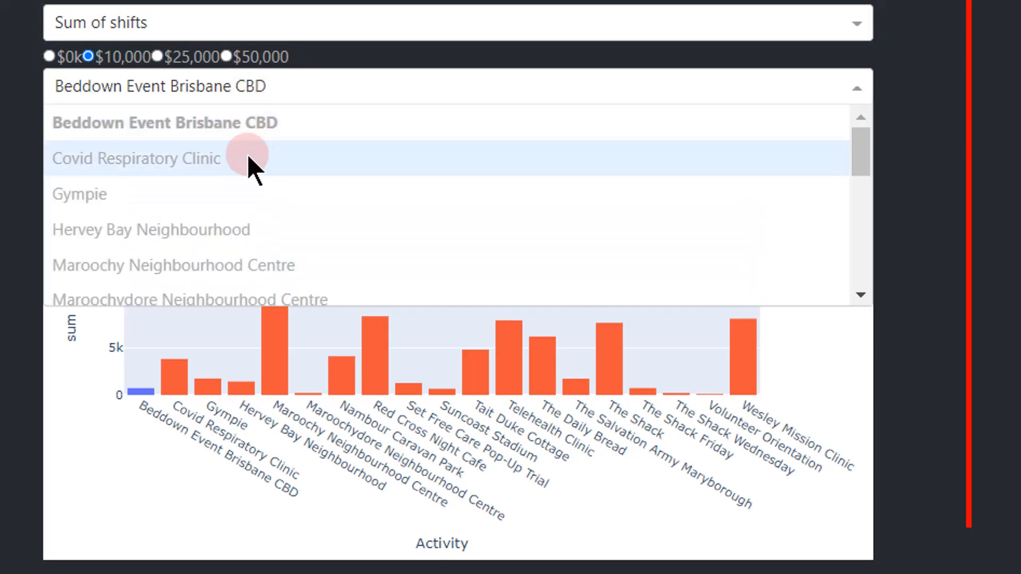
{"action": "left_click", "coordinate": [78, 193]}
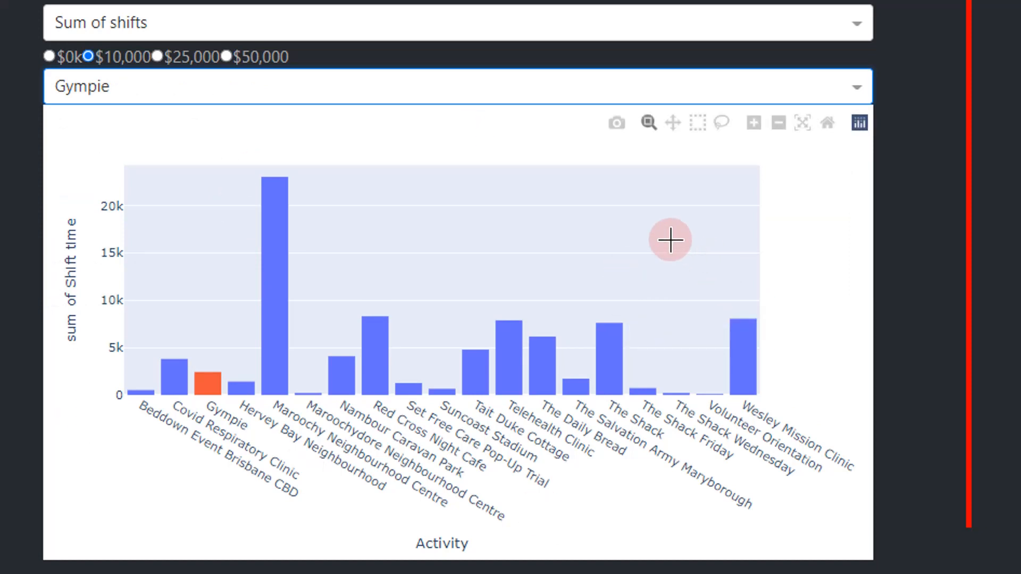
{"action": "left_click", "coordinate": [49, 57]}
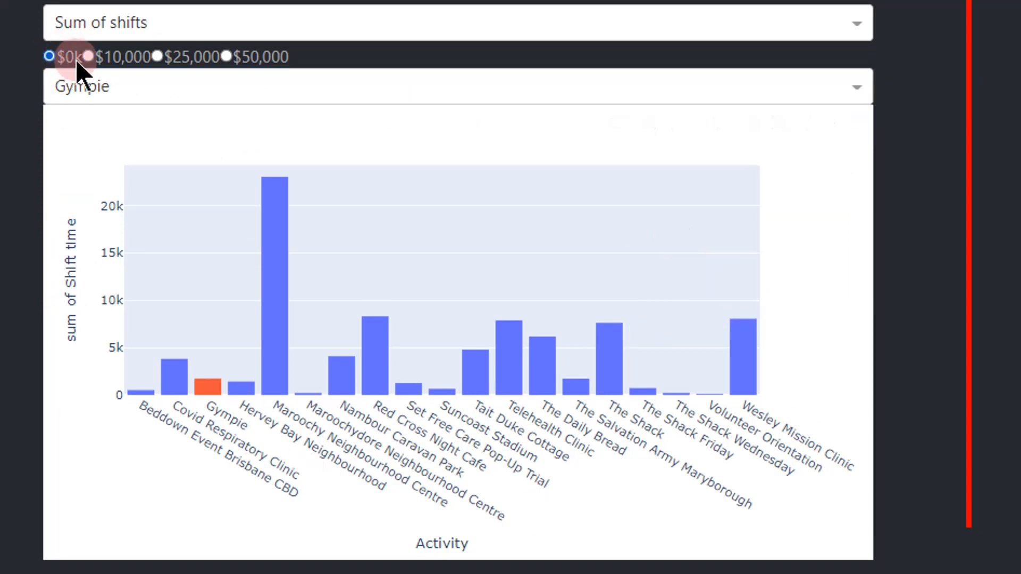
{"action": "left_click", "coordinate": [157, 56]}
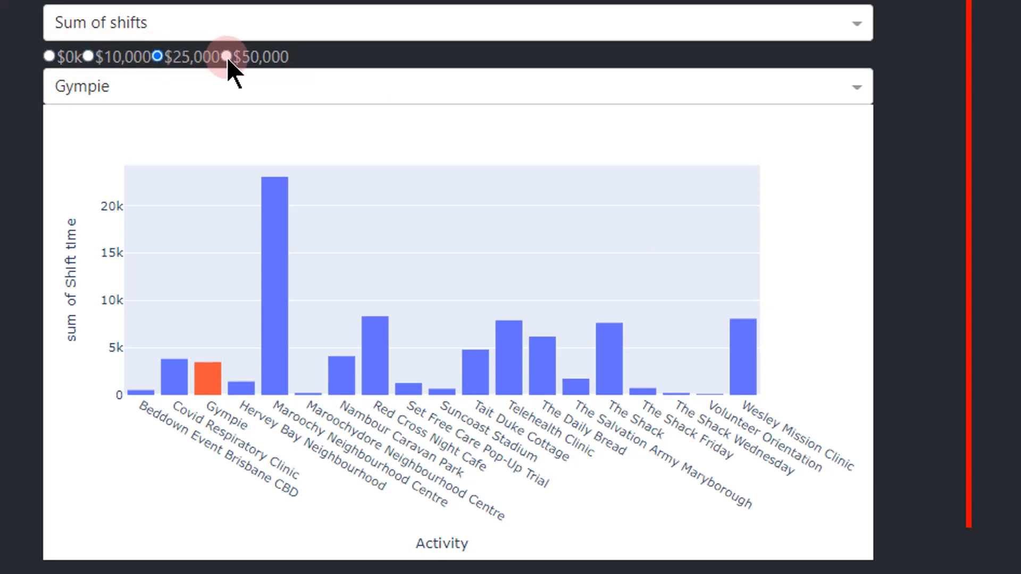
{"action": "left_click", "coordinate": [226, 56]}
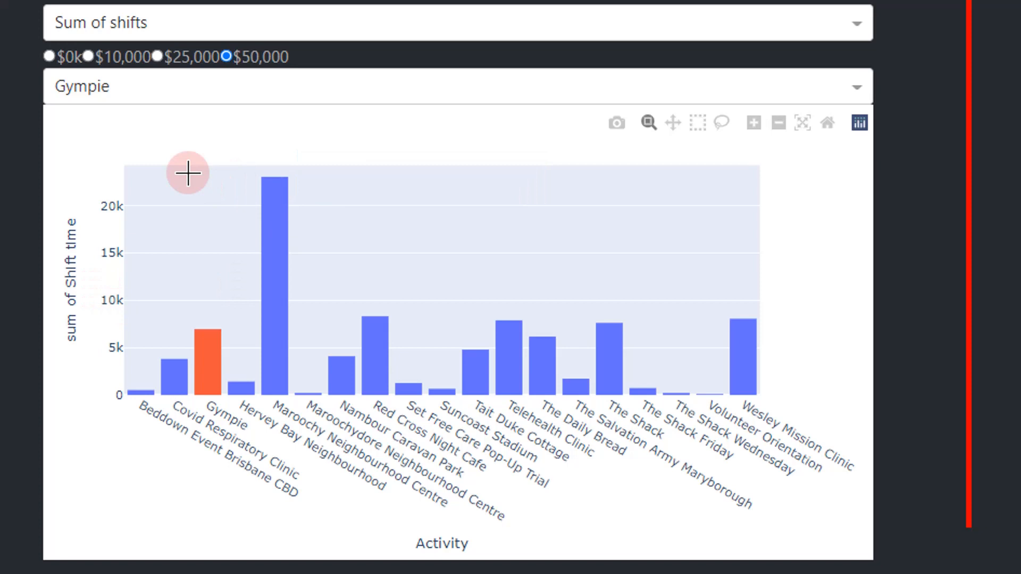
Cycle Gympie's contribution through $25,000, $0k and $50,000 again, ending at $0k
{"action": "left_click", "coordinate": [156, 56]}
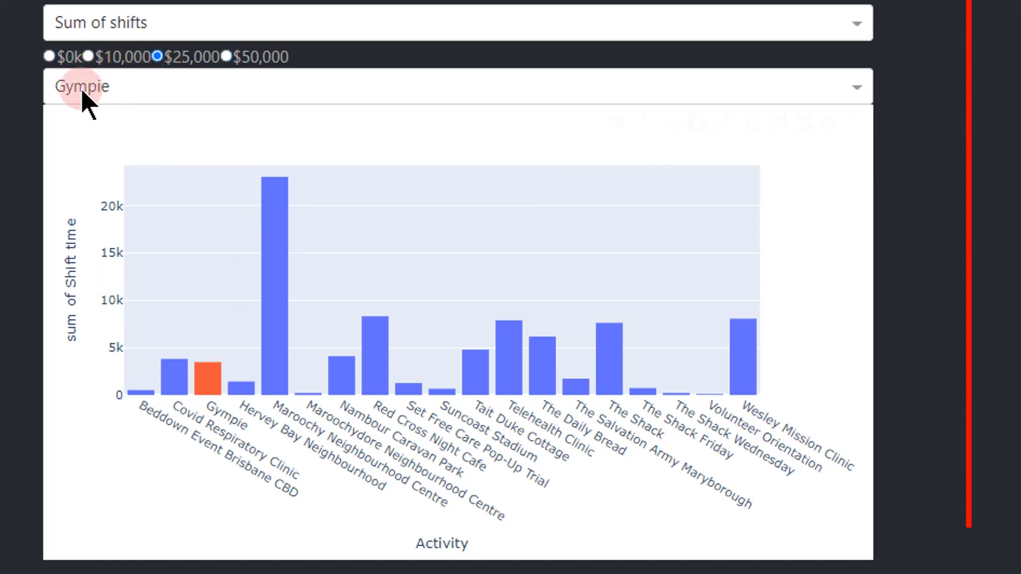
{"action": "left_click", "coordinate": [49, 56]}
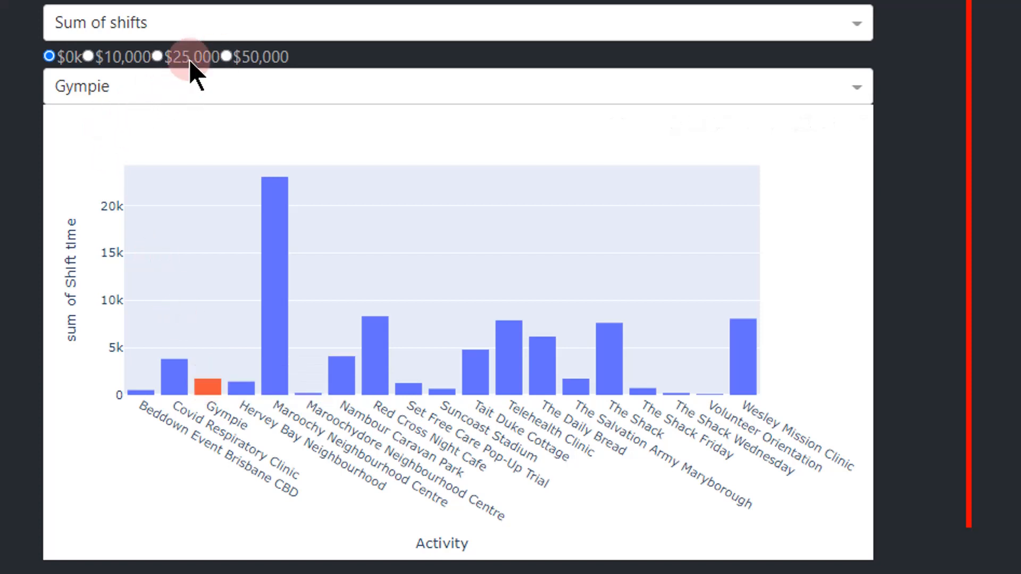
{"action": "left_click", "coordinate": [158, 57]}
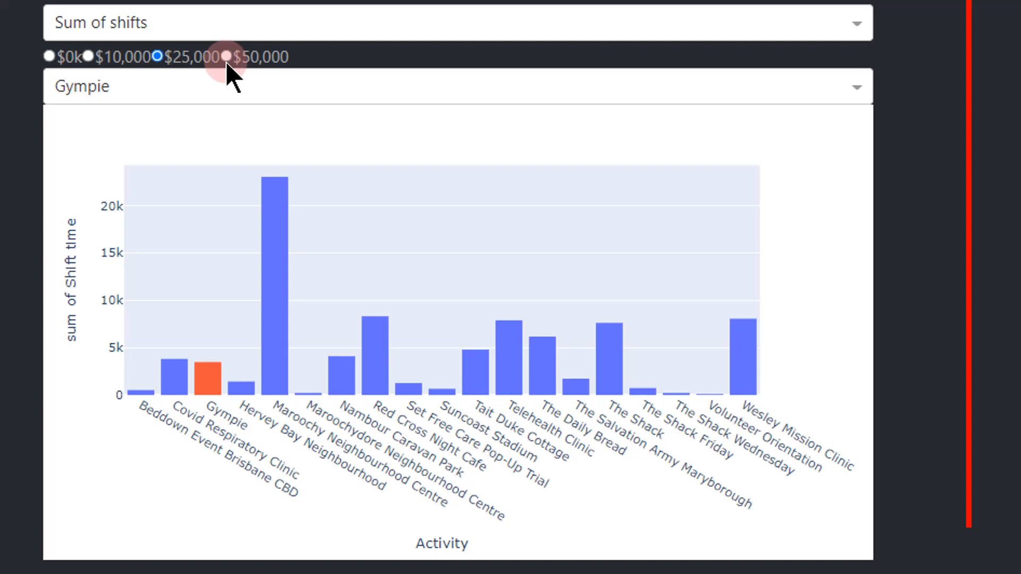
{"action": "left_click", "coordinate": [225, 56]}
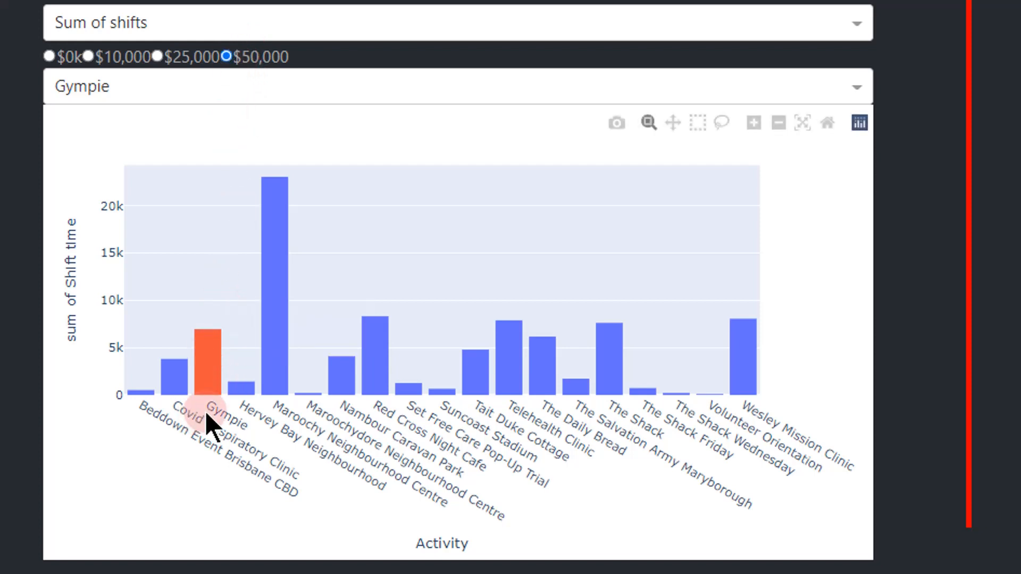
{"action": "mouse_move", "coordinate": [207, 397]}
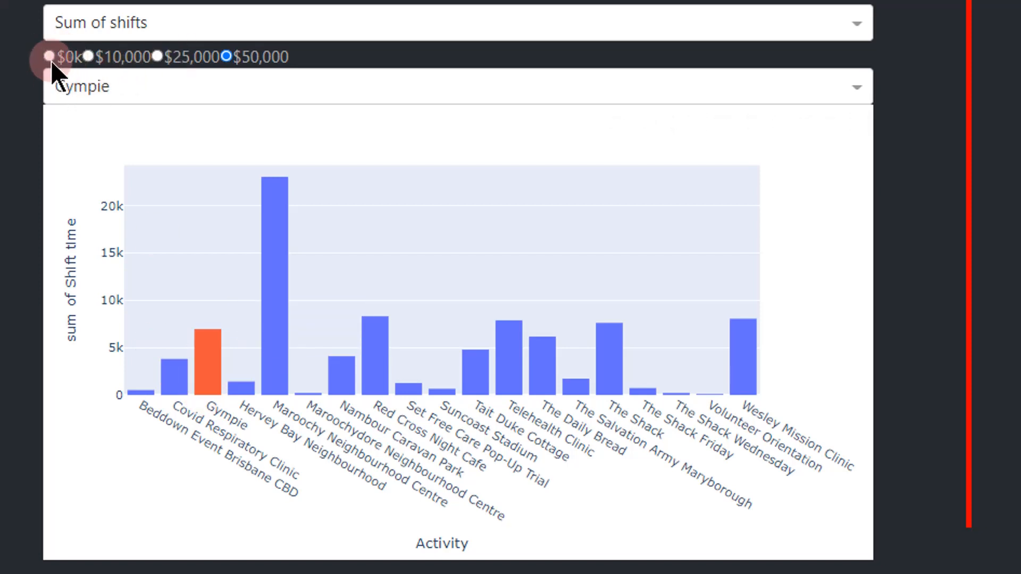
{"action": "left_click", "coordinate": [49, 58]}
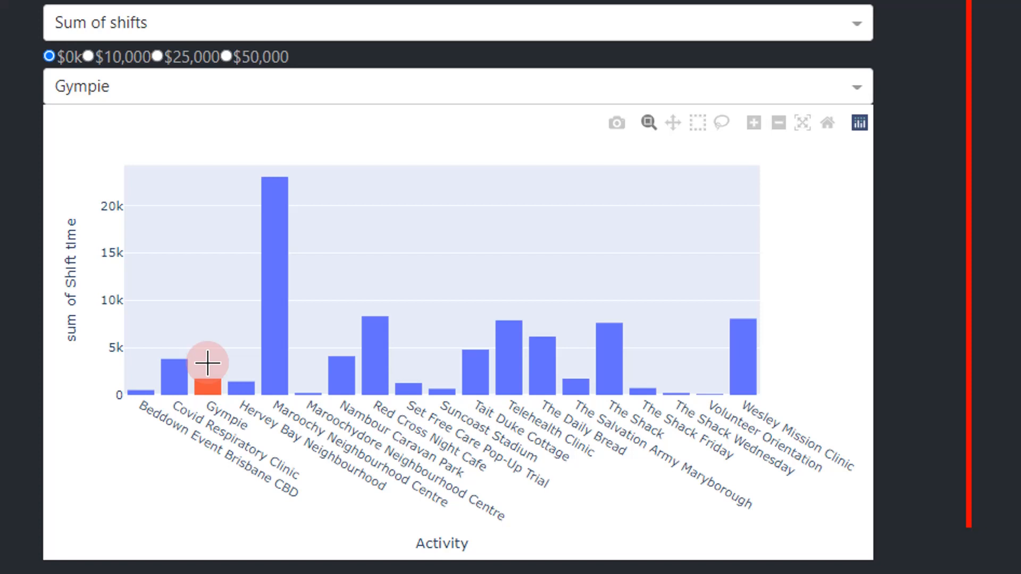
{"action": "mouse_move", "coordinate": [207, 387]}
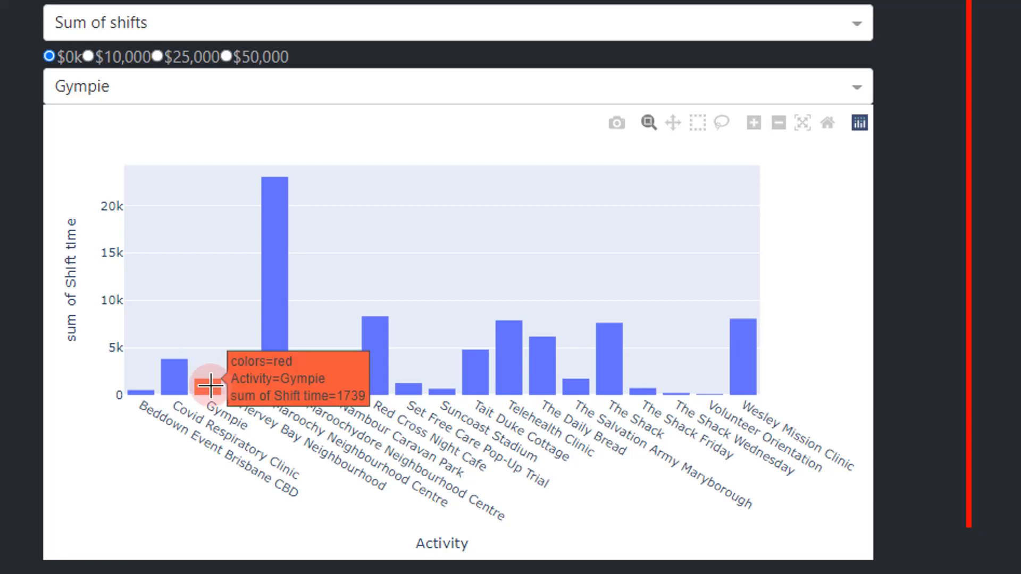
{"action": "mouse_move", "coordinate": [370, 127]}
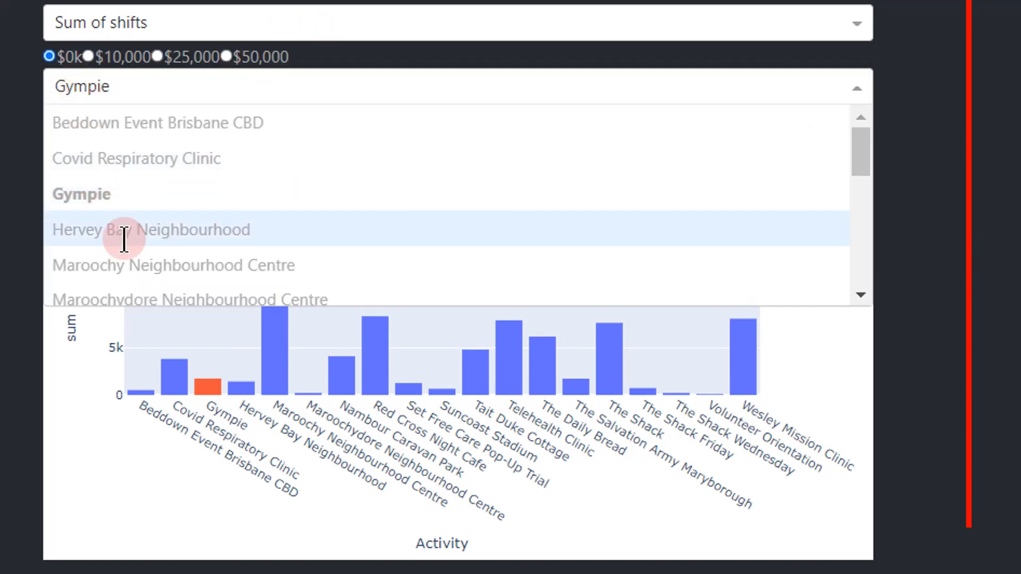
Try Hervey Bay, Suncoast Stadium and Set Free Care, then feature Red Cross Night Cafe
{"action": "left_click", "coordinate": [150, 230]}
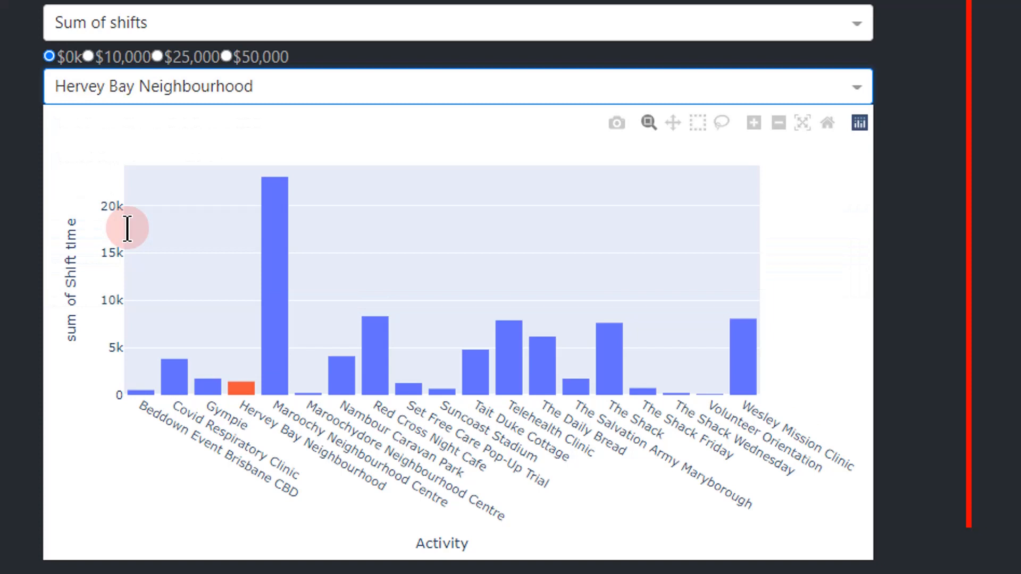
{"action": "left_click", "coordinate": [456, 86]}
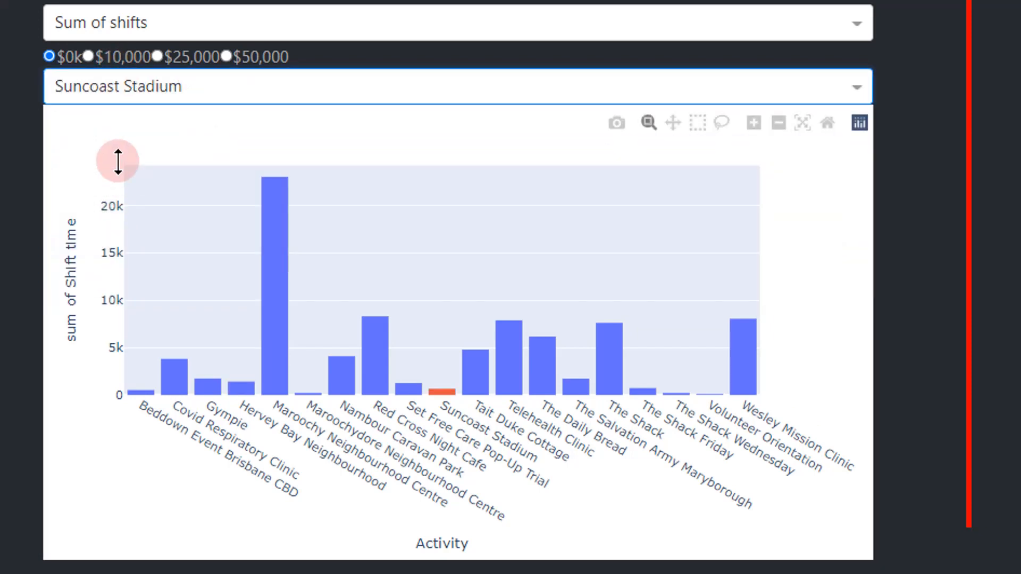
{"action": "left_click", "coordinate": [233, 378]}
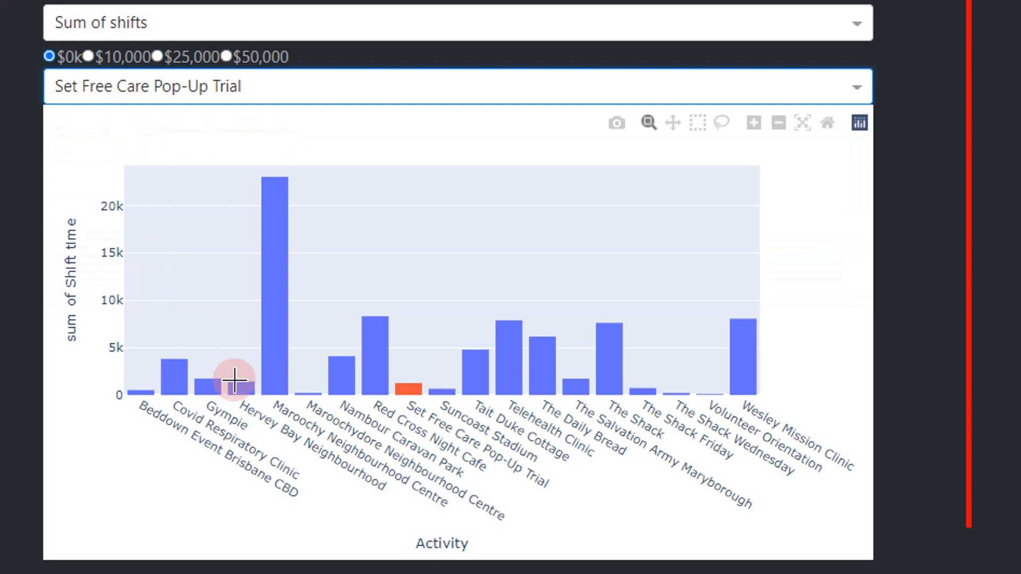
{"action": "left_click", "coordinate": [456, 86]}
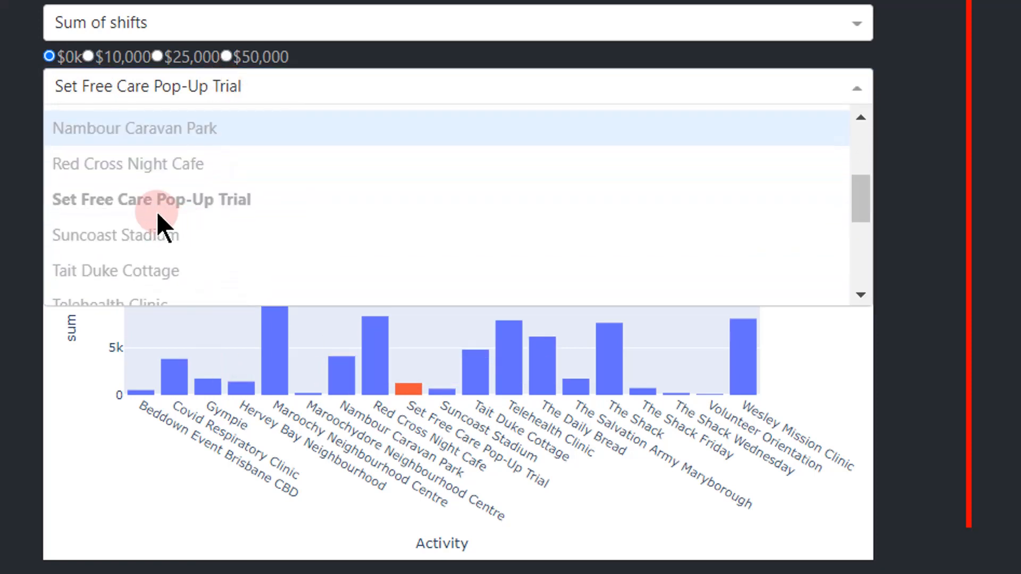
{"action": "left_click", "coordinate": [128, 164]}
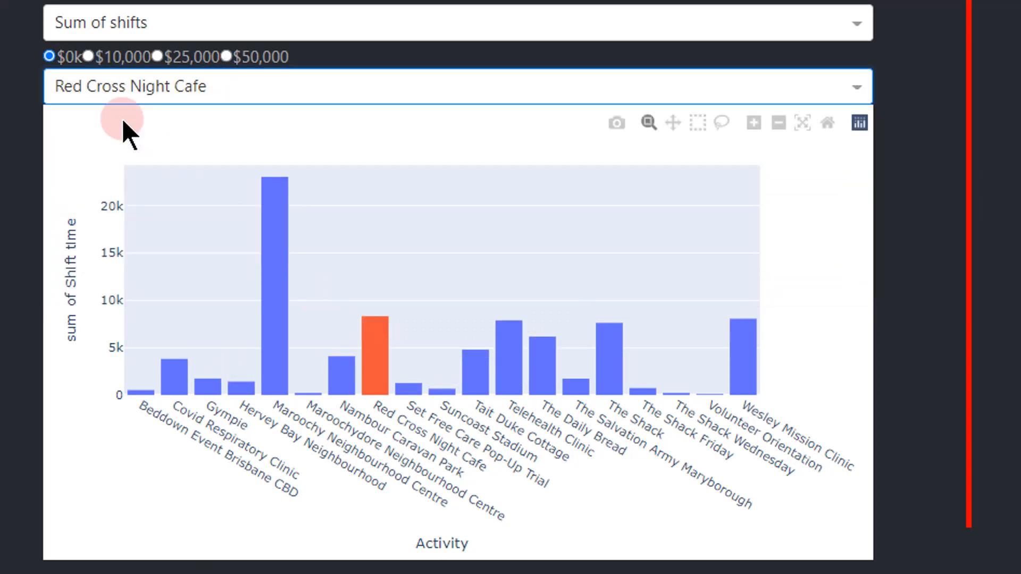
{"action": "mouse_move", "coordinate": [387, 333]}
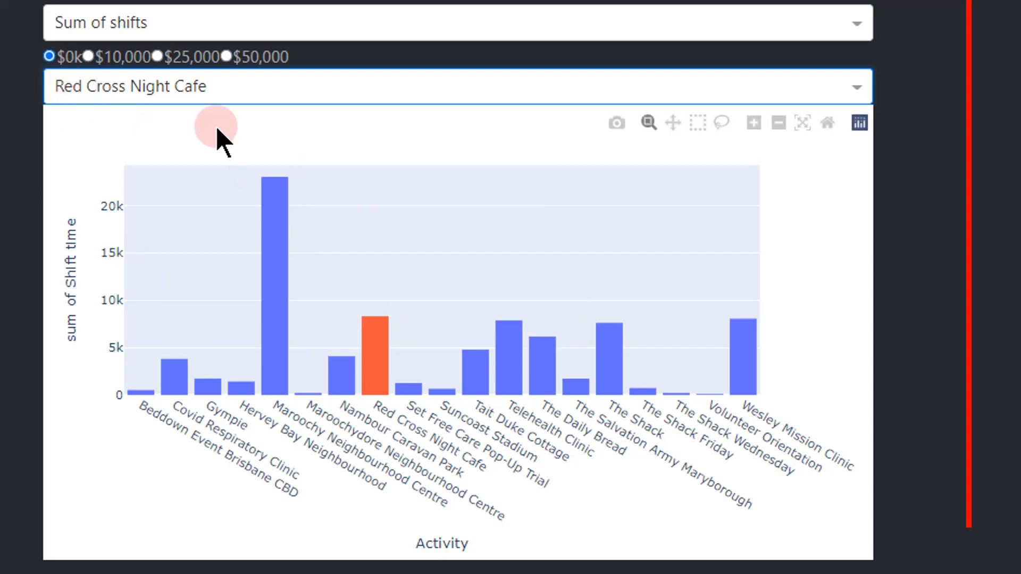
Apply the $25,000 contribution, raising Red Cross Night Cafe's bar to about 16.6k
{"action": "left_click", "coordinate": [156, 58]}
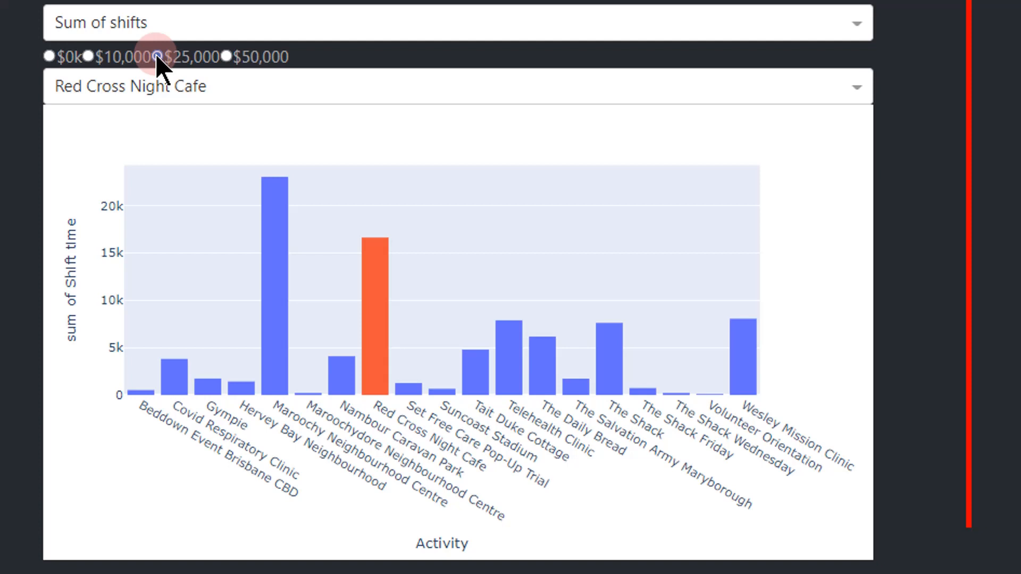
{"action": "left_click", "coordinate": [158, 58]}
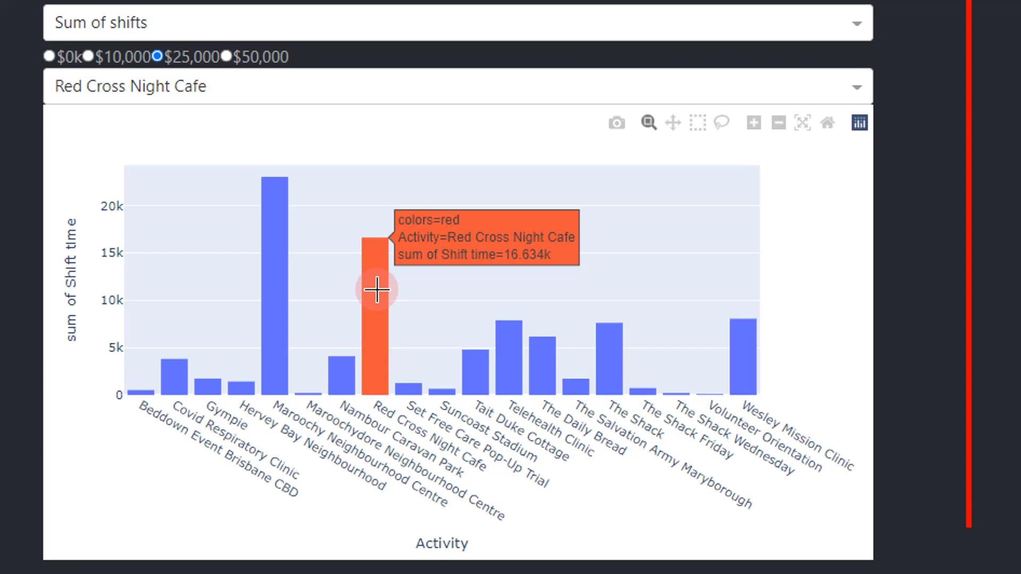
{"action": "mouse_move", "coordinate": [339, 326]}
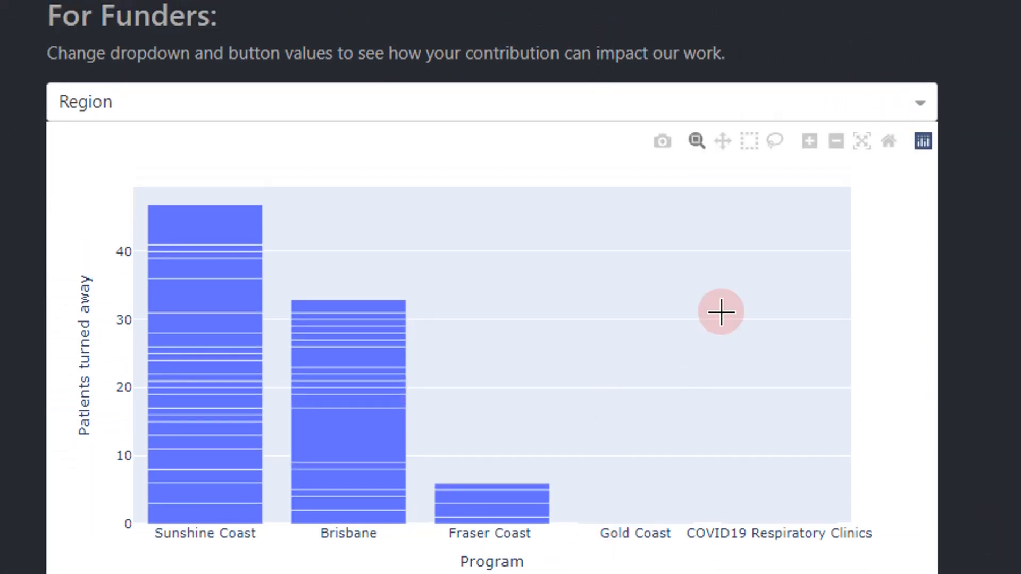
{"action": "mouse_move", "coordinate": [657, 339]}
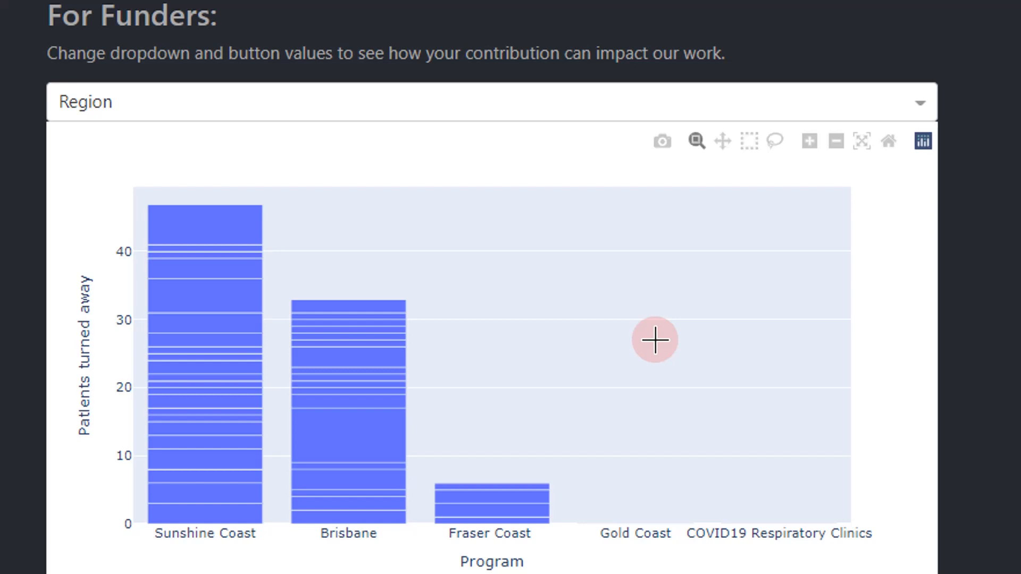
{"action": "mouse_move", "coordinate": [477, 410]}
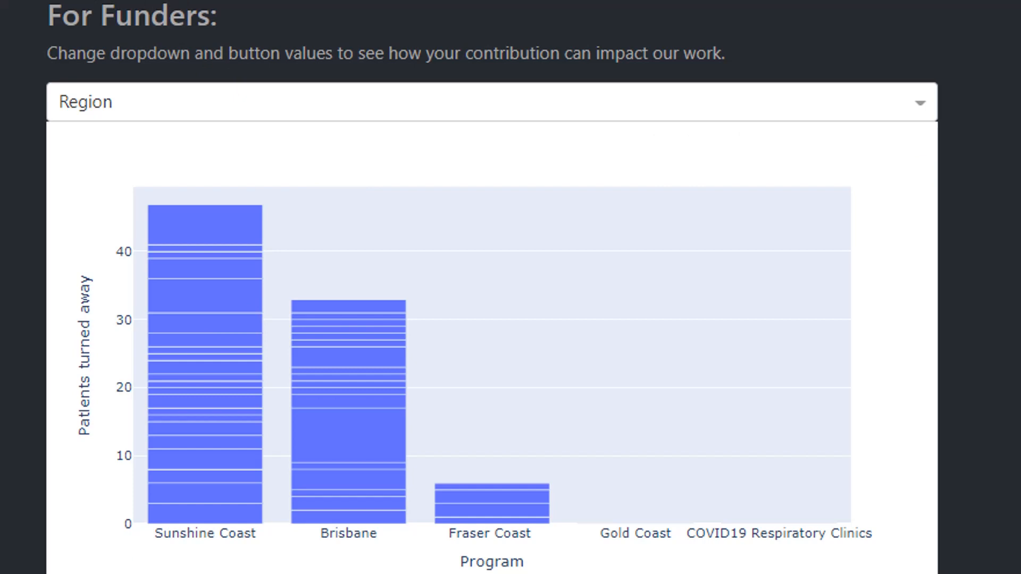
{"action": "mouse_move", "coordinate": [374, 104]}
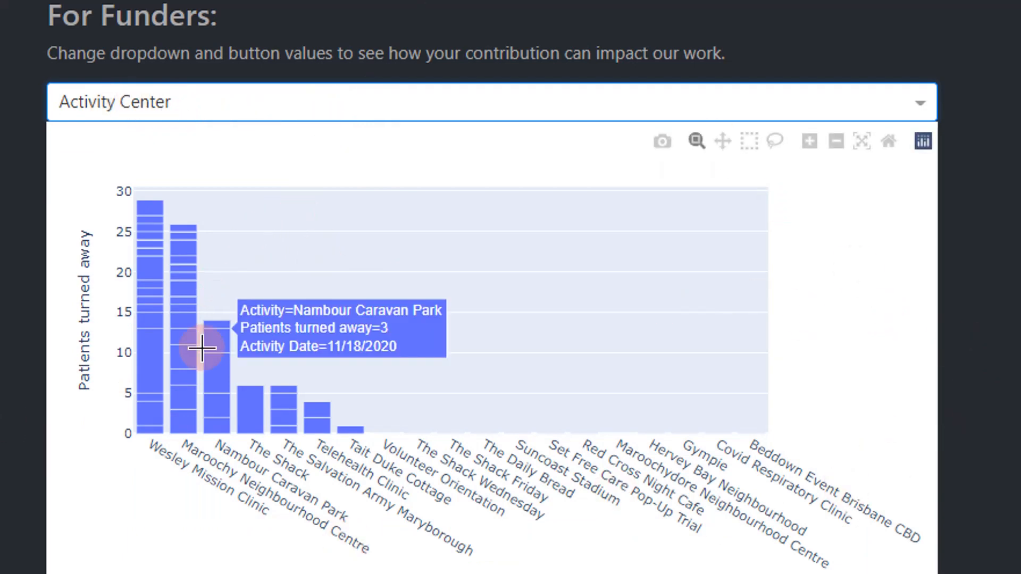
{"action": "mouse_move", "coordinate": [155, 294]}
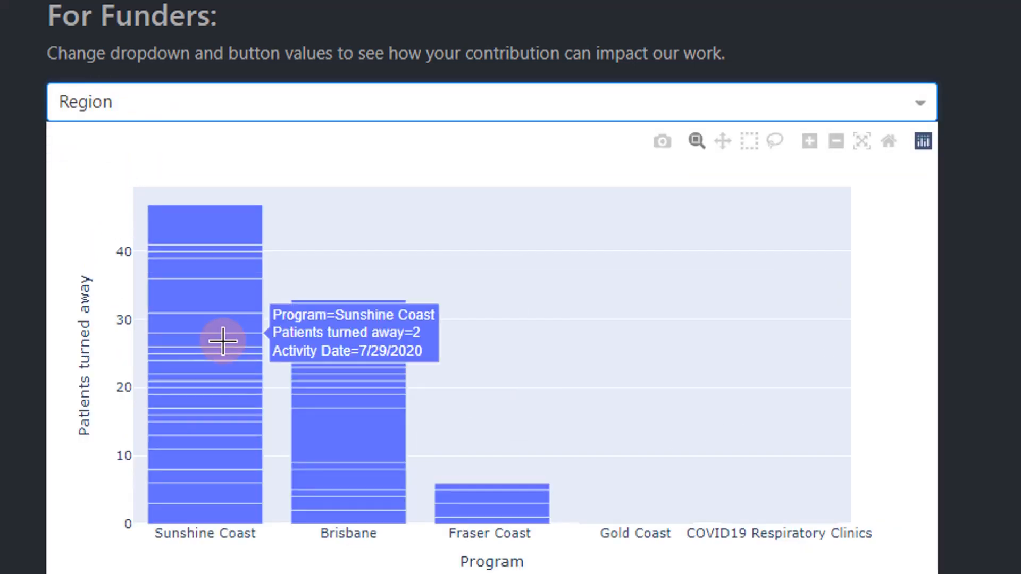
{"action": "mouse_move", "coordinate": [344, 389]}
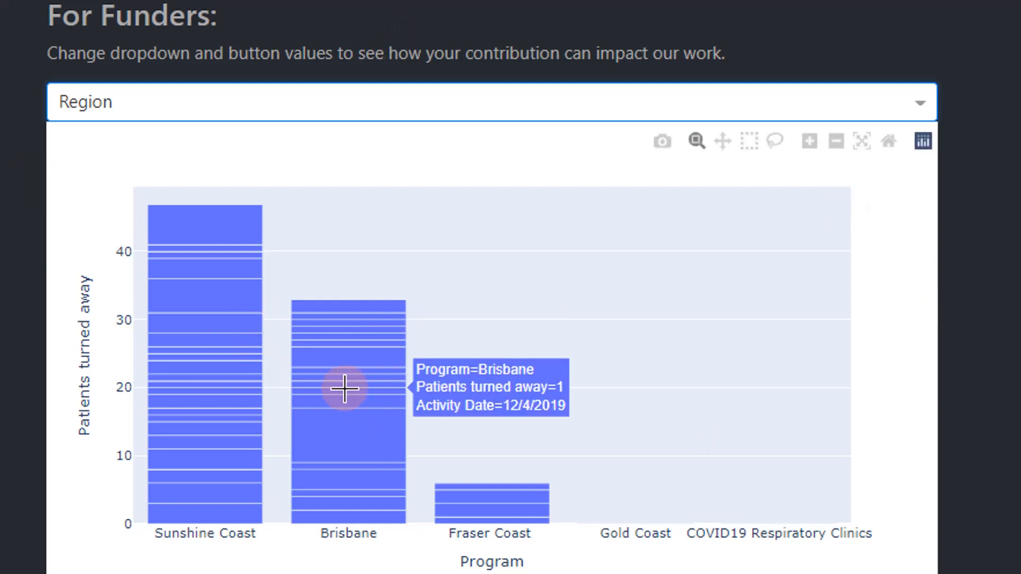
{"action": "mouse_move", "coordinate": [209, 334]}
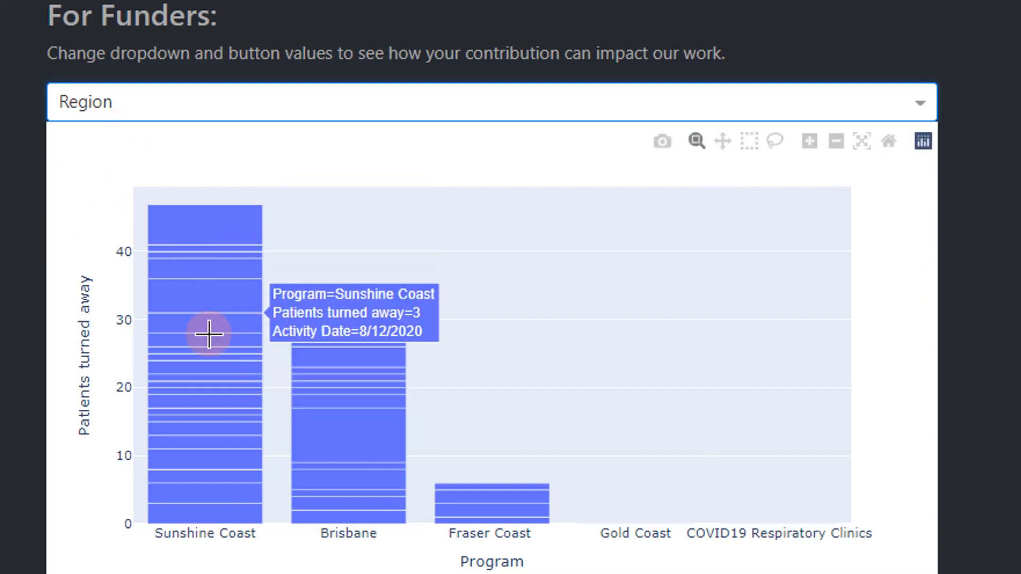
{"action": "mouse_move", "coordinate": [196, 434]}
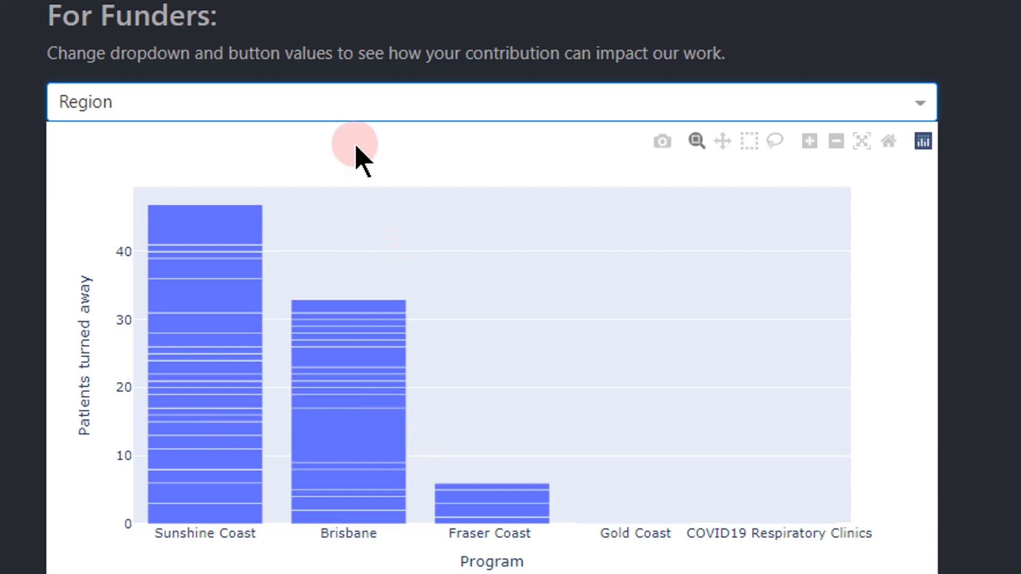
{"action": "mouse_move", "coordinate": [450, 421]}
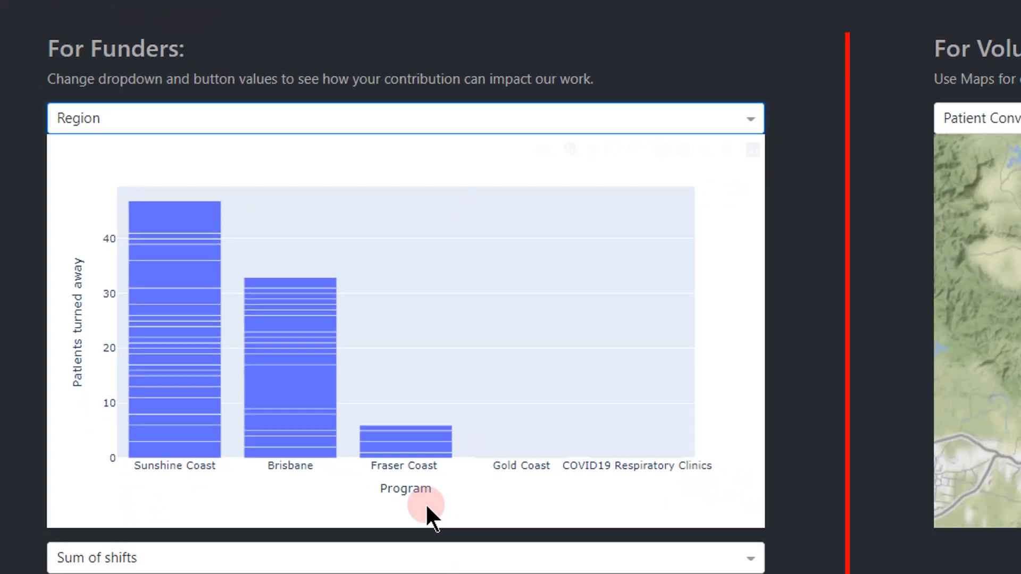
{"action": "left_click", "coordinate": [61, 10]}
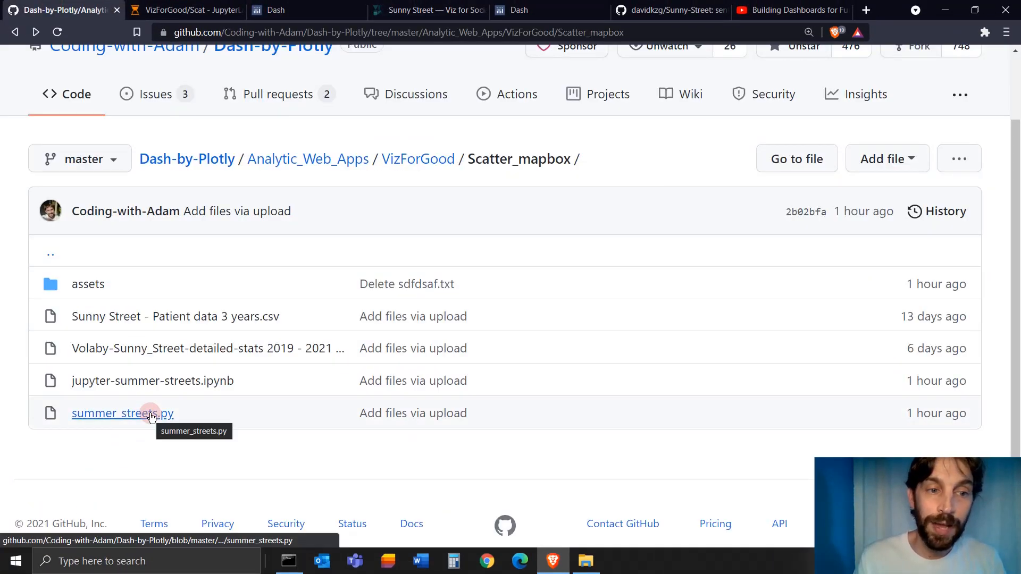
{"action": "left_click", "coordinate": [122, 412]}
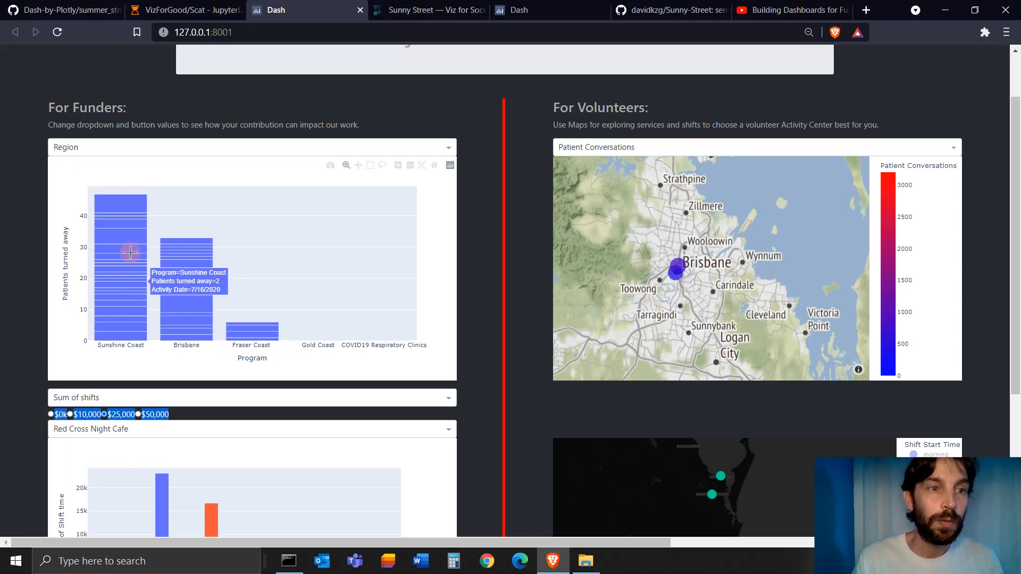
{"action": "mouse_move", "coordinate": [485, 312]}
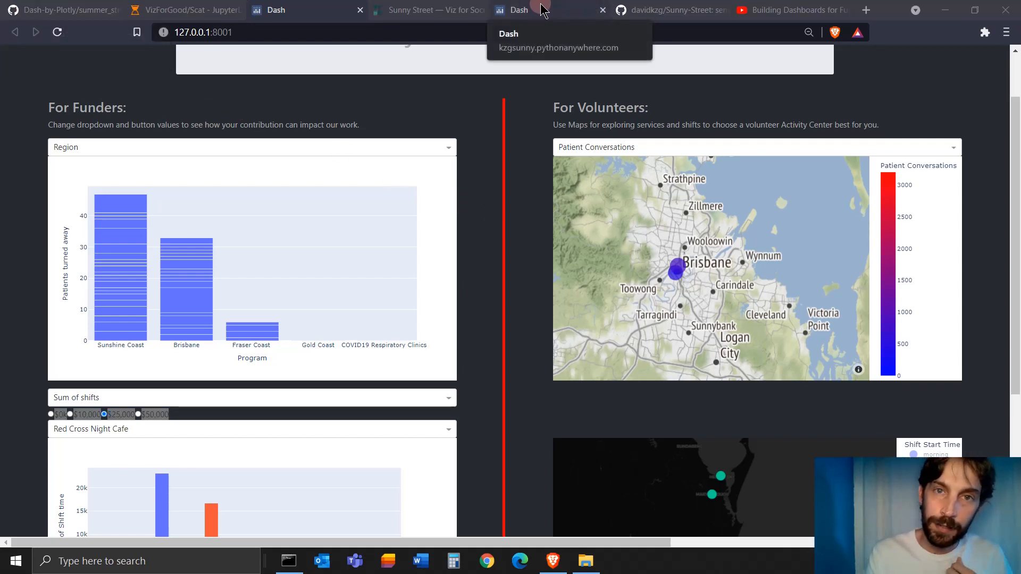
Look over the hosted sentiment dashboard's yearly charts, then bring up the davidkzg/Sunny-Street repository
{"action": "left_click", "coordinate": [547, 10]}
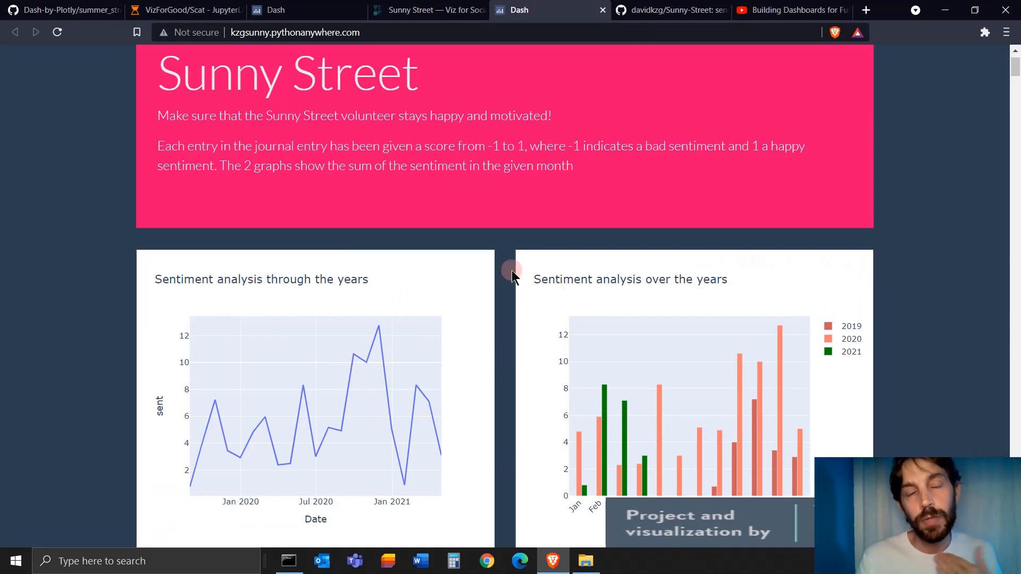
{"action": "scroll", "scroll_direction": "down", "scroll_amount": 3}
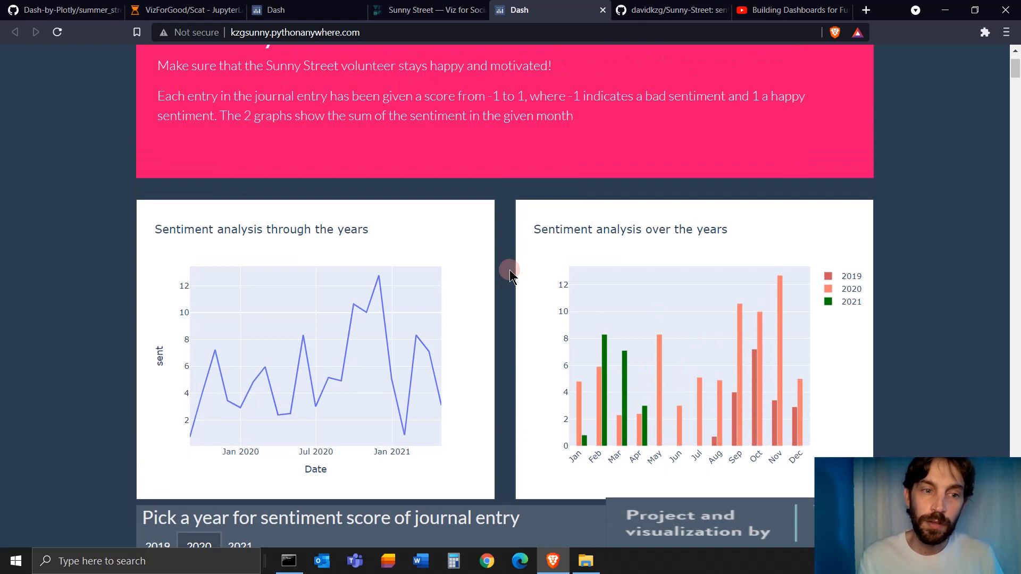
{"action": "mouse_move", "coordinate": [360, 290]}
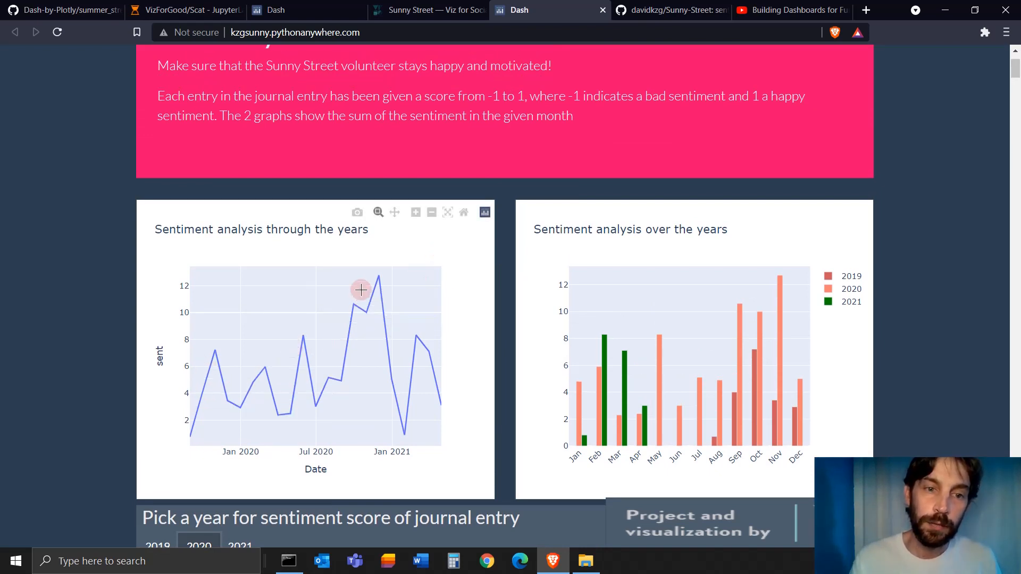
{"action": "mouse_move", "coordinate": [495, 349]}
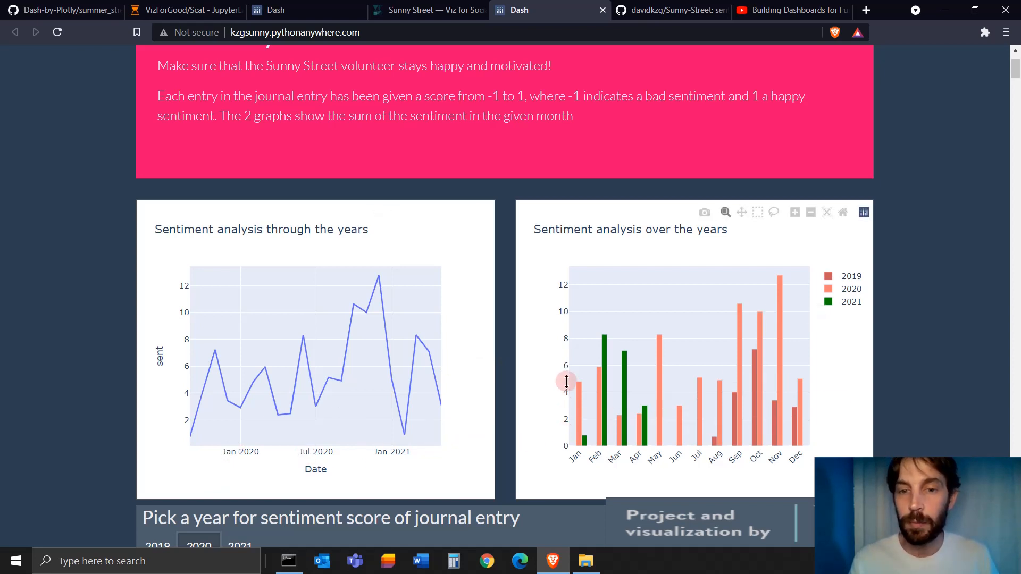
{"action": "mouse_move", "coordinate": [819, 436]}
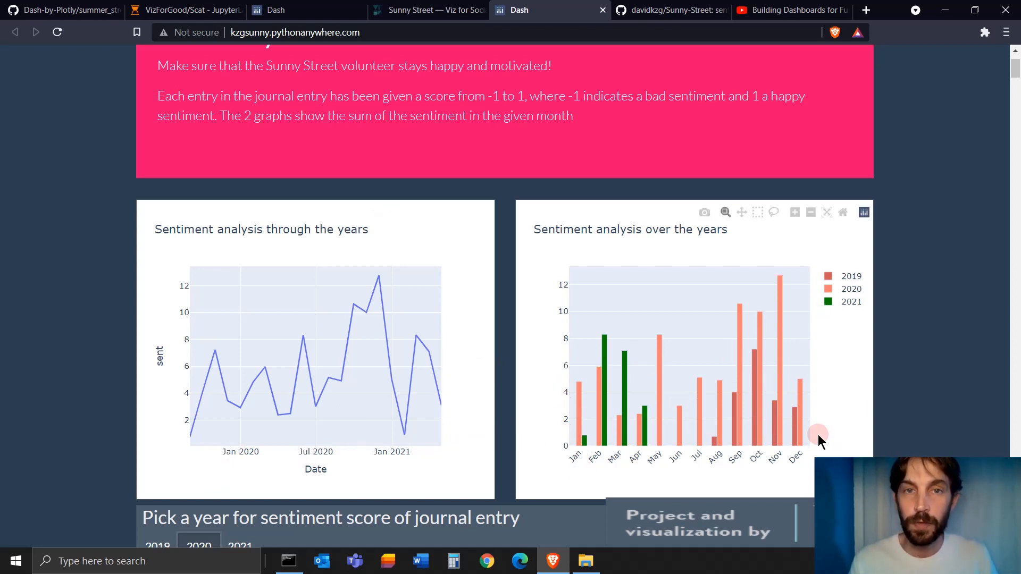
{"action": "left_click", "coordinate": [668, 10]}
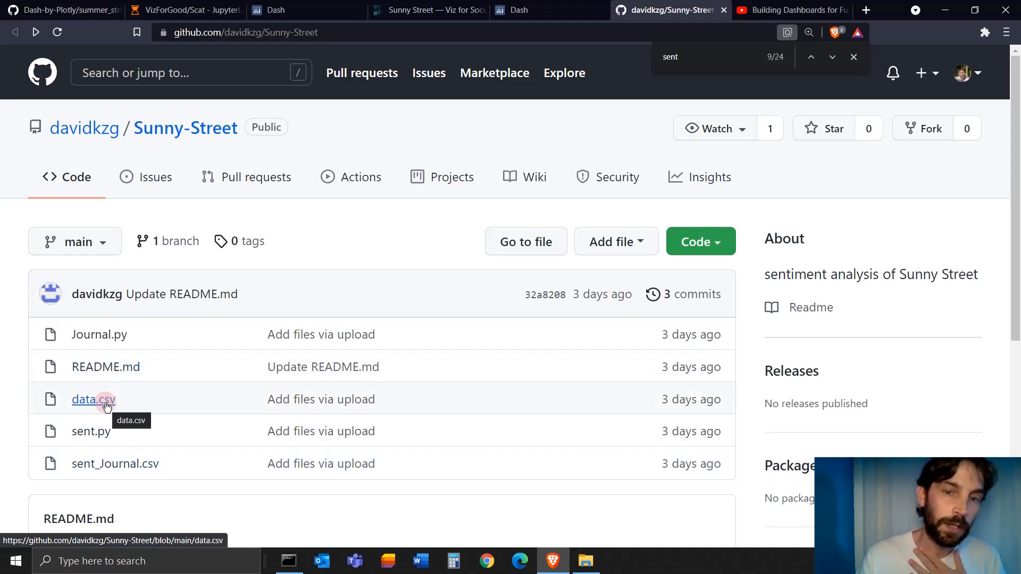
Review data.csv and the sent.py spaCy scoring script, then return to the sentiment dashboard
{"action": "left_click", "coordinate": [94, 398]}
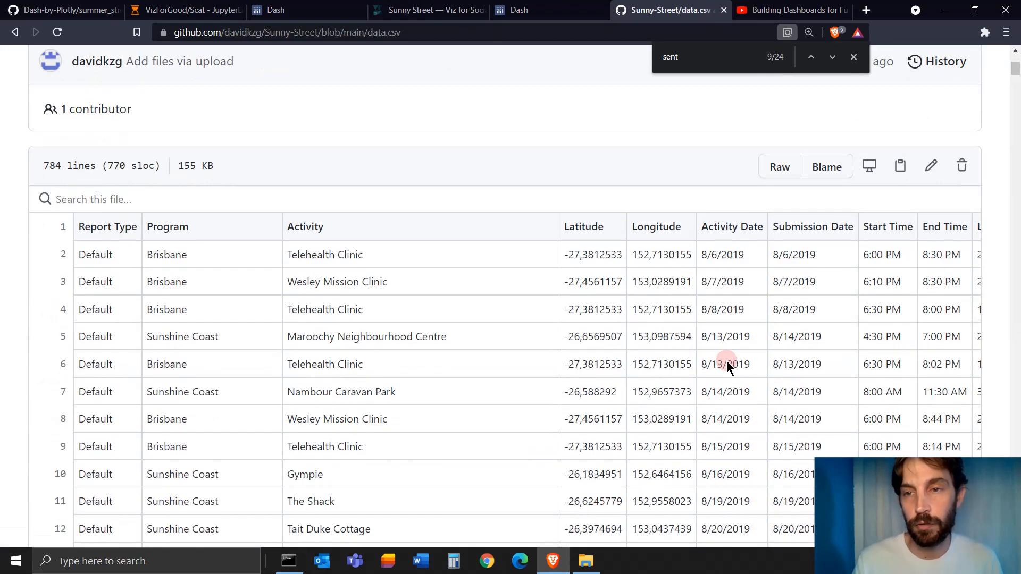
{"action": "scroll", "scroll_direction": "right", "scroll_amount": 3}
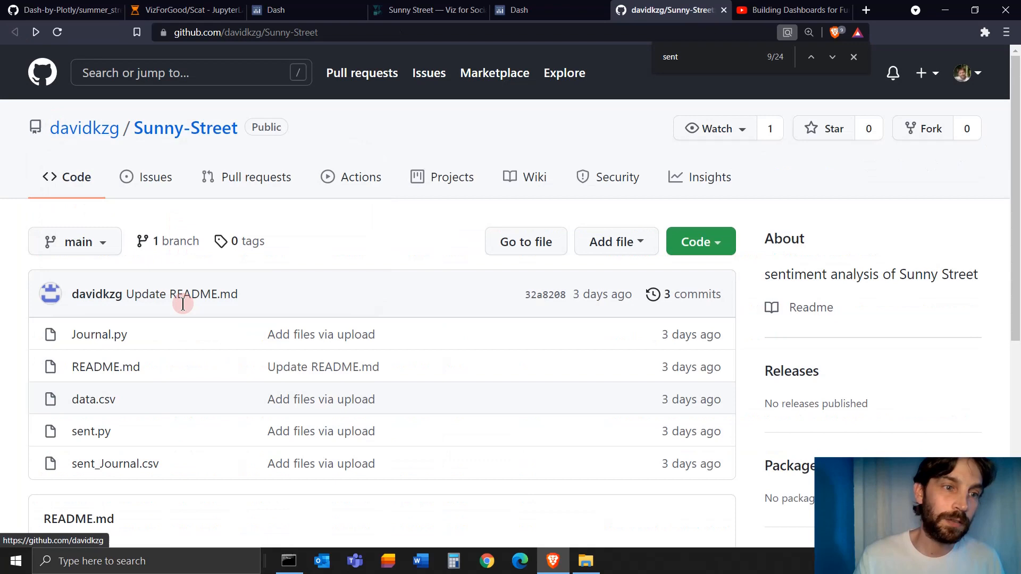
{"action": "left_click", "coordinate": [90, 431]}
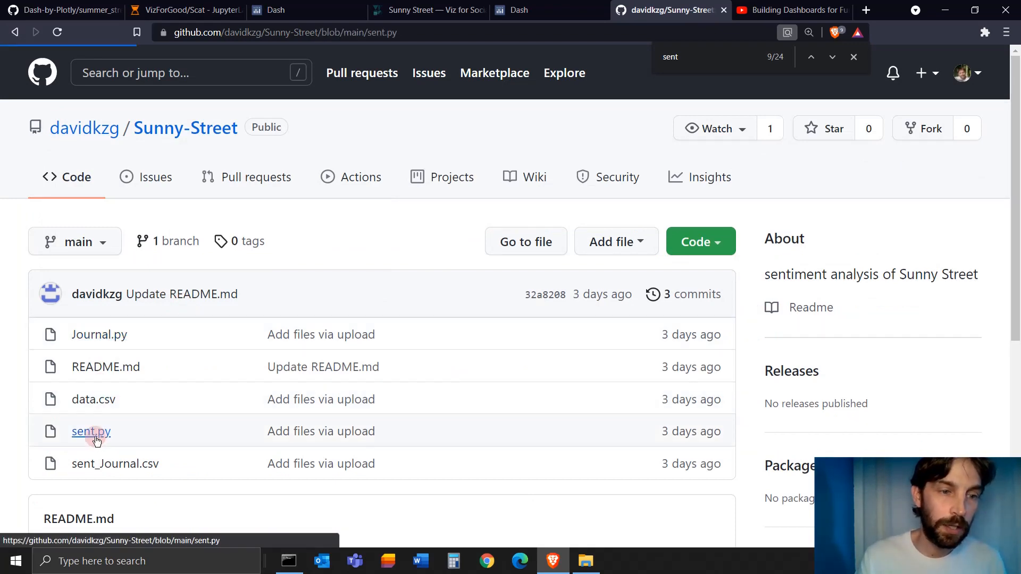
{"action": "left_click", "coordinate": [90, 431]}
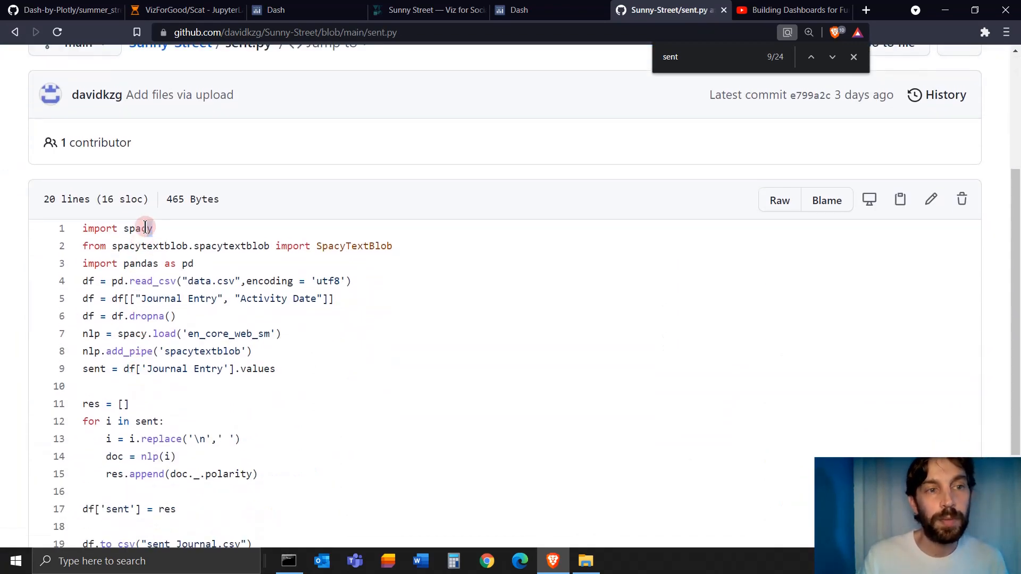
{"action": "scroll", "scroll_direction": "down", "scroll_amount": 3}
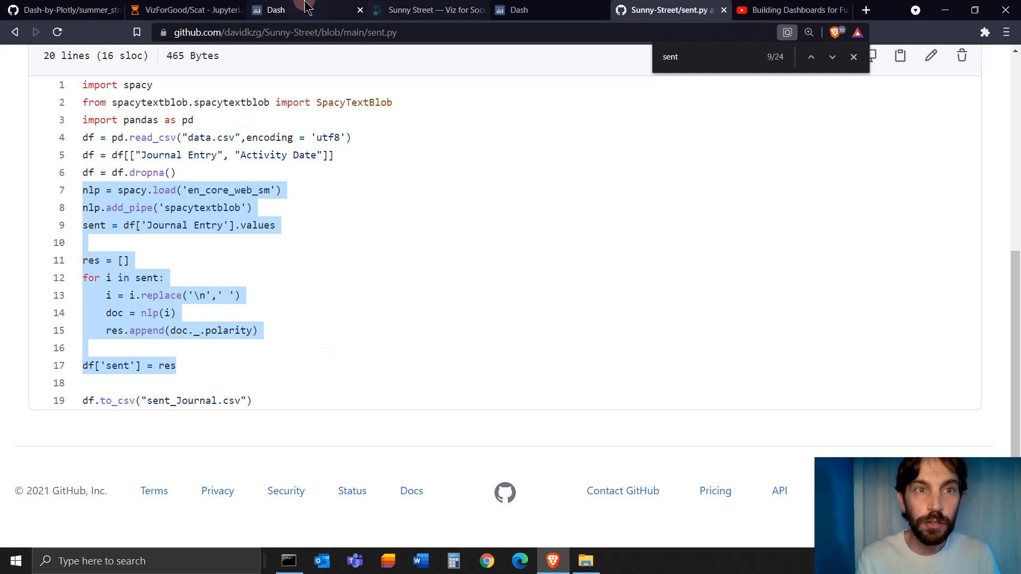
{"action": "left_click", "coordinate": [549, 9]}
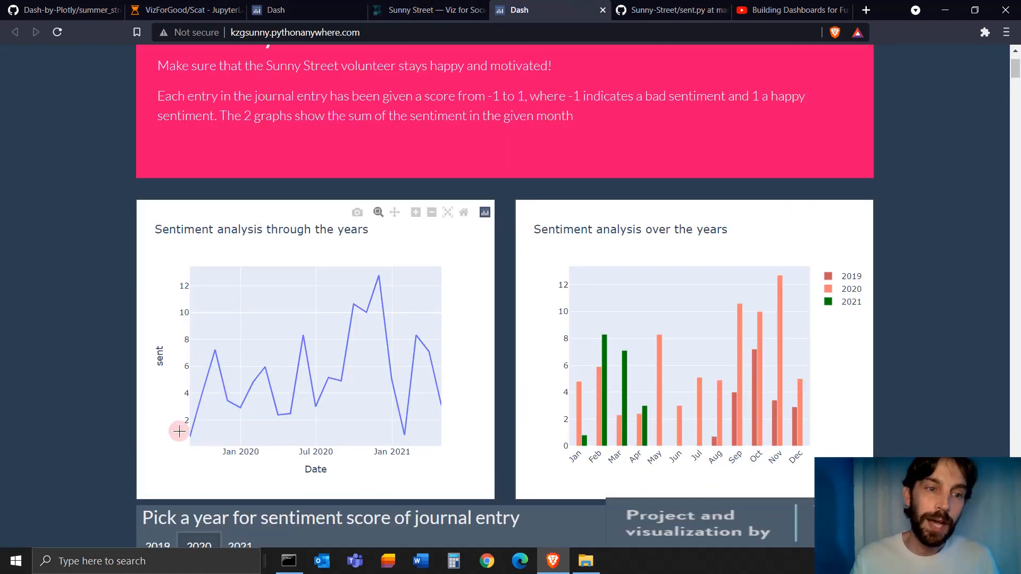
{"action": "mouse_move", "coordinate": [491, 97]}
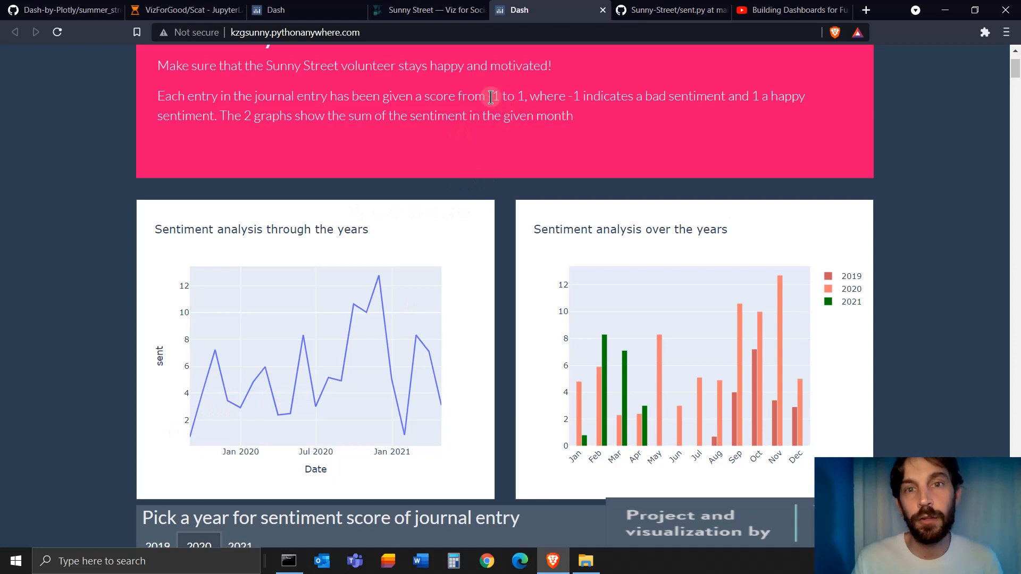
{"action": "left_click_drag", "start_coordinate": [487, 96], "coordinate": [528, 95]}
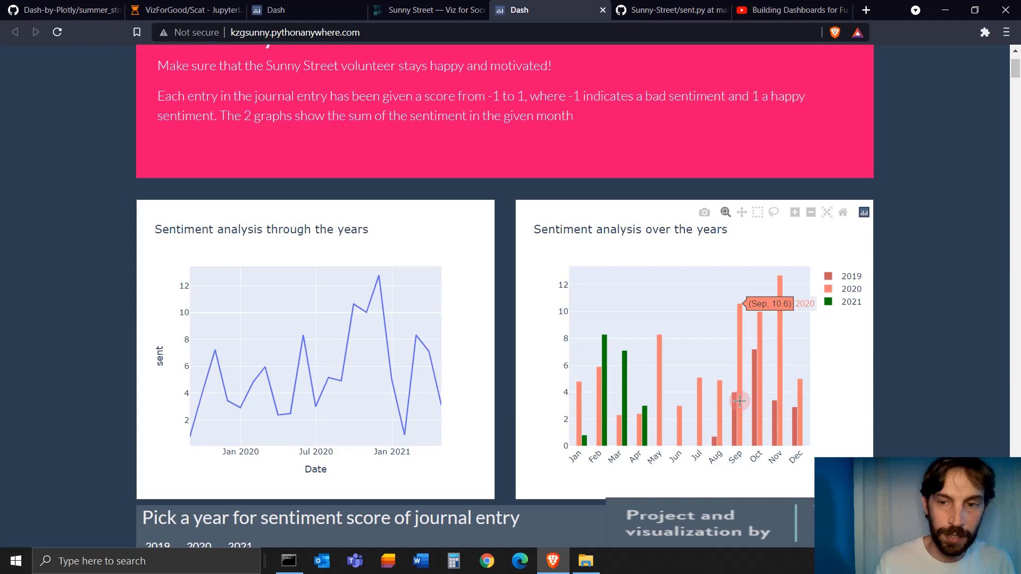
{"action": "mouse_move", "coordinate": [780, 280]}
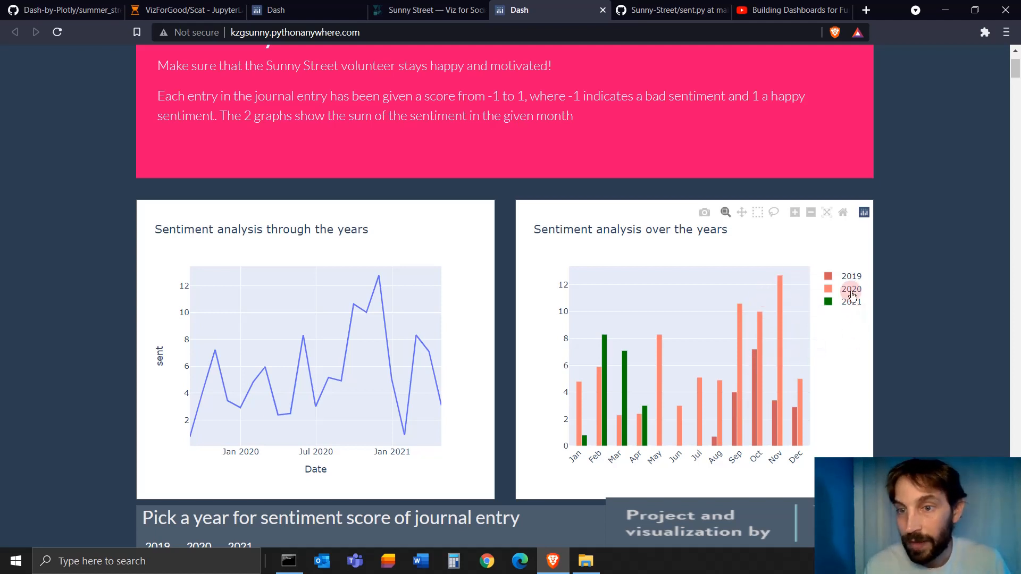
{"action": "mouse_move", "coordinate": [775, 289]}
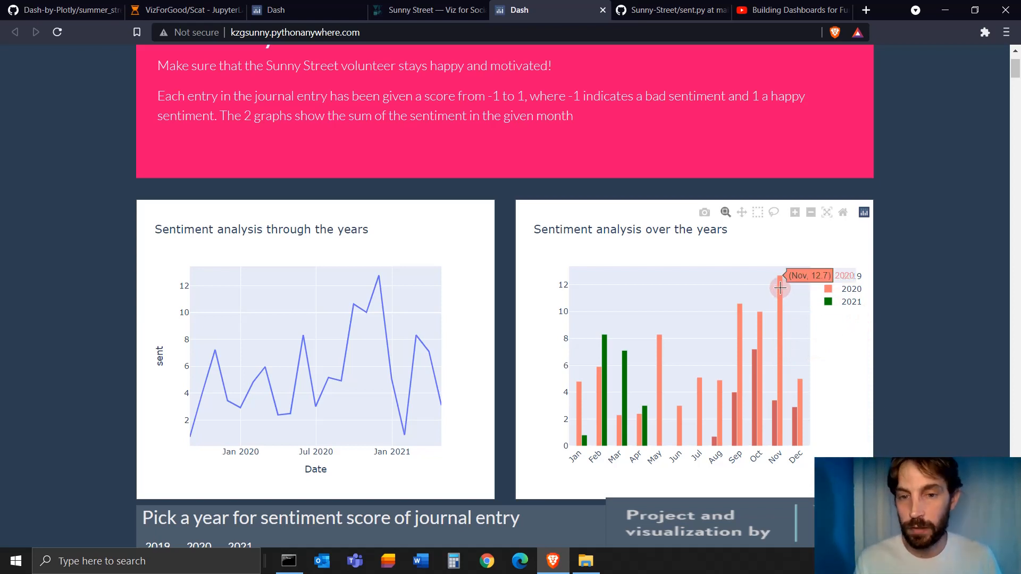
{"action": "mouse_move", "coordinate": [715, 439]}
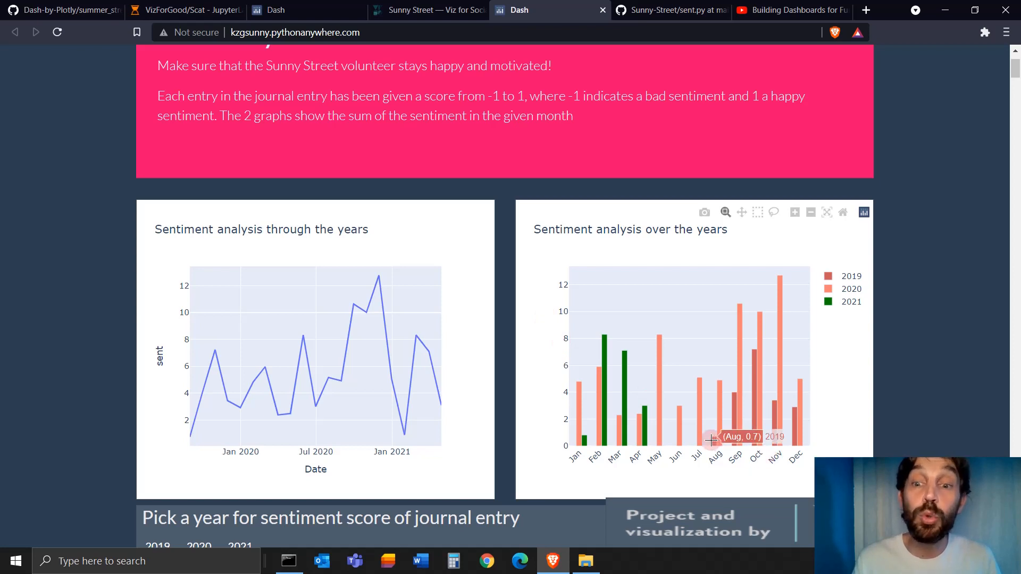
{"action": "mouse_move", "coordinate": [202, 372]}
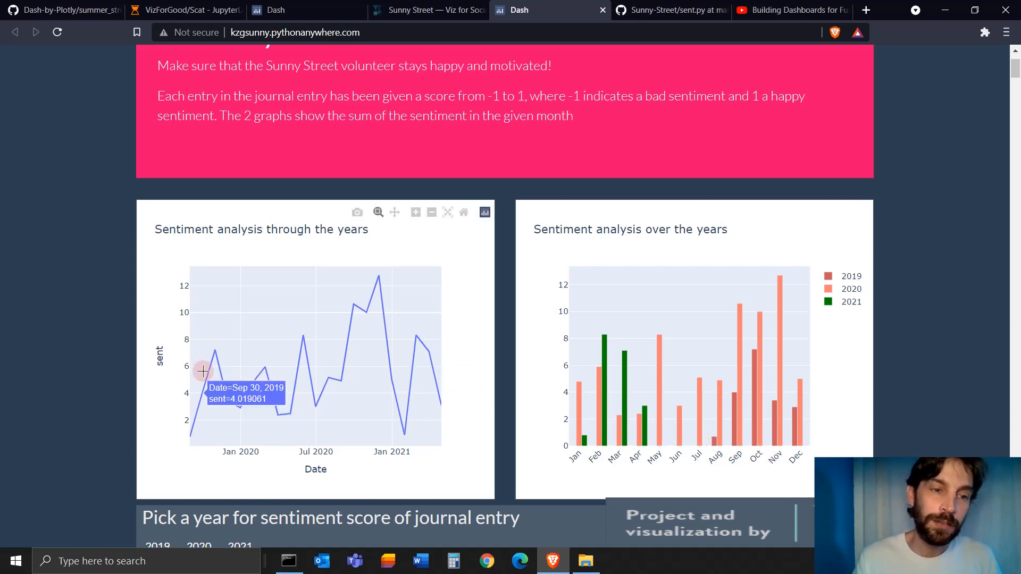
{"action": "mouse_move", "coordinate": [366, 318]}
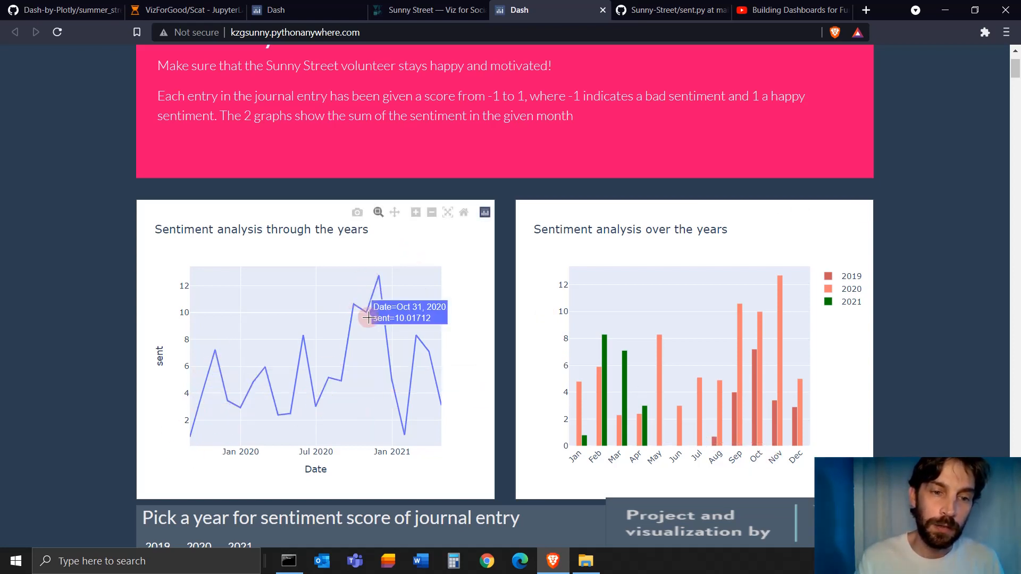
{"action": "scroll", "scroll_direction": "down", "scroll_amount": 3}
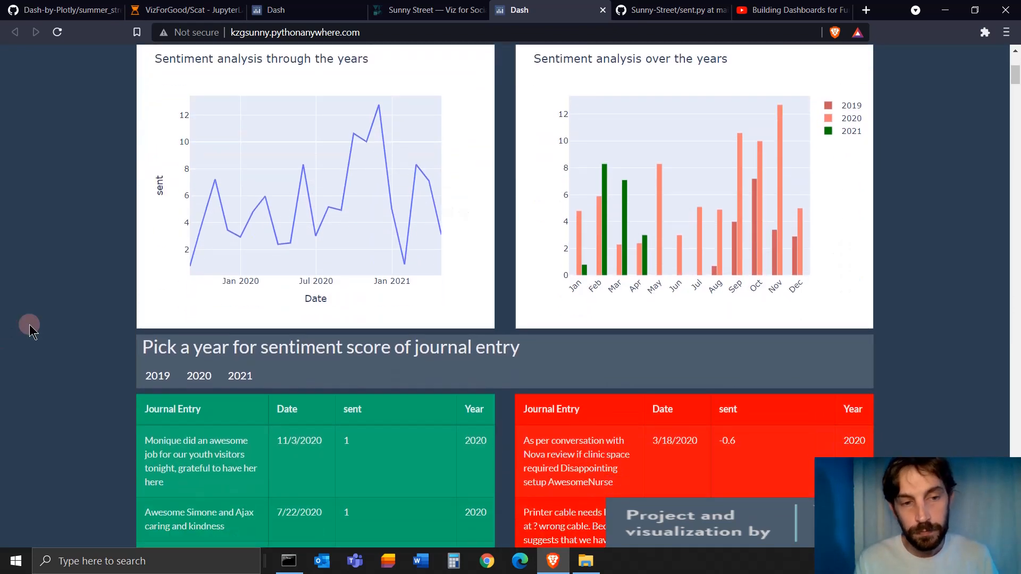
Reload the dashboard, scroll through the 2020 happy and unhappy entry tables, then return to sent.py
{"action": "scroll", "scroll_direction": "down", "scroll_amount": 3}
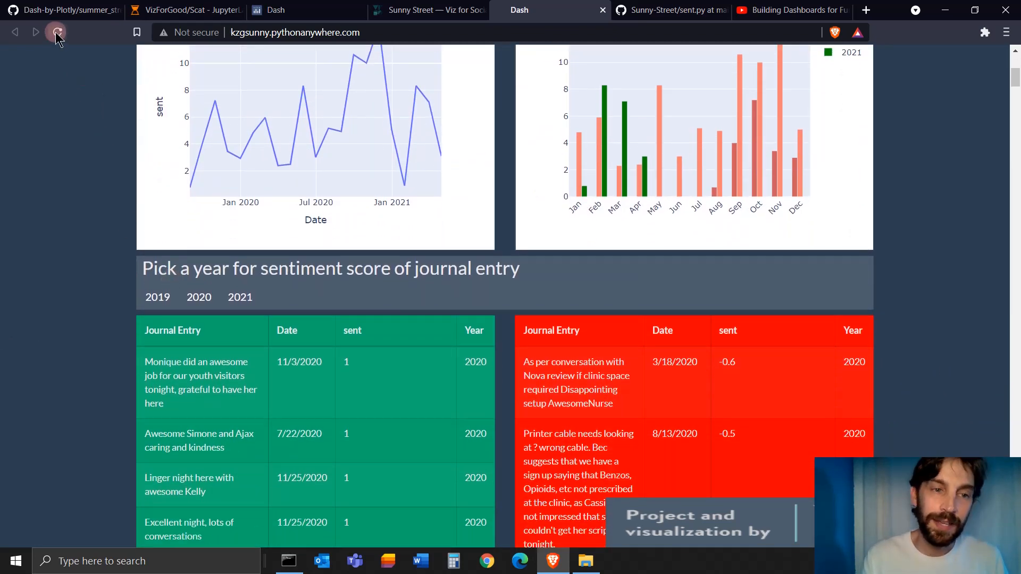
{"action": "left_click", "coordinate": [57, 32]}
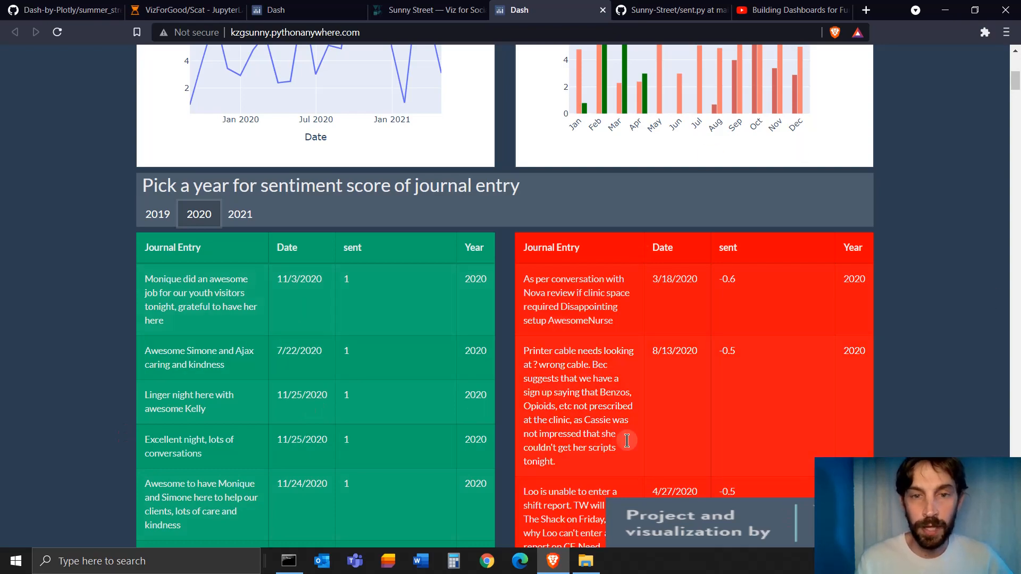
{"action": "scroll", "scroll_direction": "down", "scroll_amount": 3}
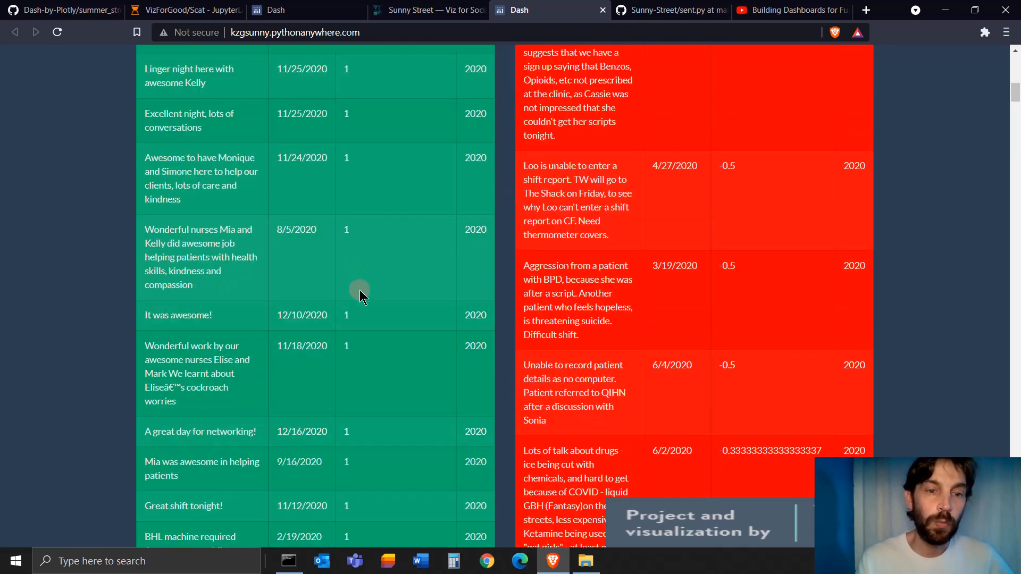
{"action": "scroll", "scroll_direction": "down", "scroll_amount": 3}
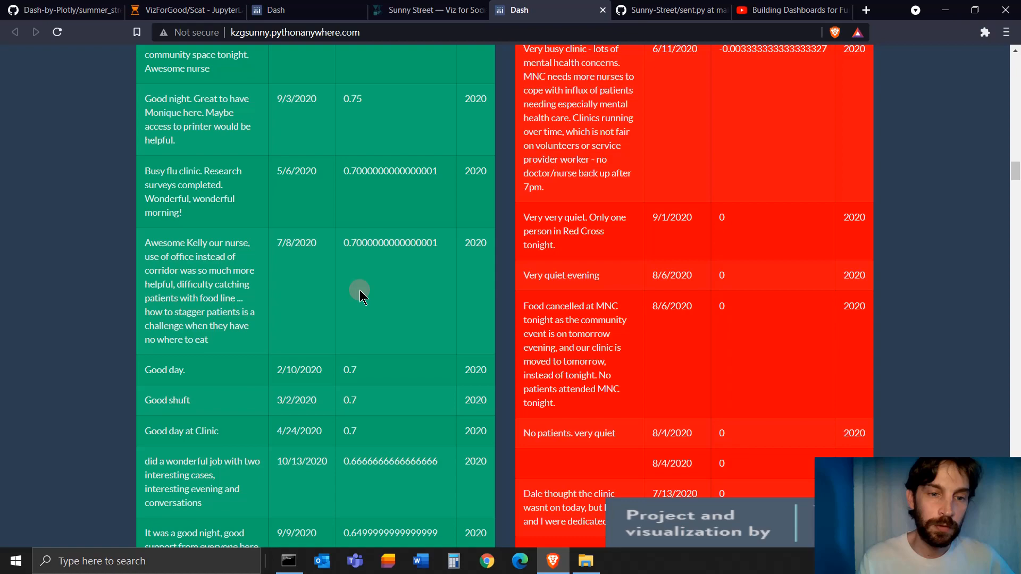
{"action": "scroll", "scroll_direction": "down", "scroll_amount": 3}
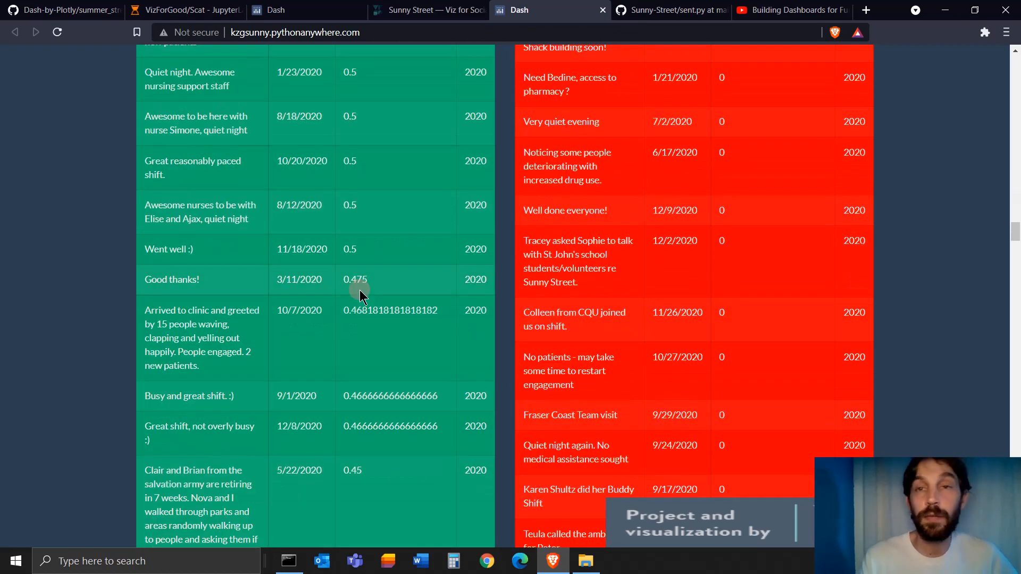
{"action": "scroll", "scroll_direction": "down", "scroll_amount": 3}
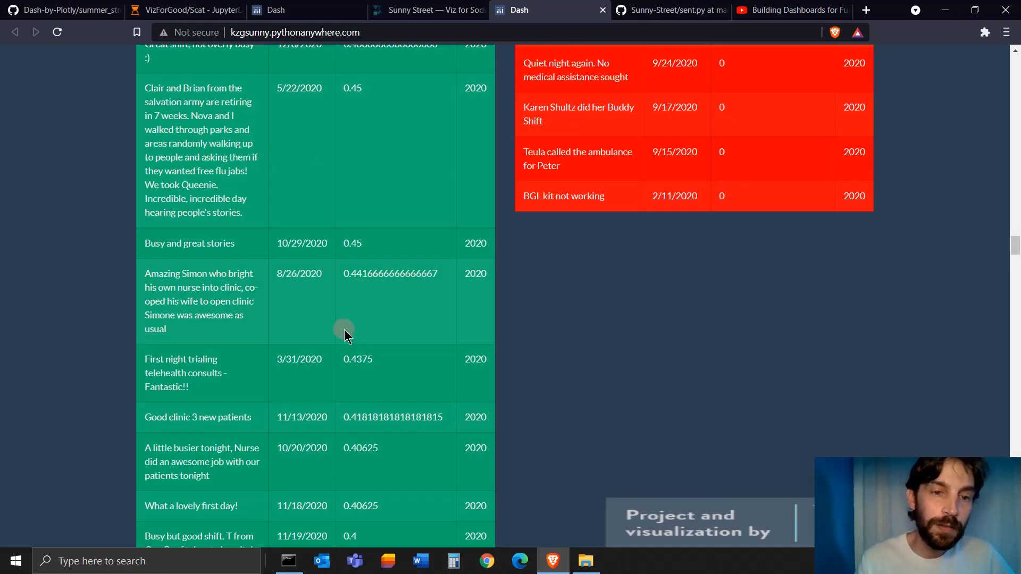
{"action": "scroll", "scroll_direction": "down", "scroll_amount": 3}
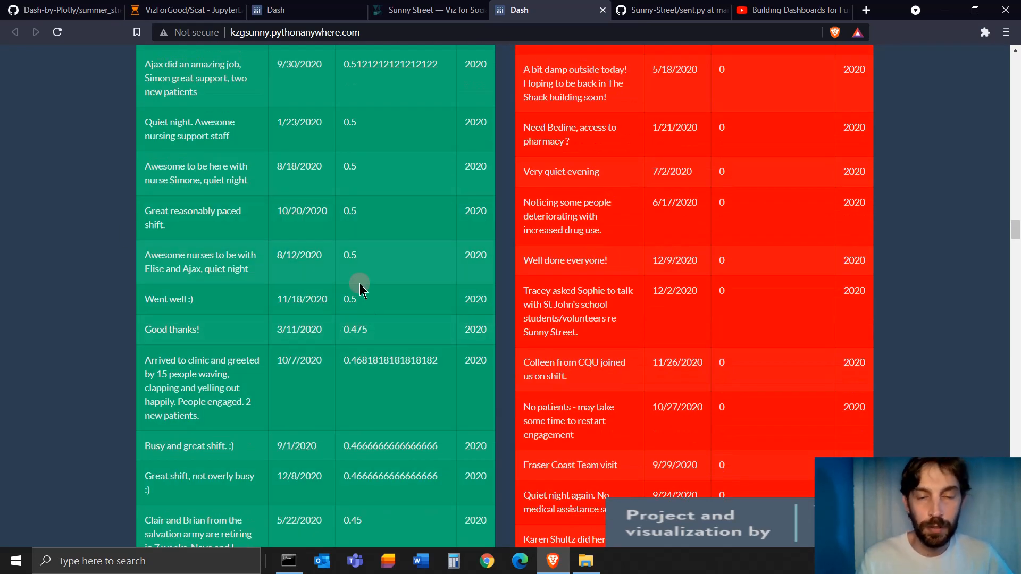
{"action": "mouse_move", "coordinate": [156, 223]}
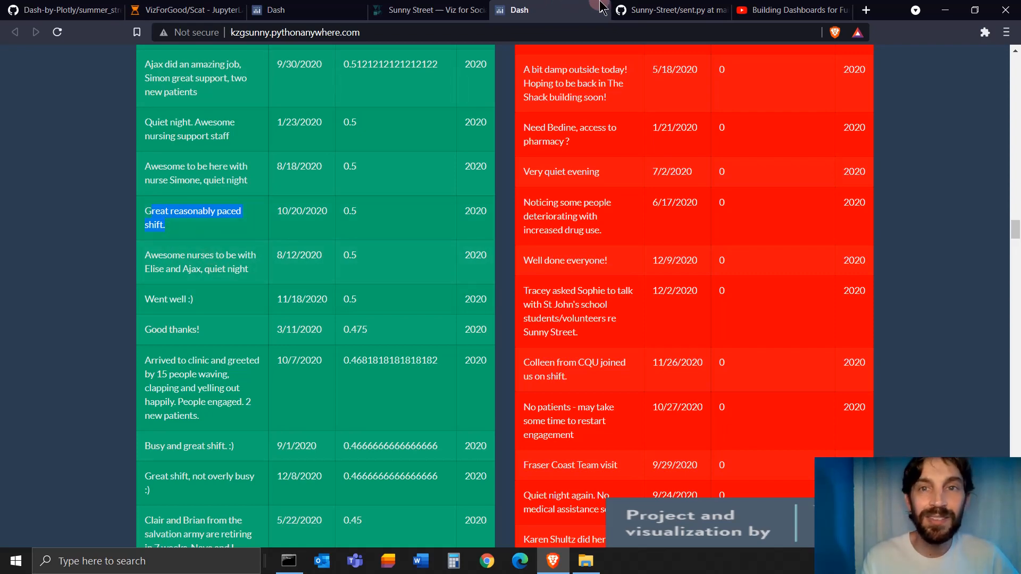
{"action": "left_click", "coordinate": [663, 10]}
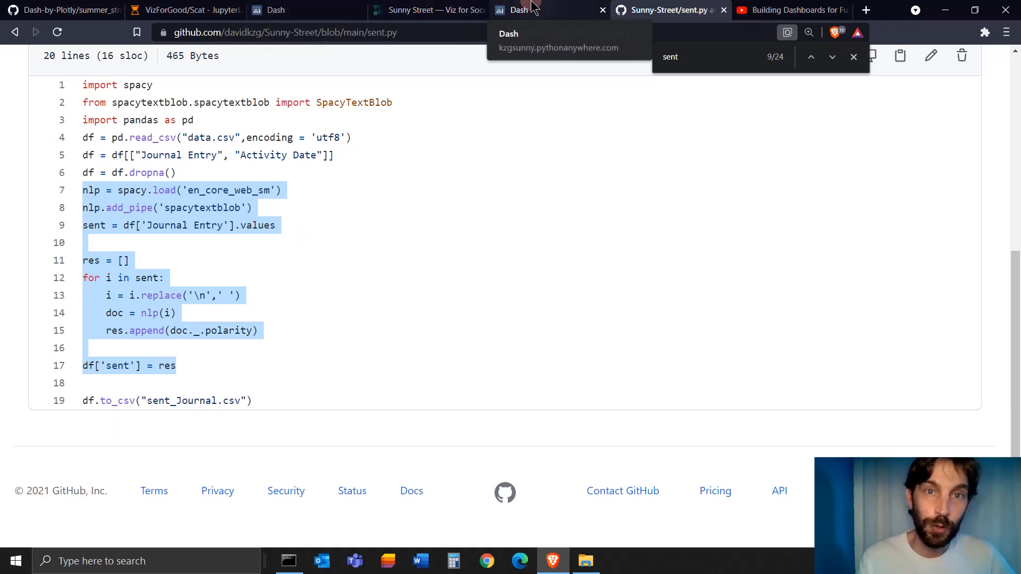
Revisit the Sunny Street brief, mark its project title, and bring the local Sunny Streets dashboard back
{"action": "left_click", "coordinate": [519, 9]}
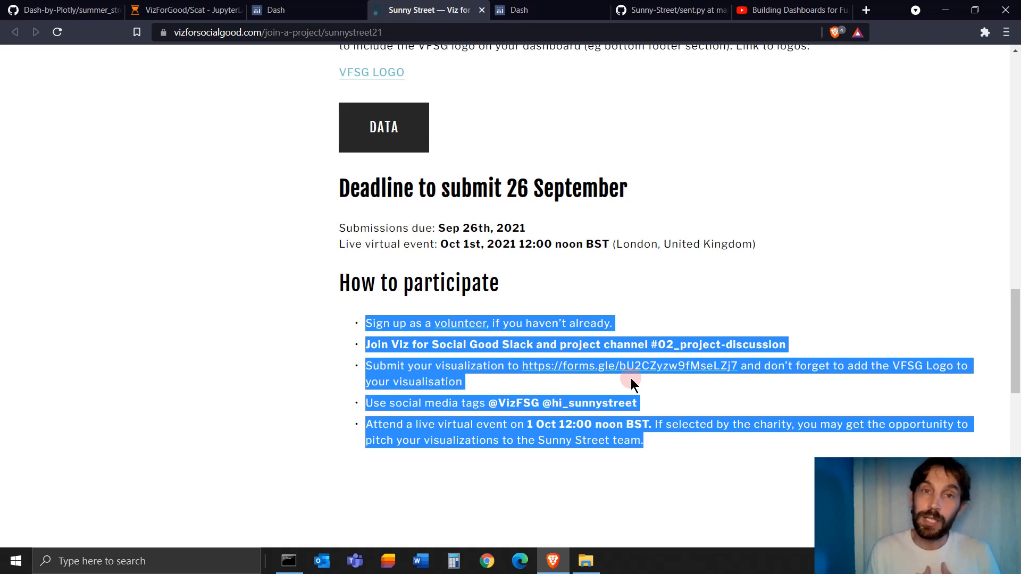
{"action": "mouse_move", "coordinate": [615, 371]}
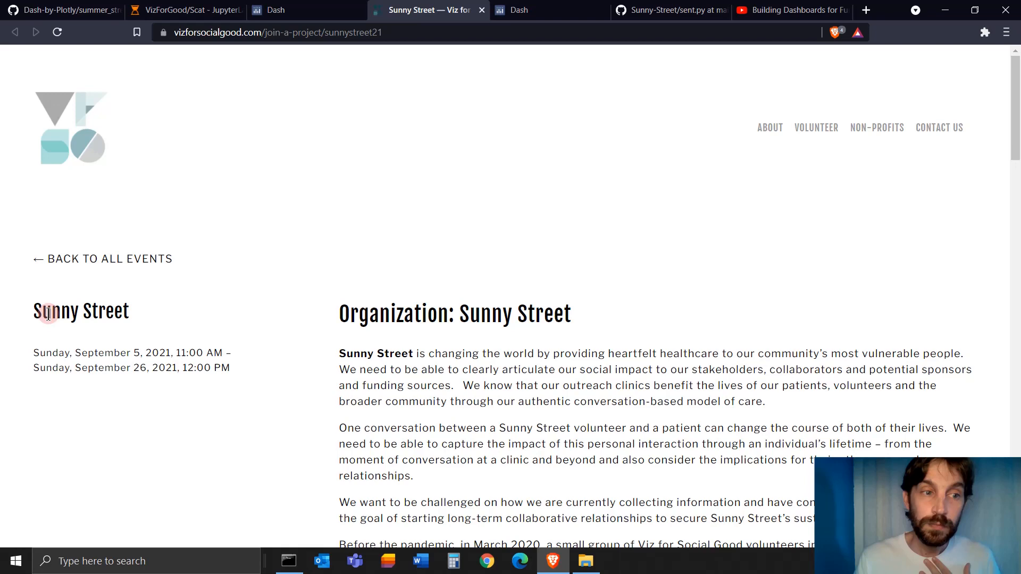
{"action": "left_click_drag", "start_coordinate": [52, 310], "coordinate": [129, 311]}
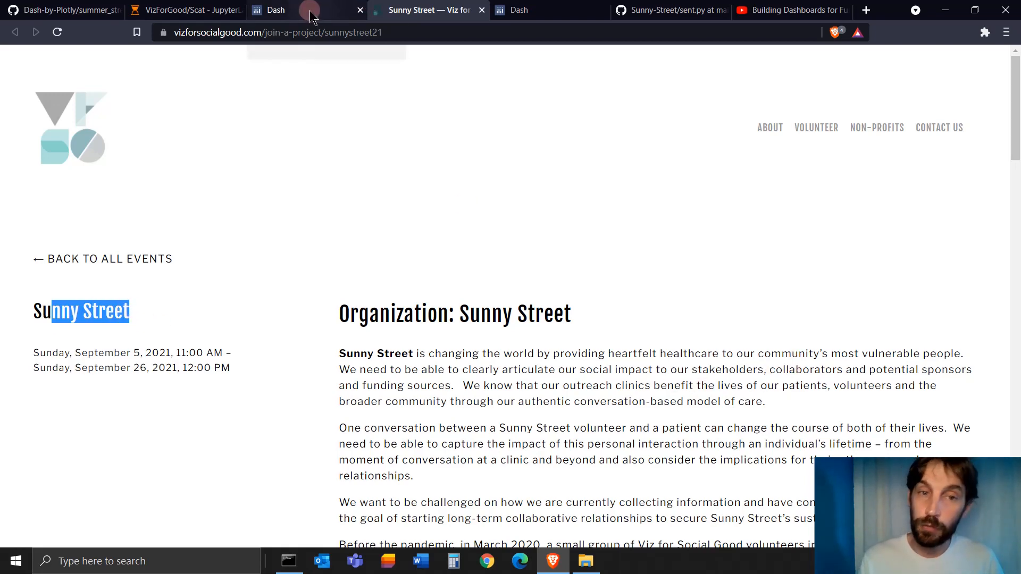
{"action": "left_click", "coordinate": [275, 10]}
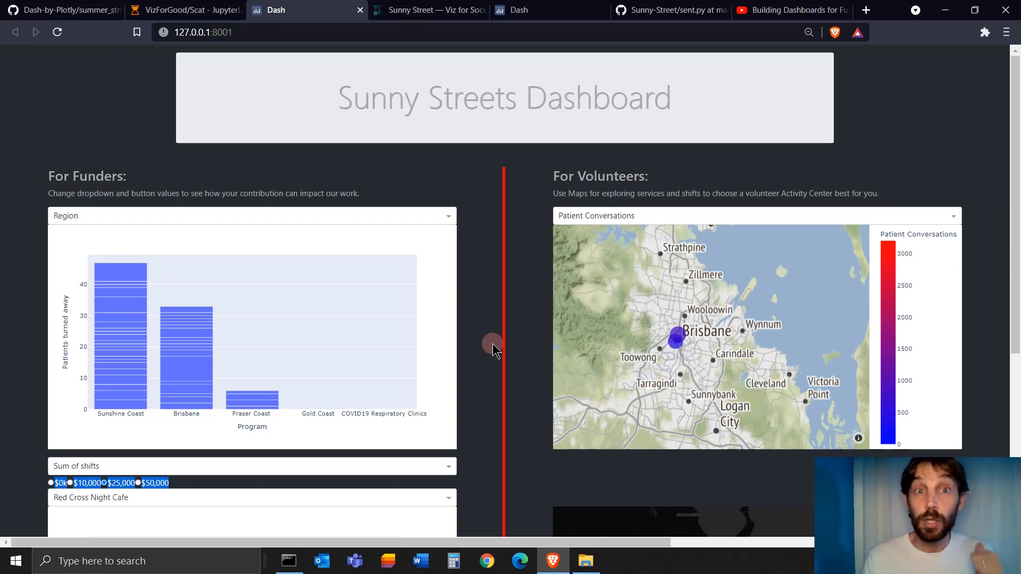
{"action": "left_click", "coordinate": [427, 9]}
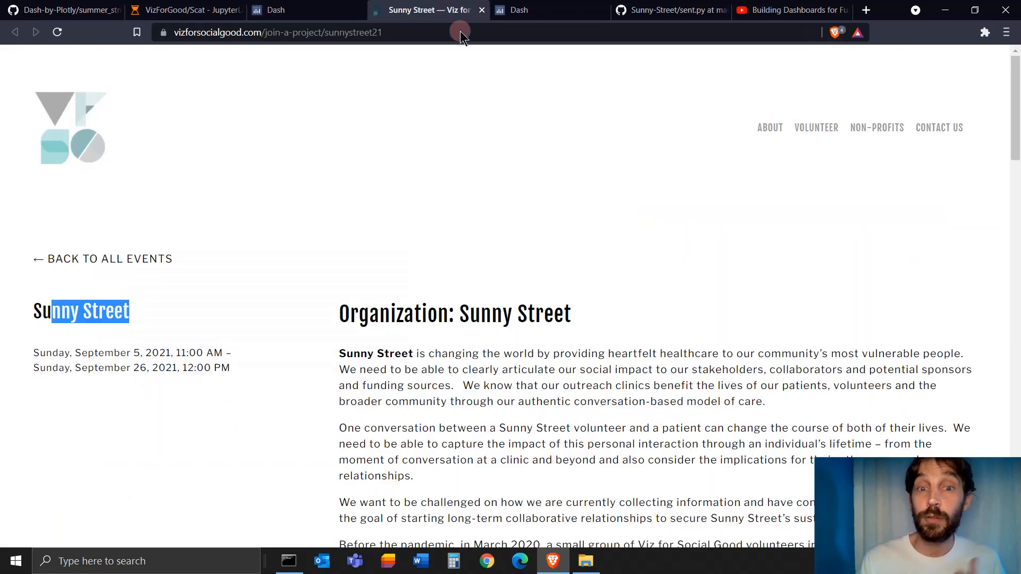
{"action": "scroll", "scroll_direction": "down", "scroll_amount": 3}
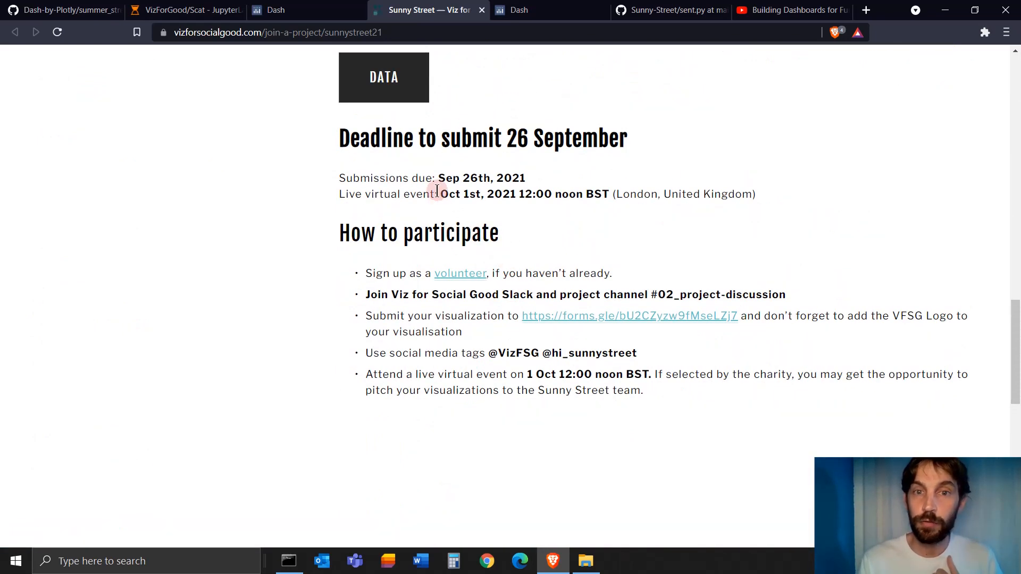
{"action": "left_click_drag", "start_coordinate": [437, 193], "coordinate": [605, 193]}
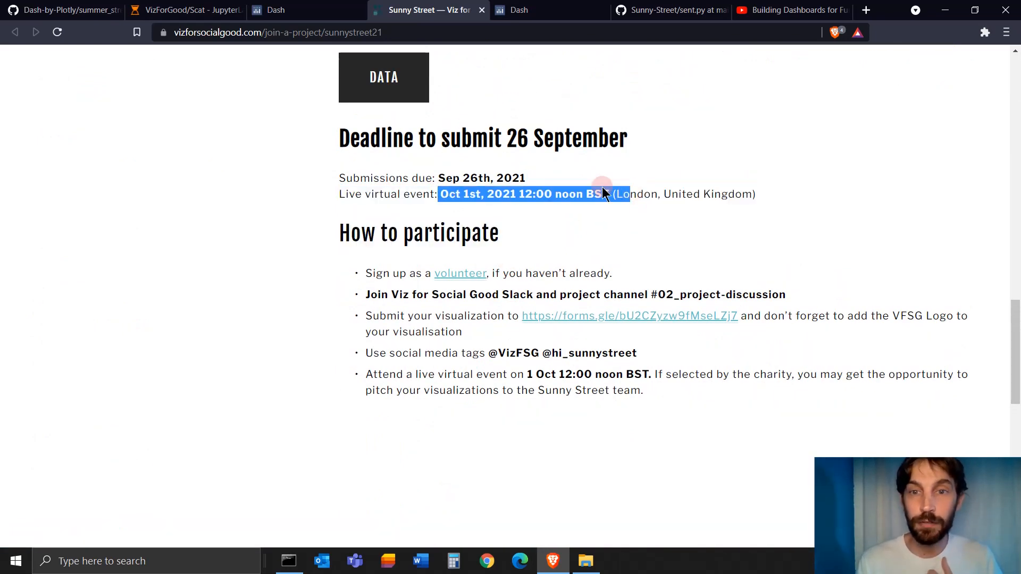
{"action": "left_click", "coordinate": [280, 10]}
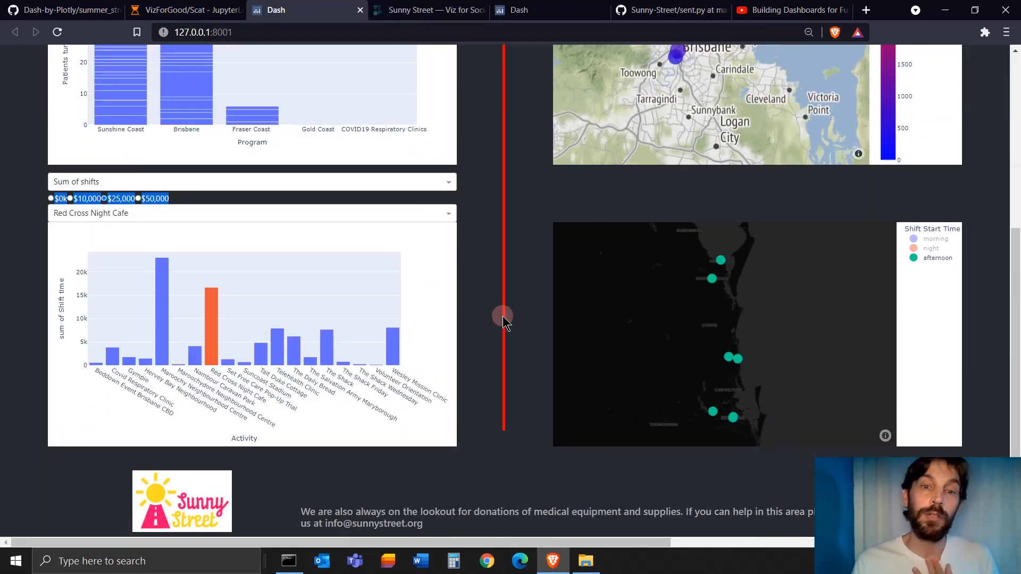
{"action": "scroll", "scroll_direction": "up", "scroll_amount": 3}
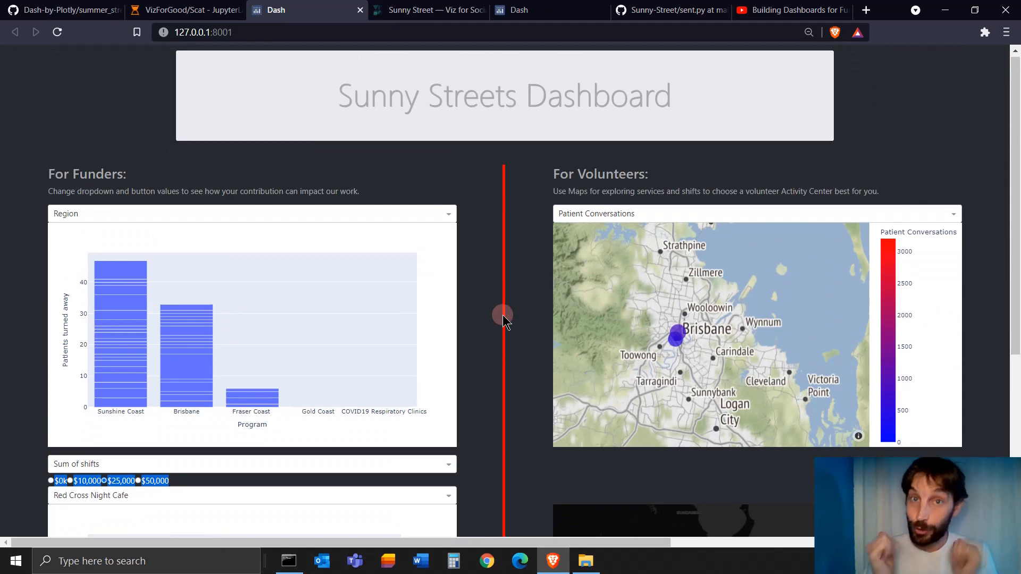